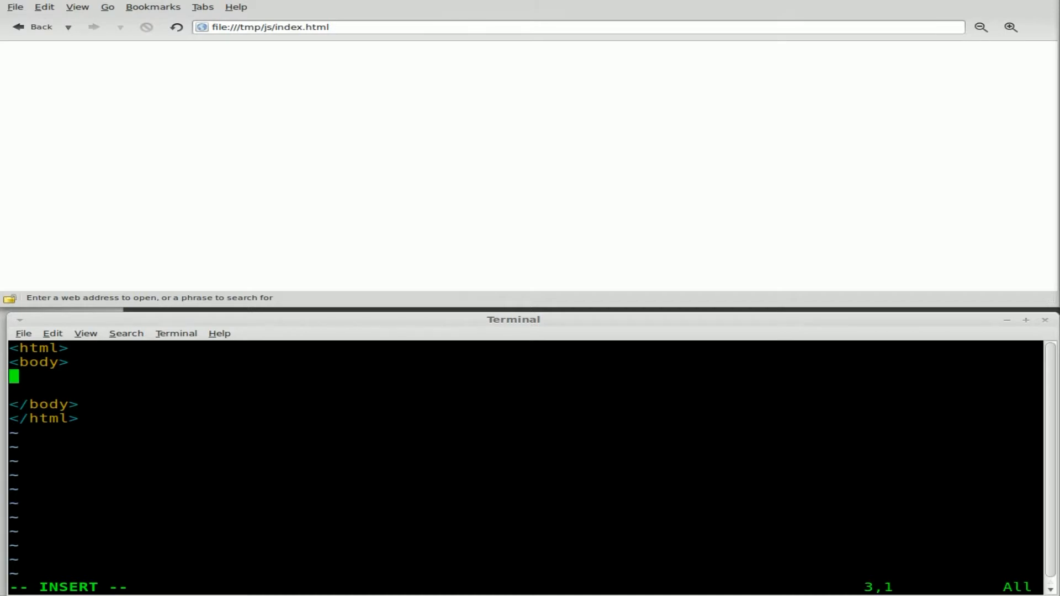
Add a <script type="text/javascript"> block with its closing </script> inside the body.
type("<")
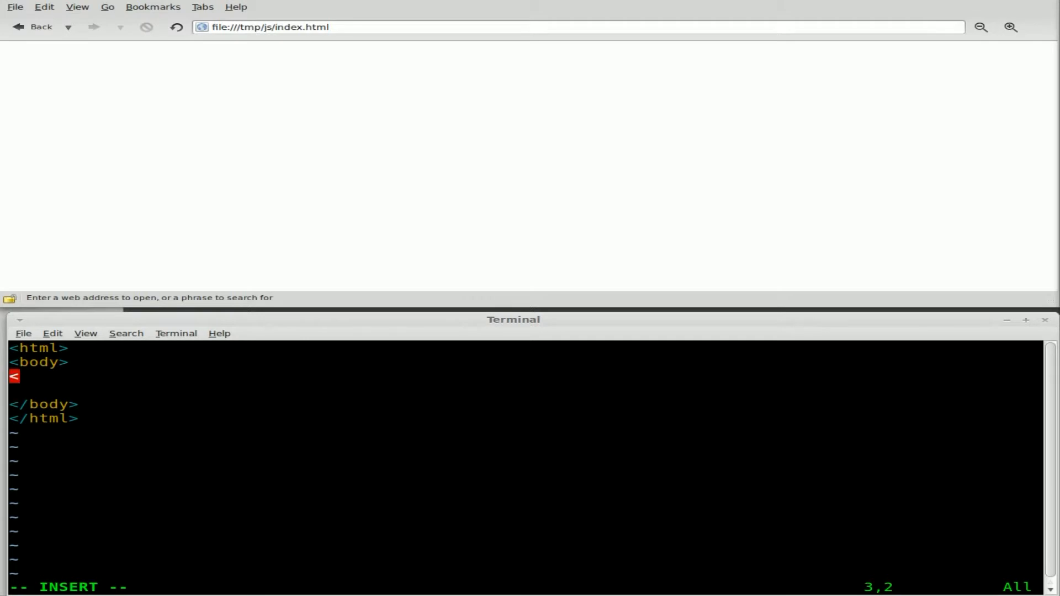
type("script")
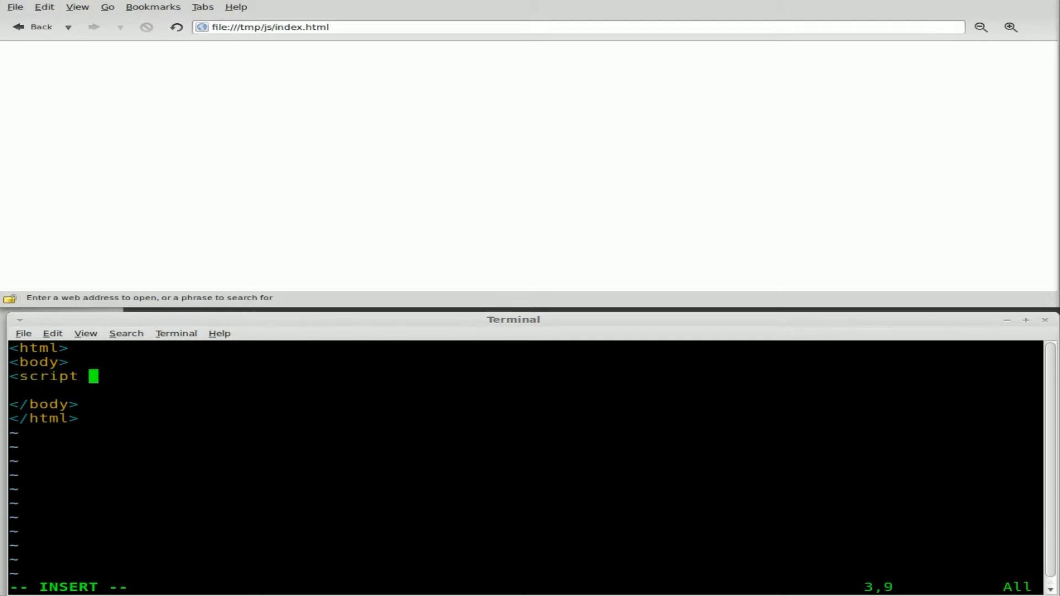
type("type=\"t")
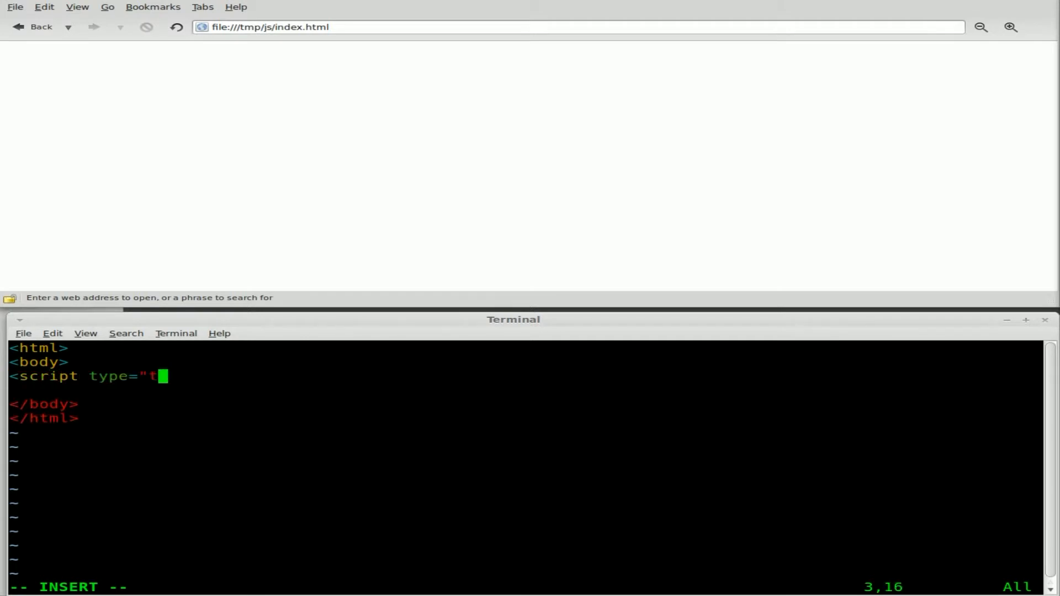
type("ext/ja")
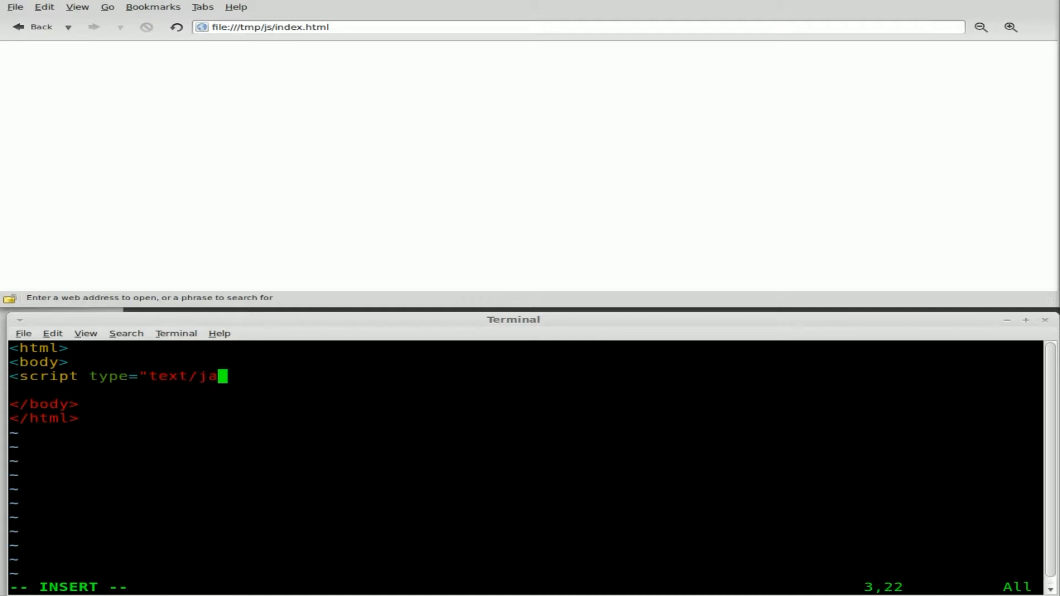
type("vascript\">")
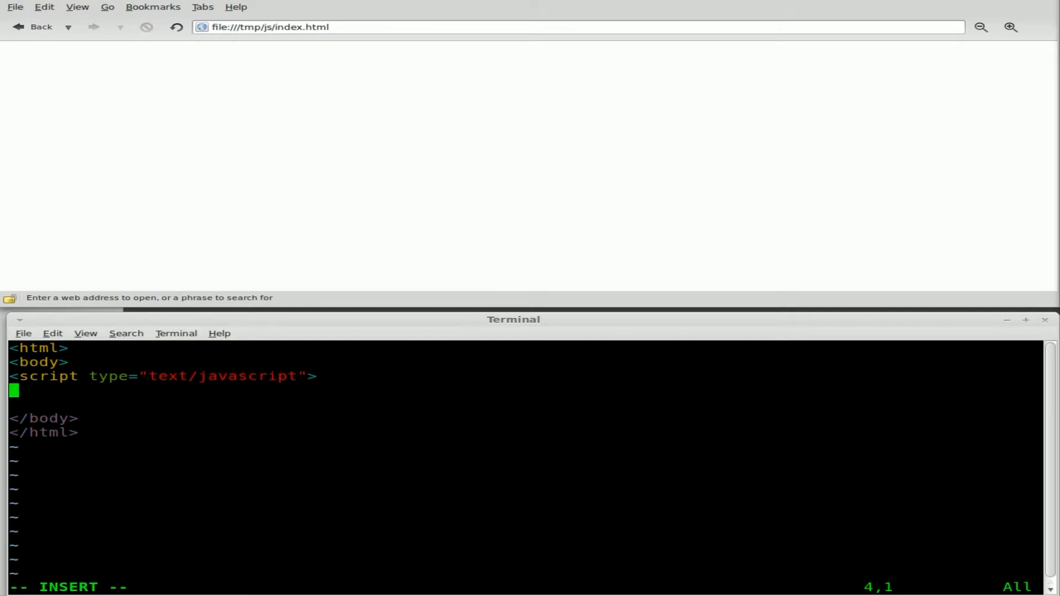
type("</script>")
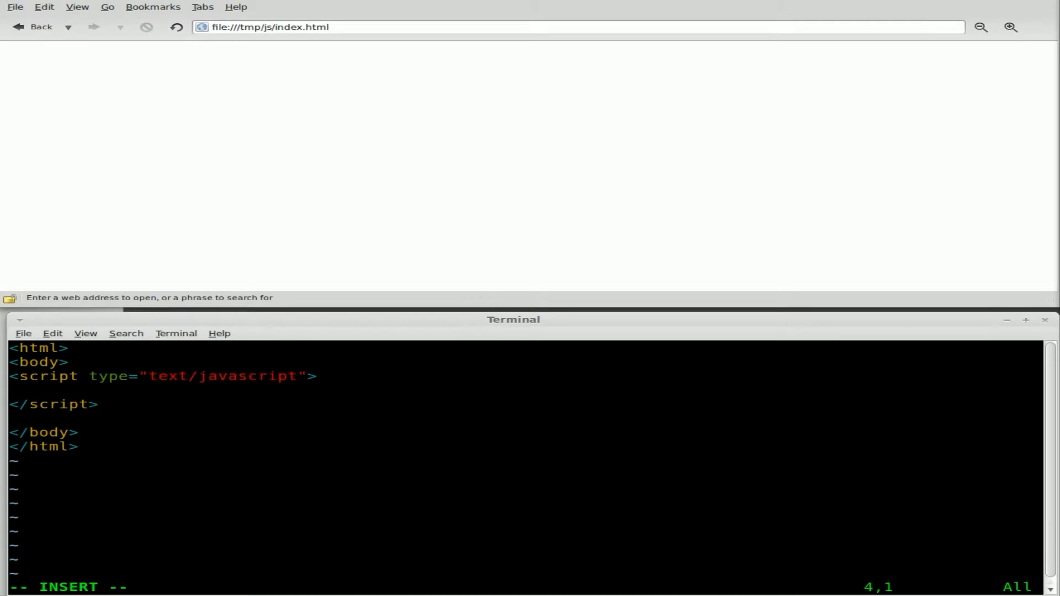
Write alert("Hello World!!!"); inside the script block.
type("alert")
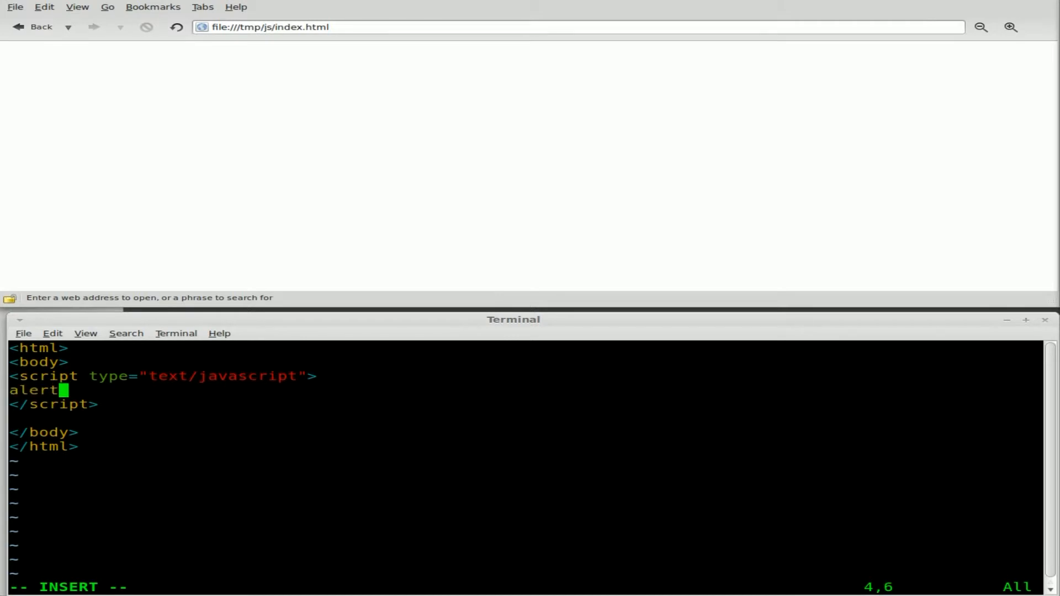
type("()")
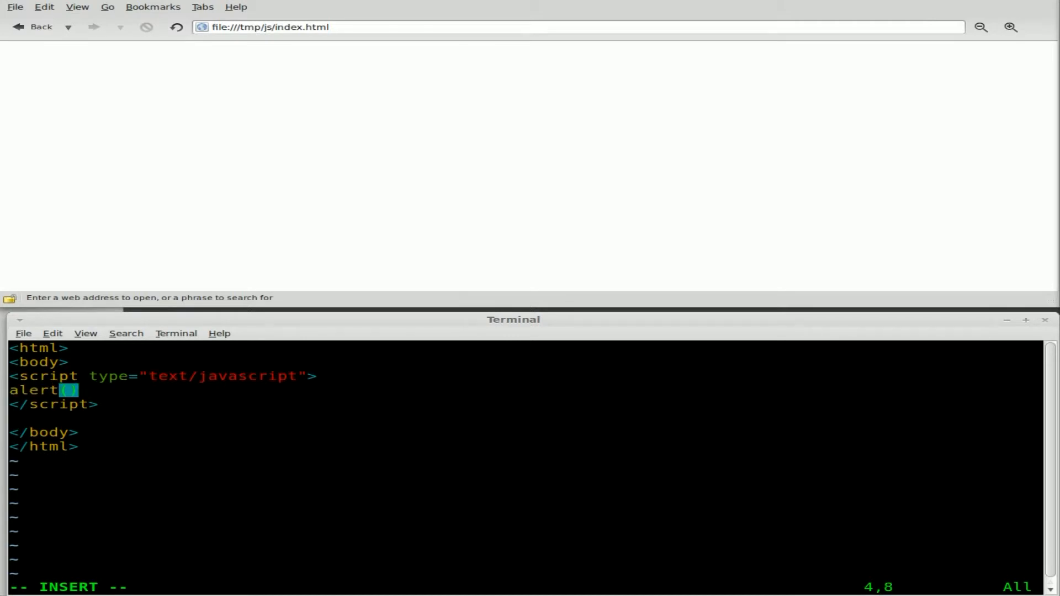
type(";")
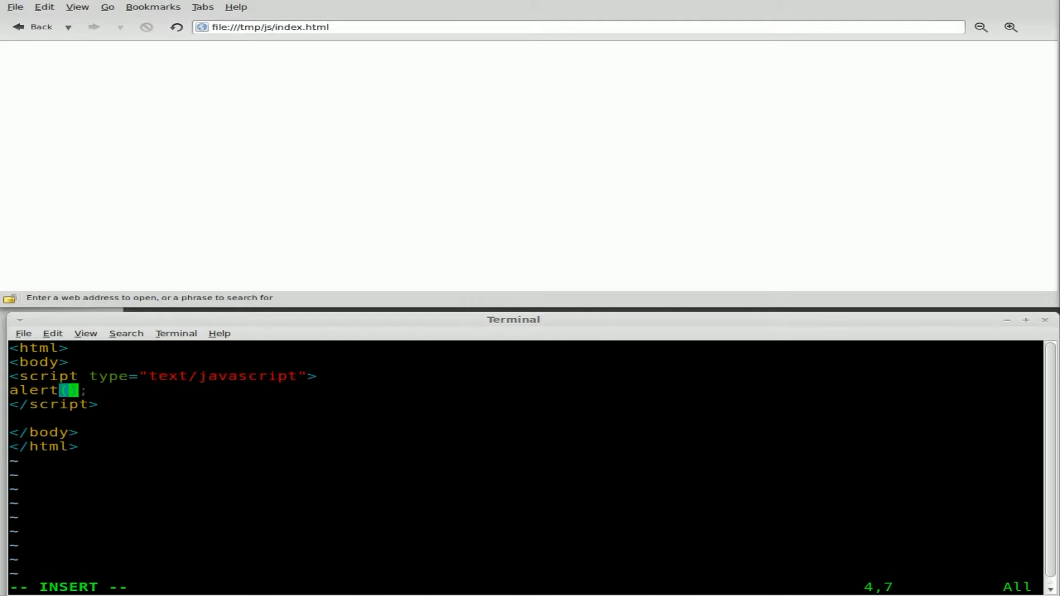
type("\"\"")
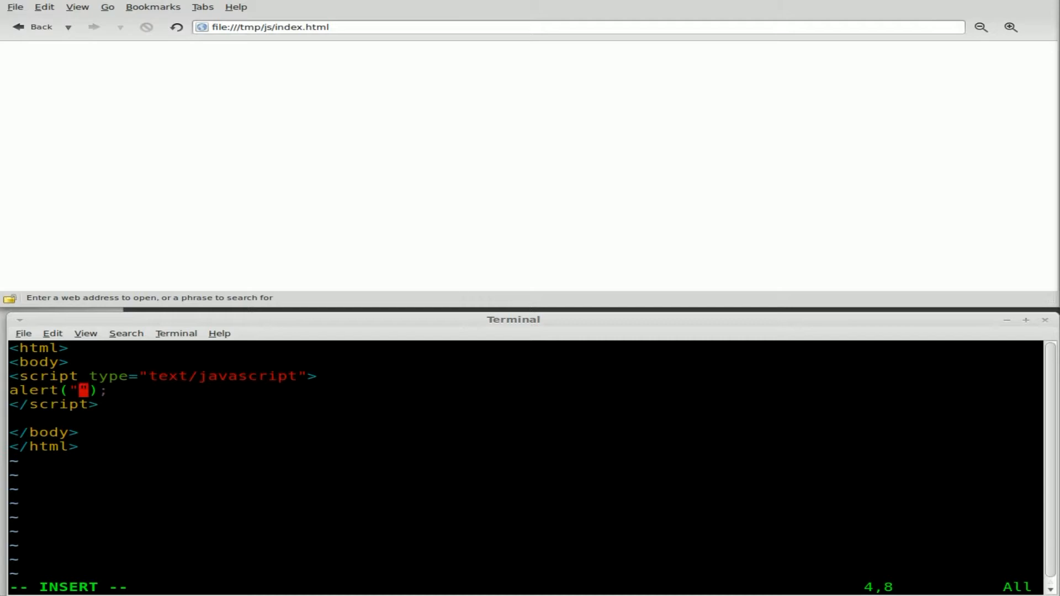
type("Hello")
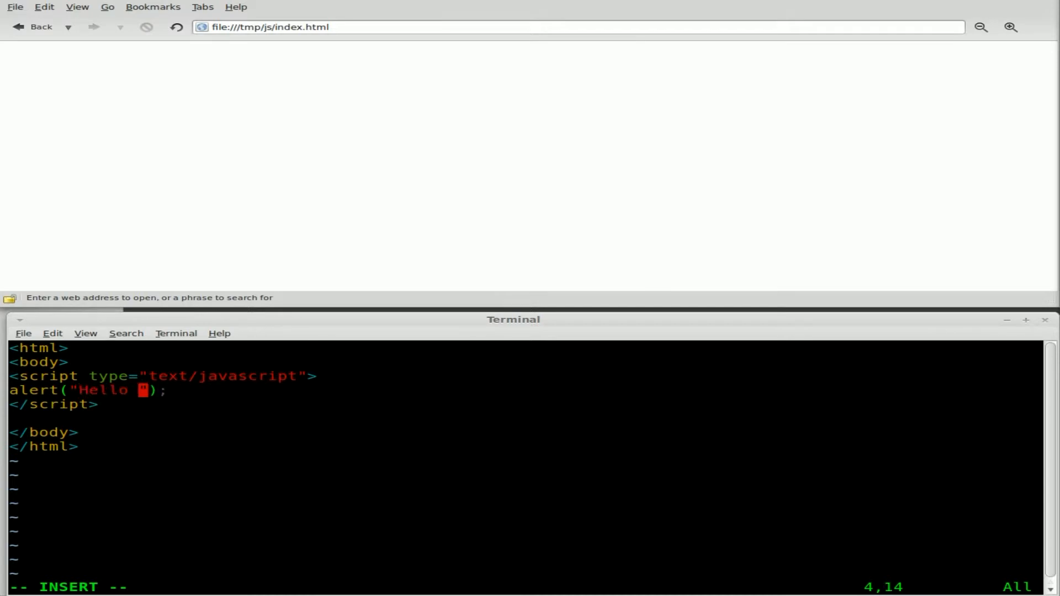
type("World")
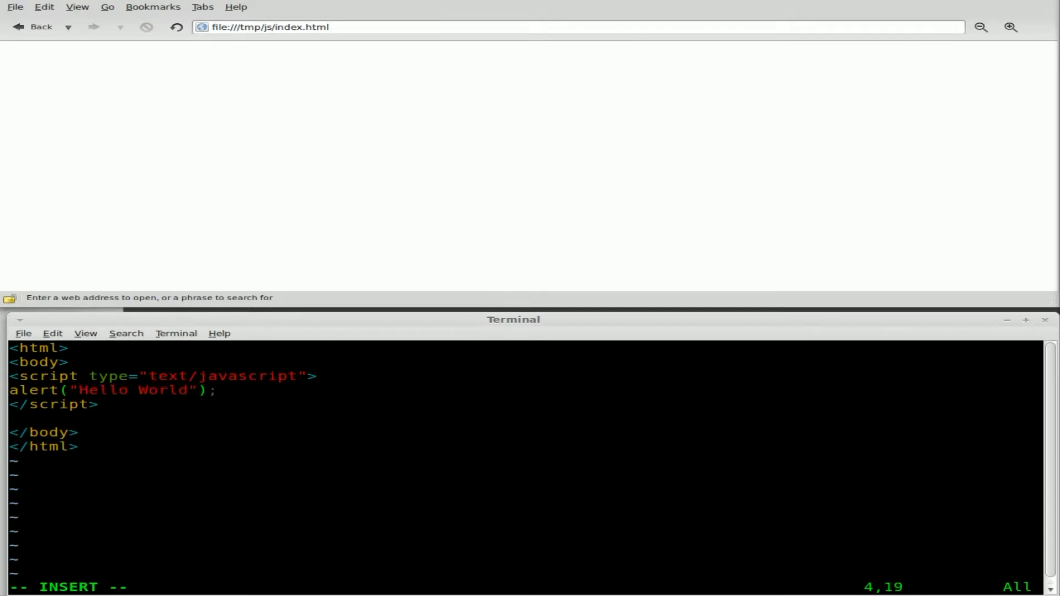
type("!!!")
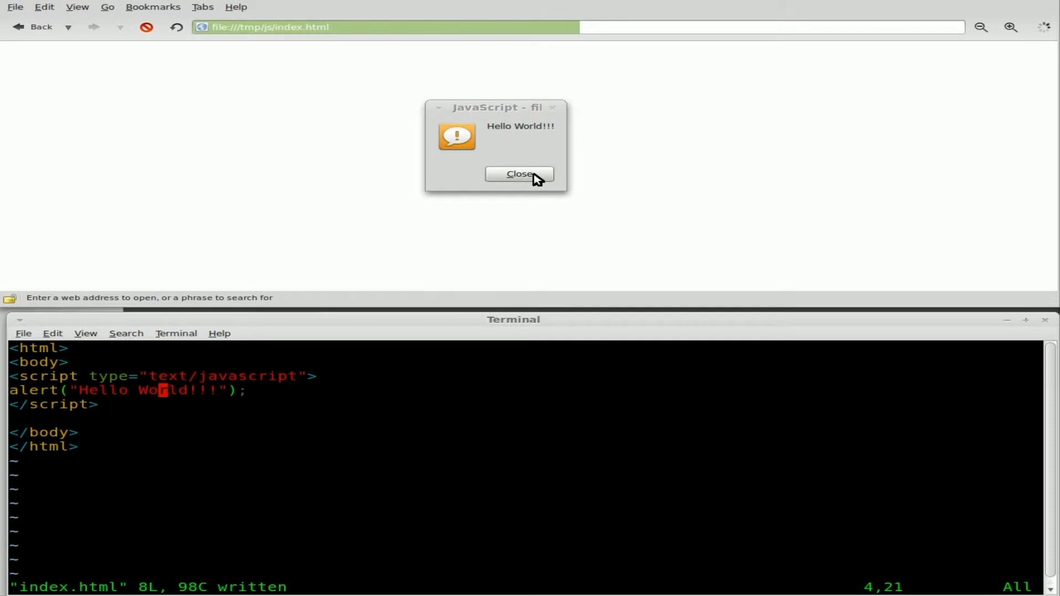
Dismiss the Hello World!!! alert shown by the reloaded page in Midori.
left_click(519, 173)
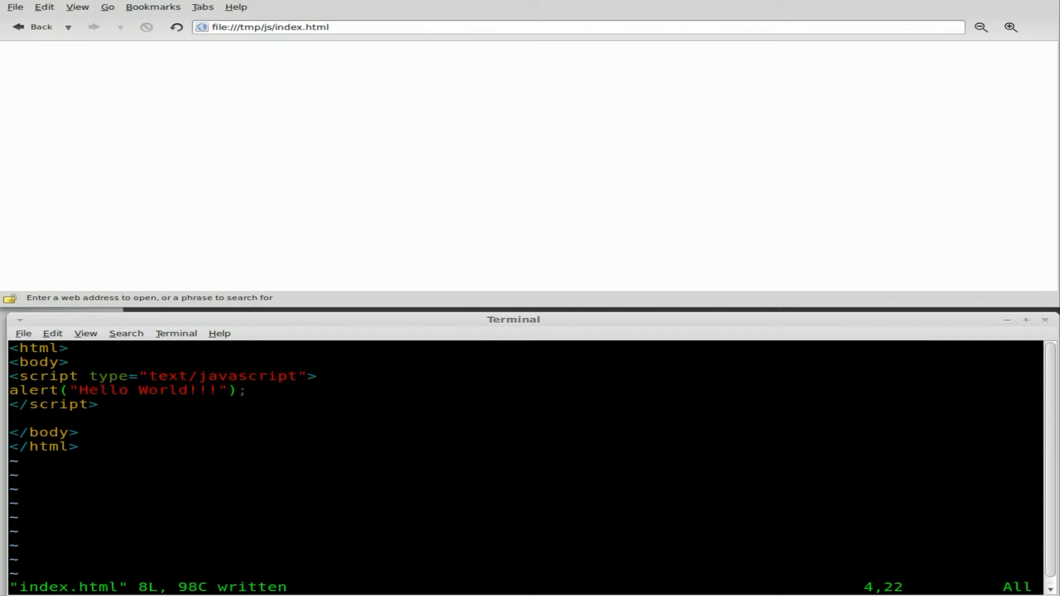
Extend the alert string with \nHow are you?, reload the page and close the two-line alert.
type("\\n")
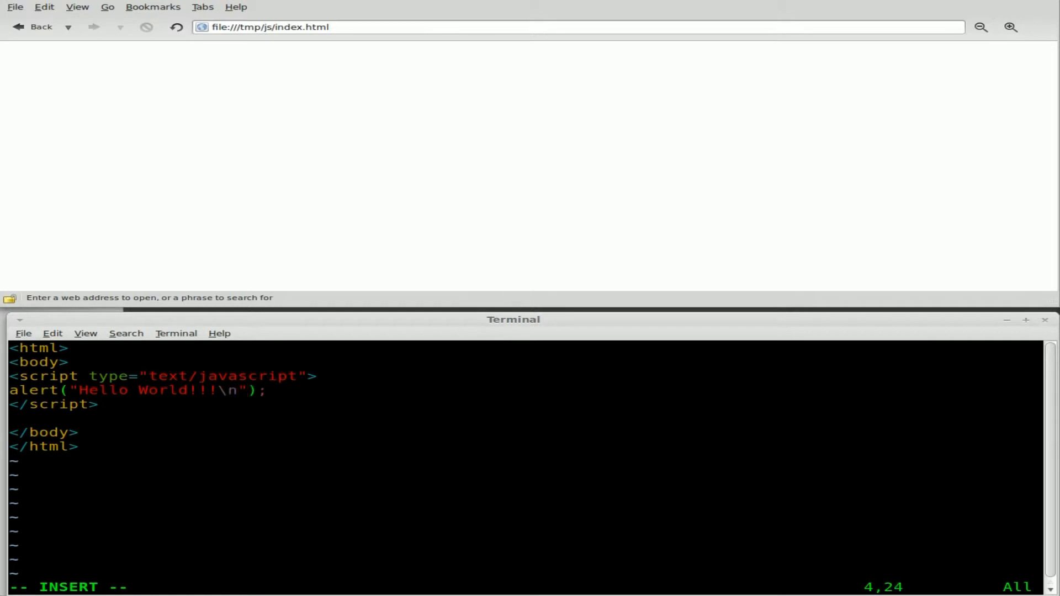
type("How are you?")
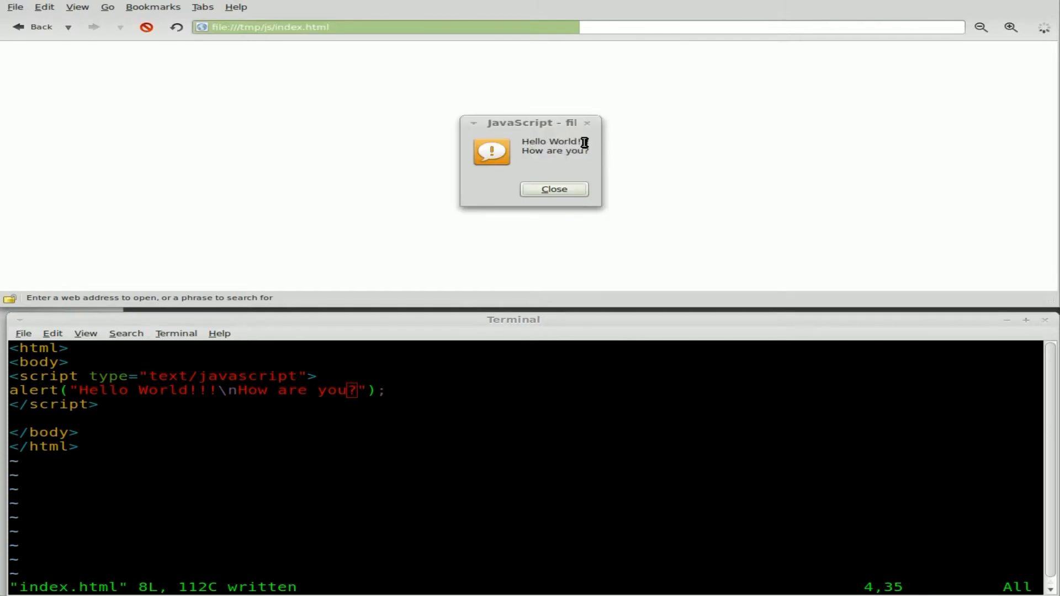
double_click(555, 151)
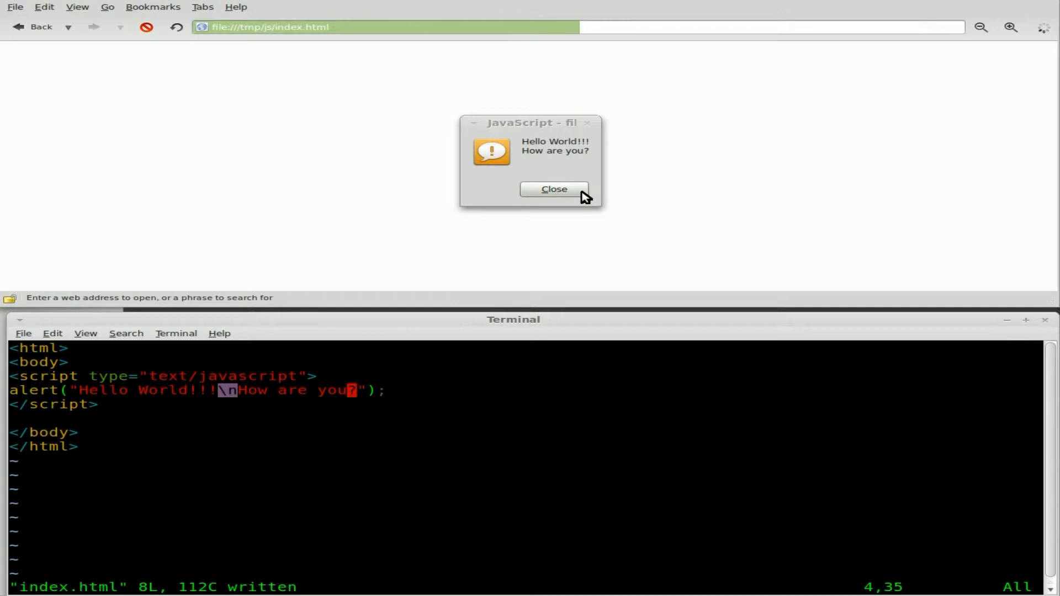
left_click(554, 189)
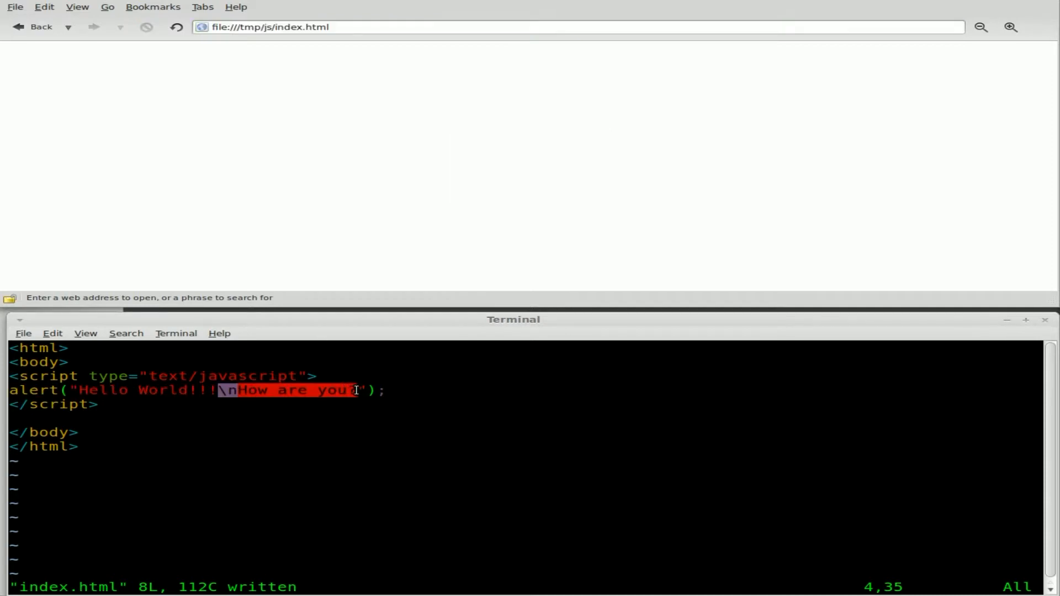
Append \nNew Line to the alert text, reload and close the three-line alert.
type("?")
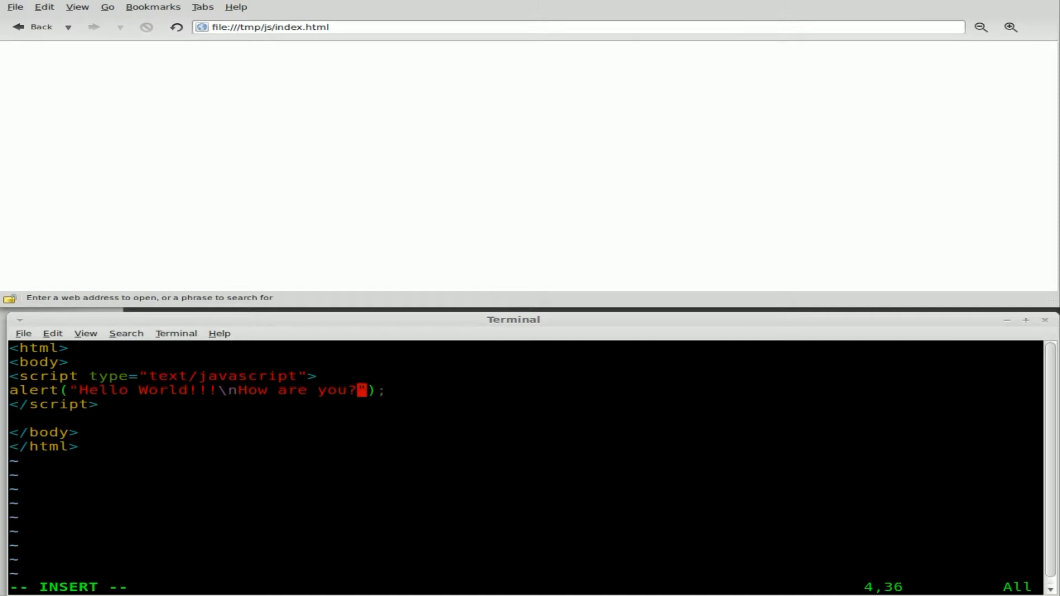
type("\\n")
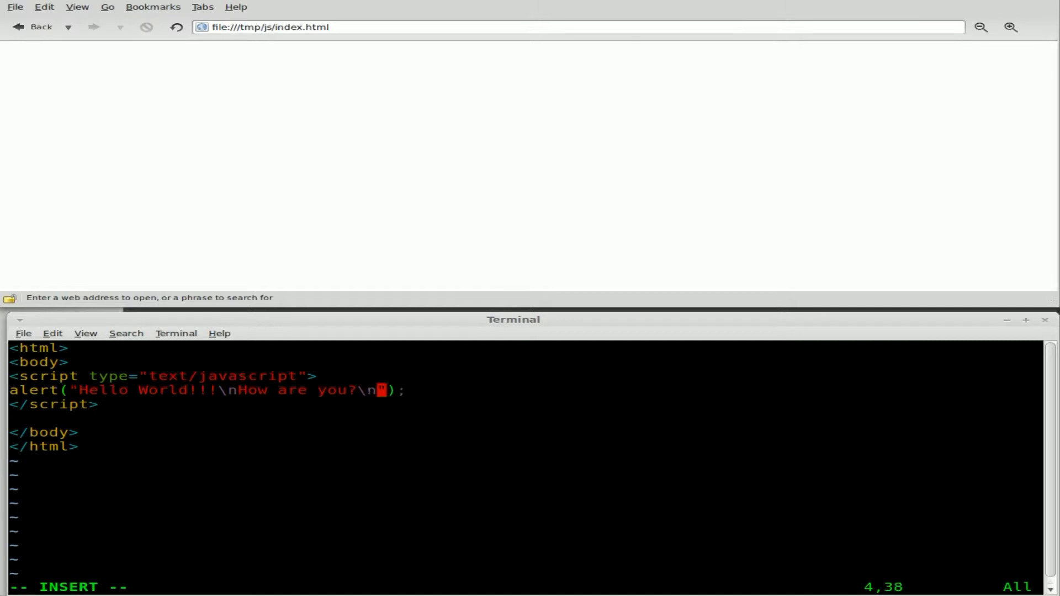
type("New Line")
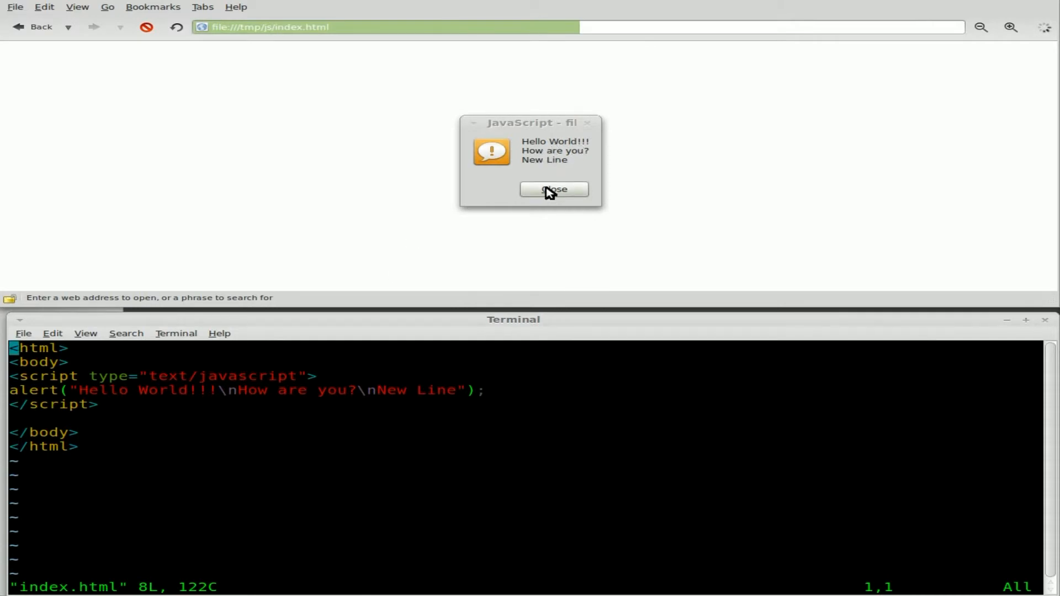
left_click(554, 188)
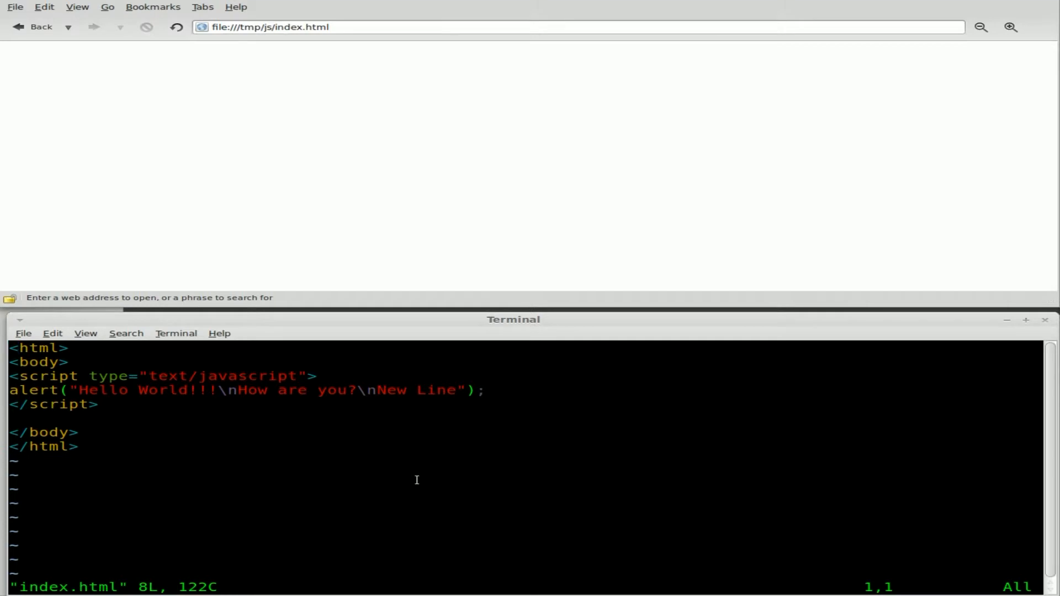
Relocate <body> after the script and wrap the script in <head></head> tags.
key("Down")
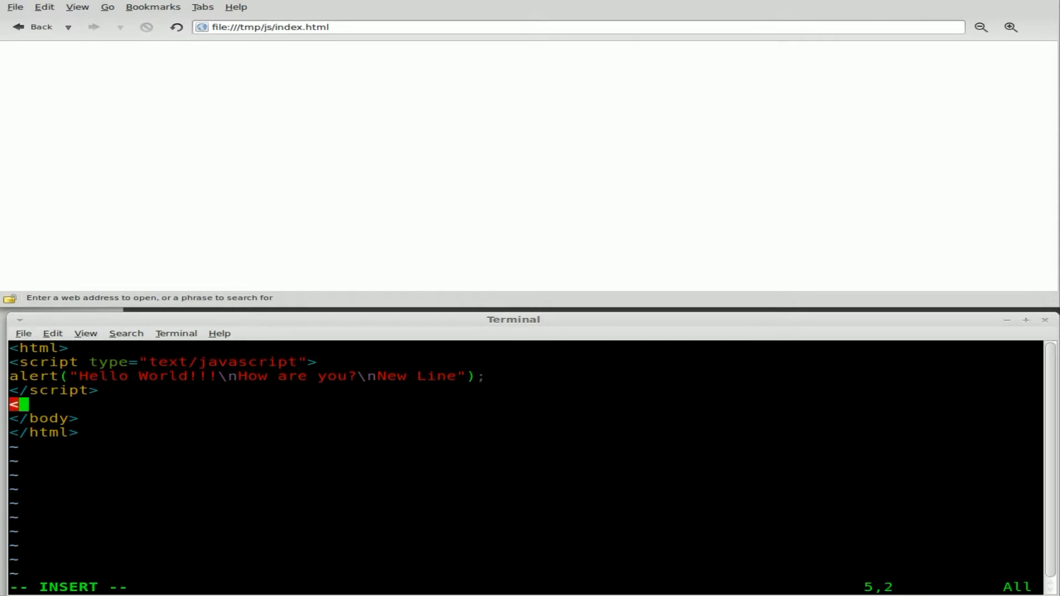
type("body>")
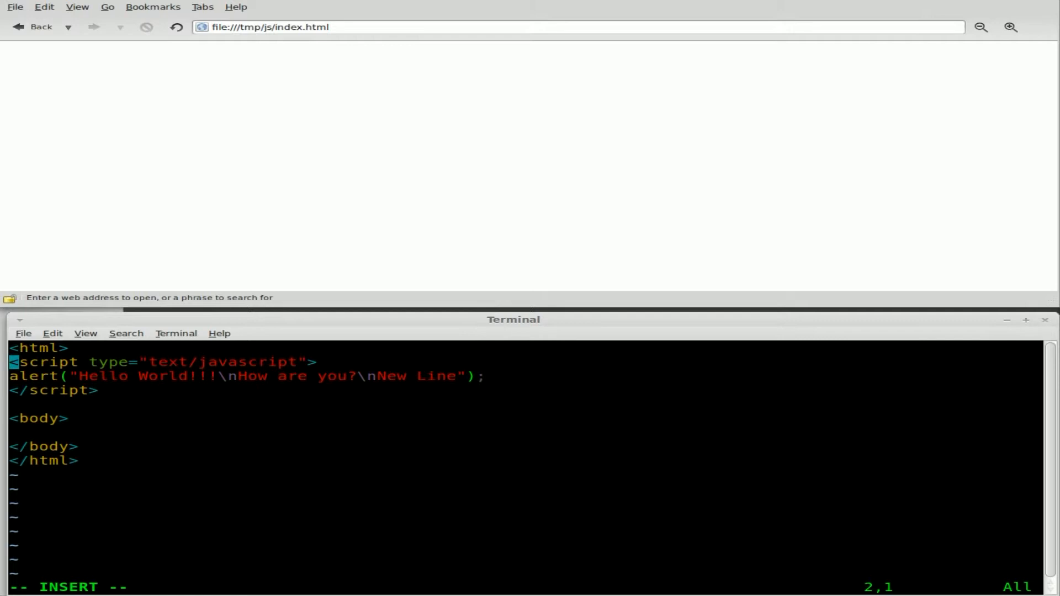
type("<head>")
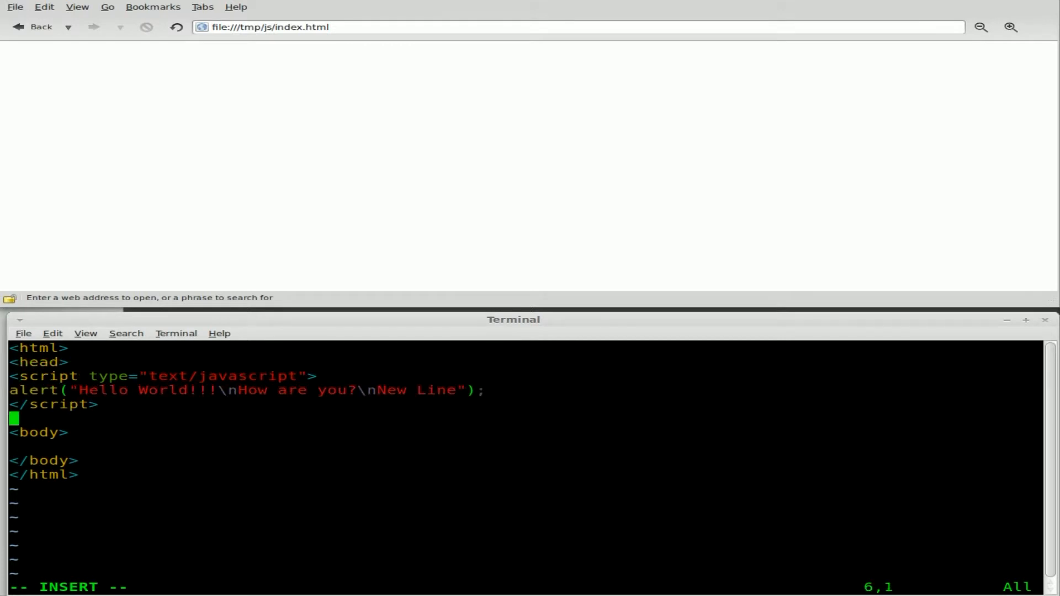
type("</head>")
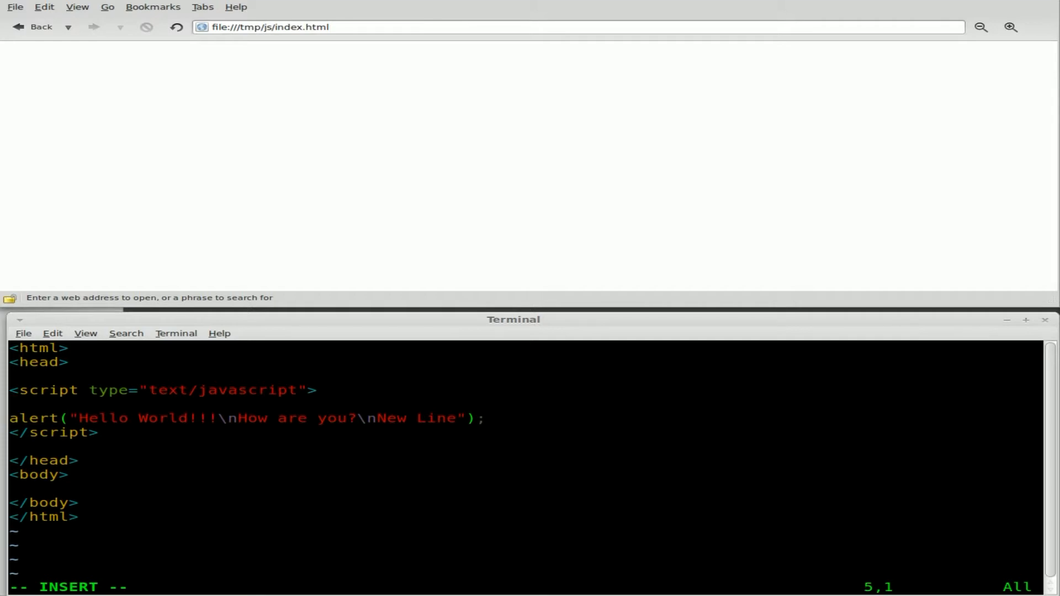
Wrap the alert call in function MyBox() { } and move to the empty body line.
type("function")
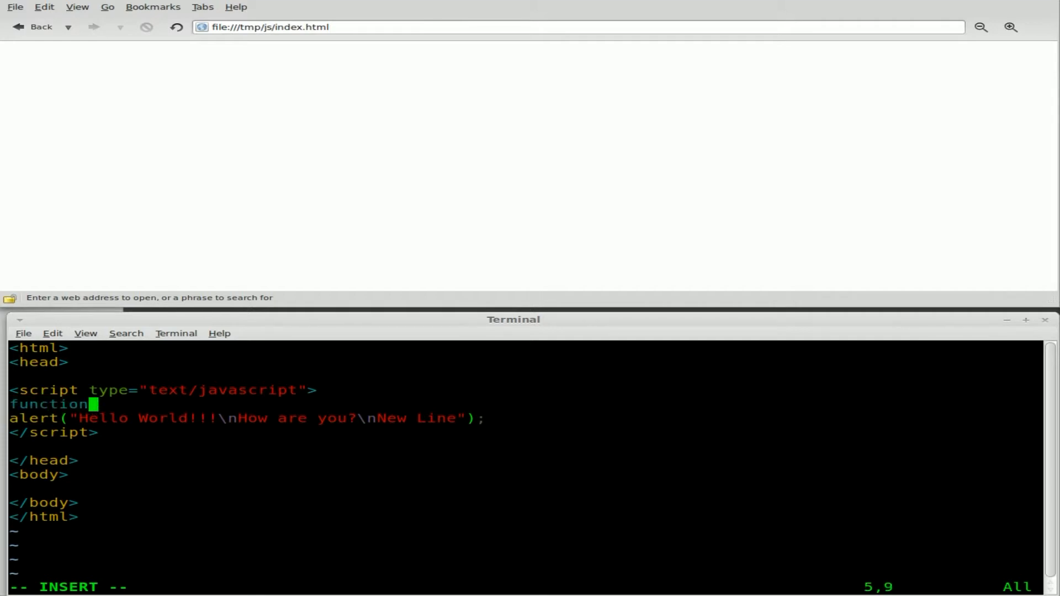
type("My")
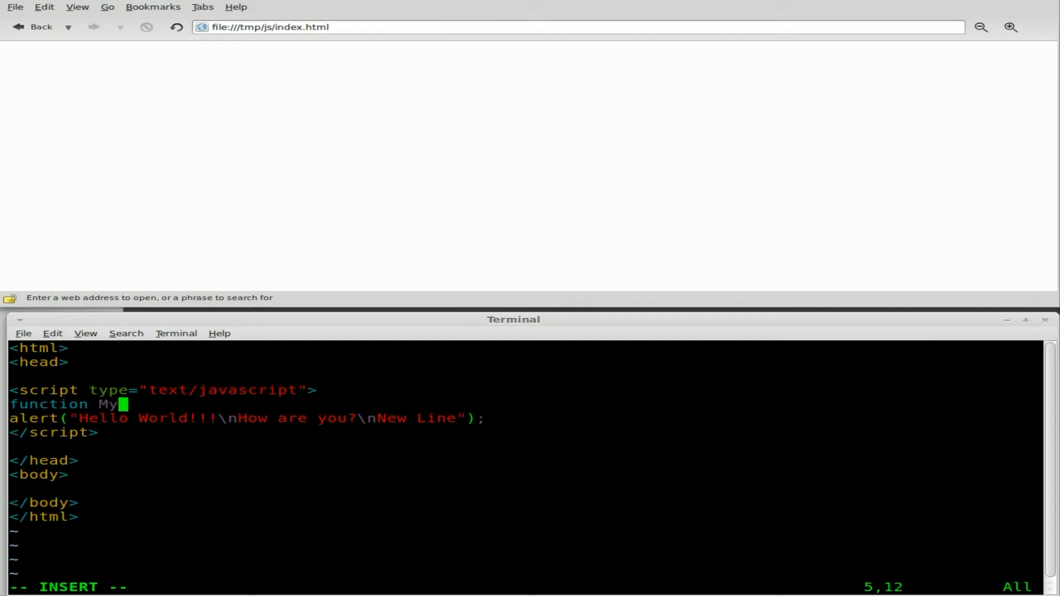
type("Box(")
type("{")
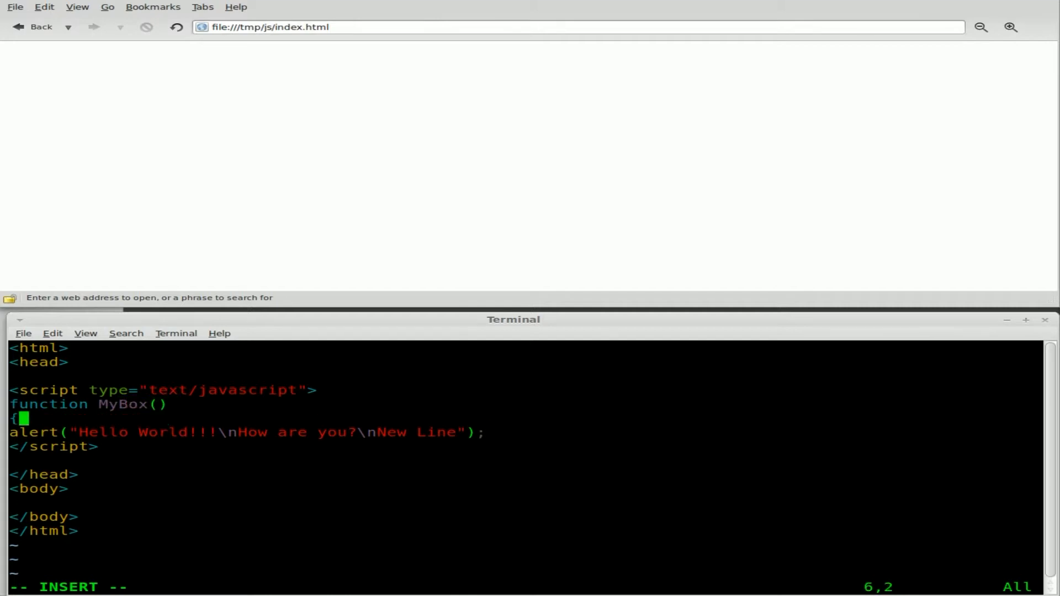
key("Return")
type("}")
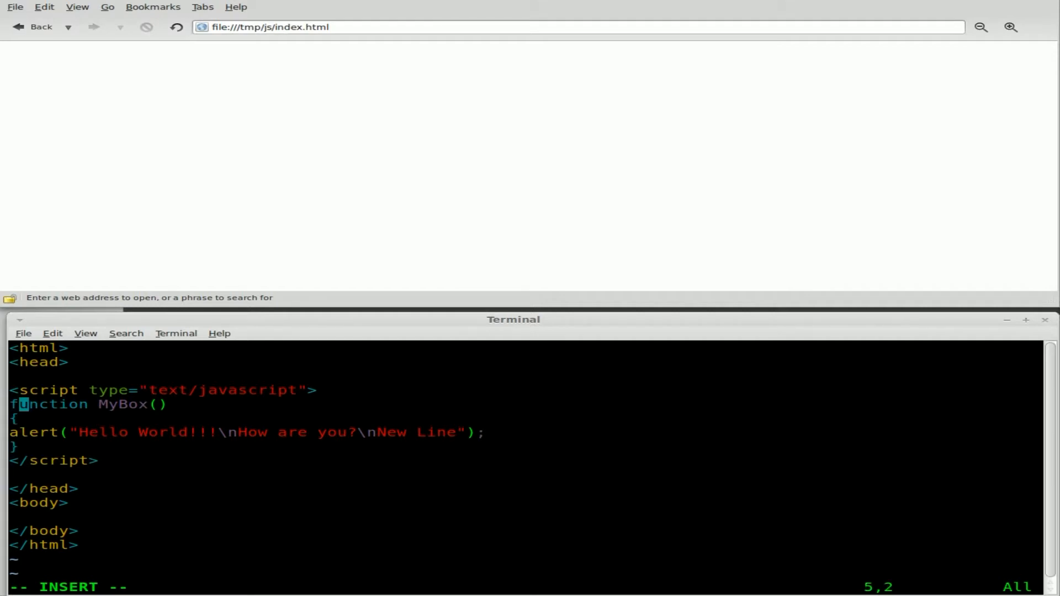
key("Right")
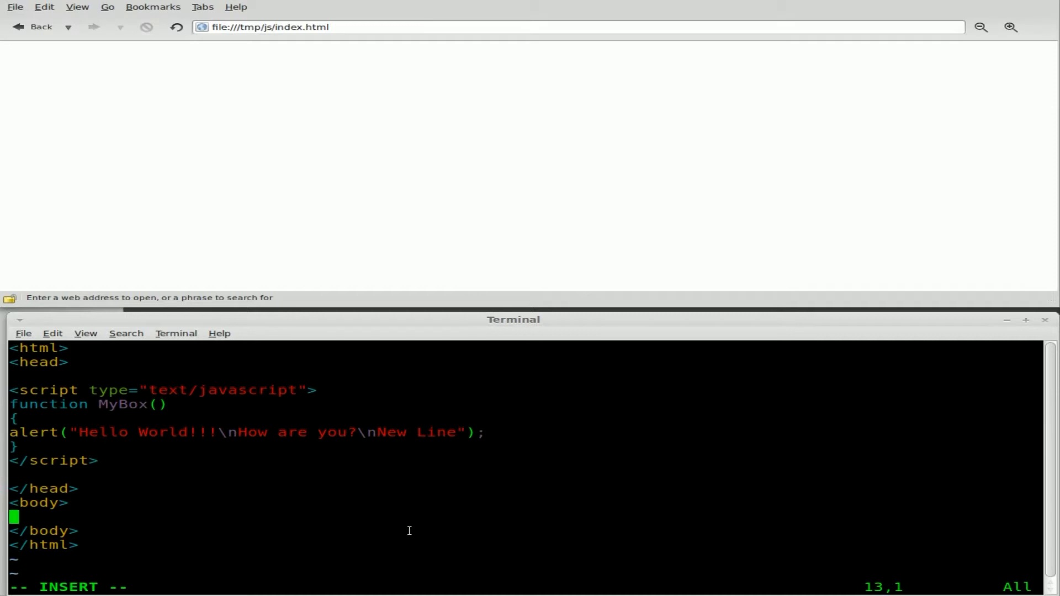
Start a <button type=button onclick="MyBox()"> tag, correcting a mistyped handler name.
type("<butt")
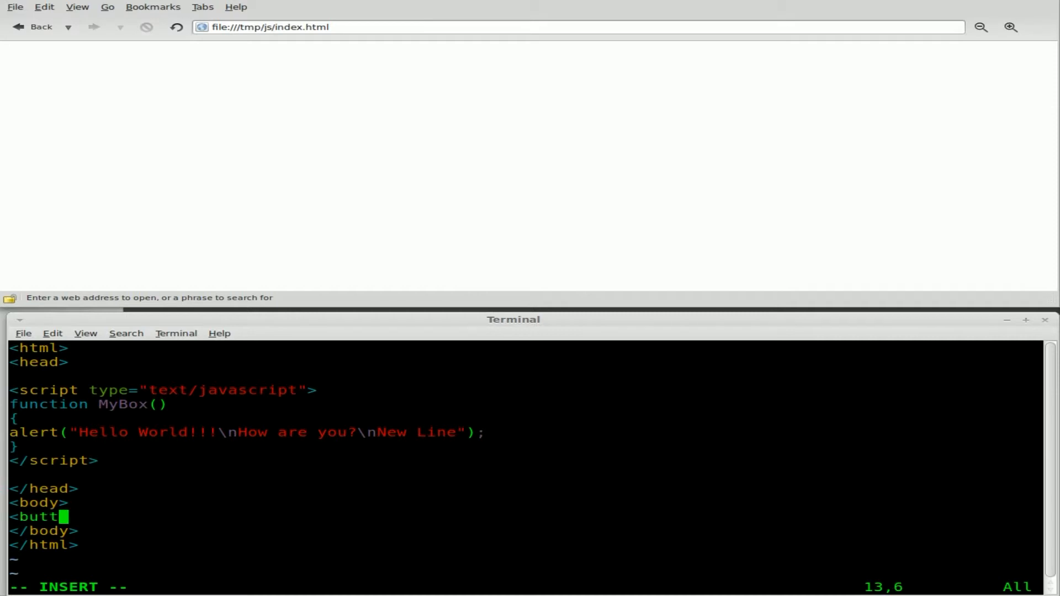
type("on ty")
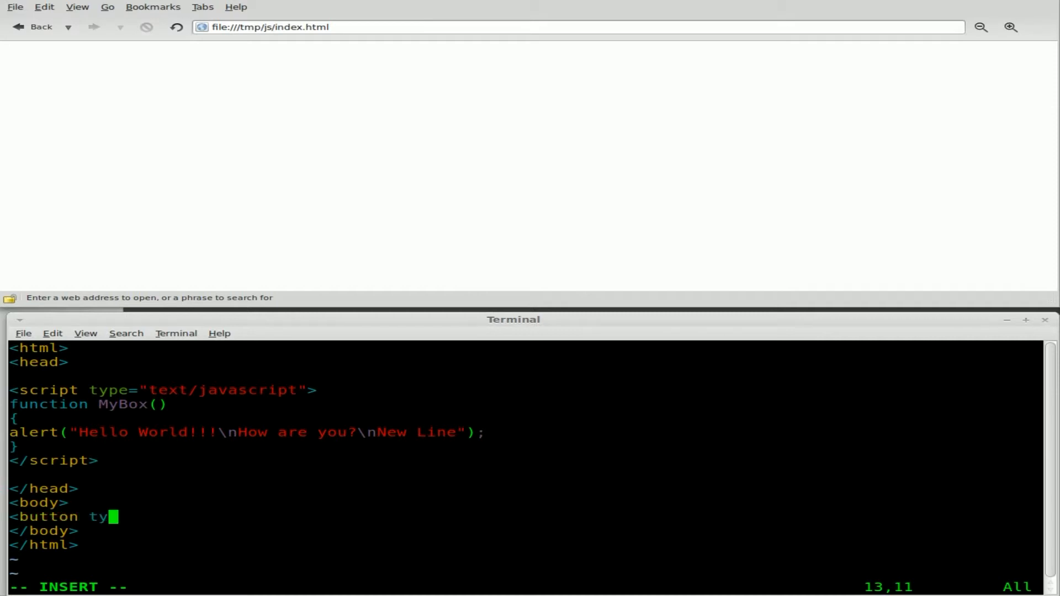
type("pe=butt")
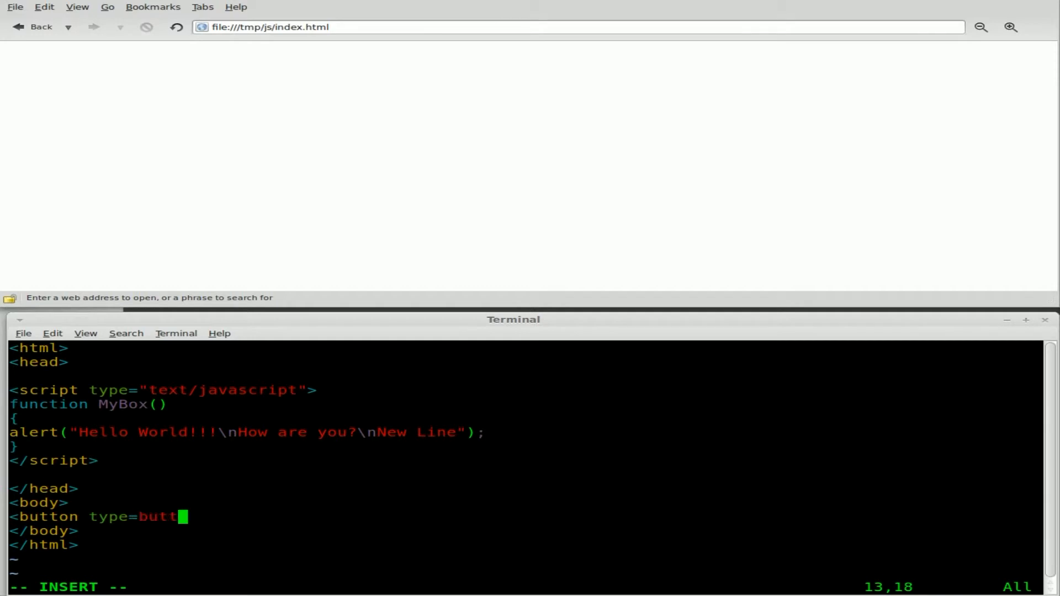
type("on\" on")
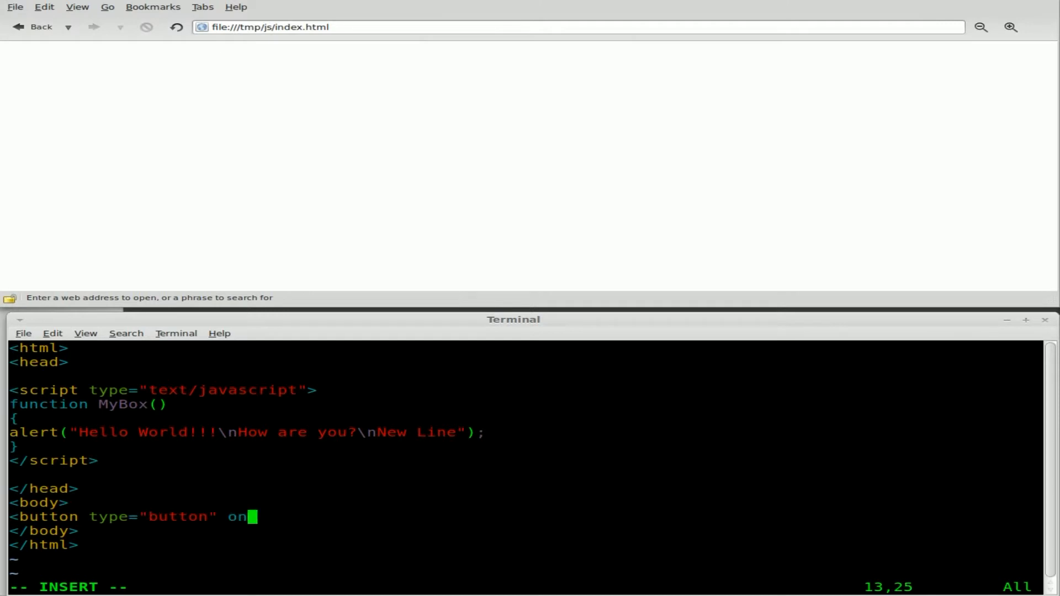
type("click=")
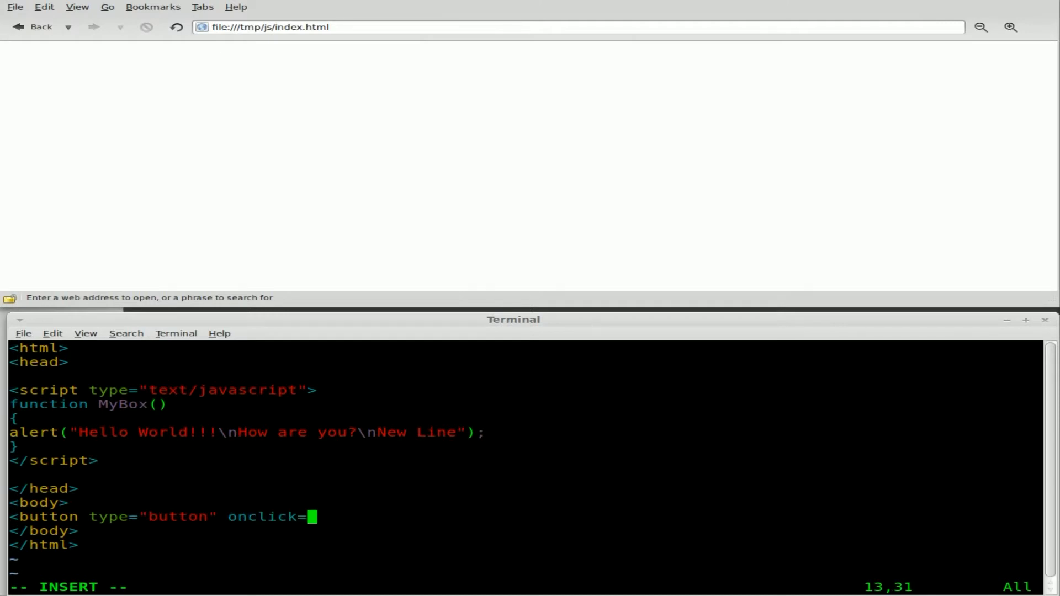
type("\"show")
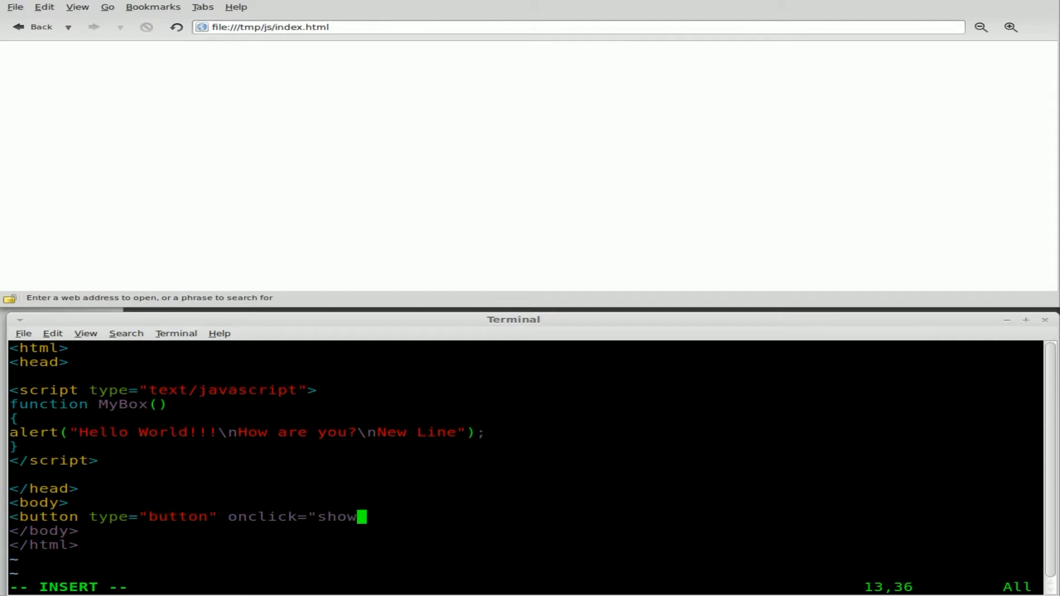
key("BackSpace")
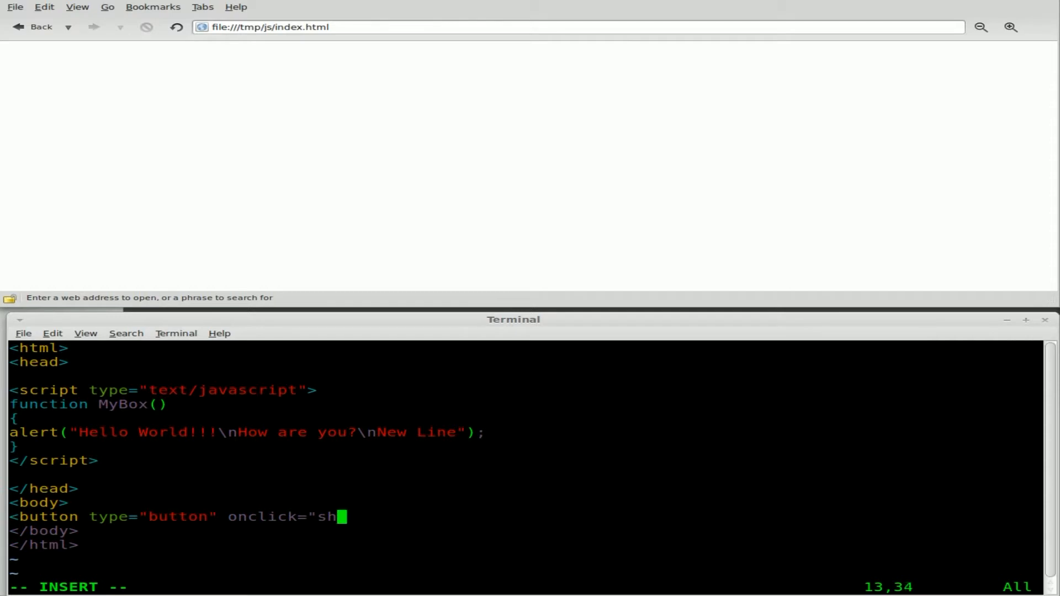
type("My")
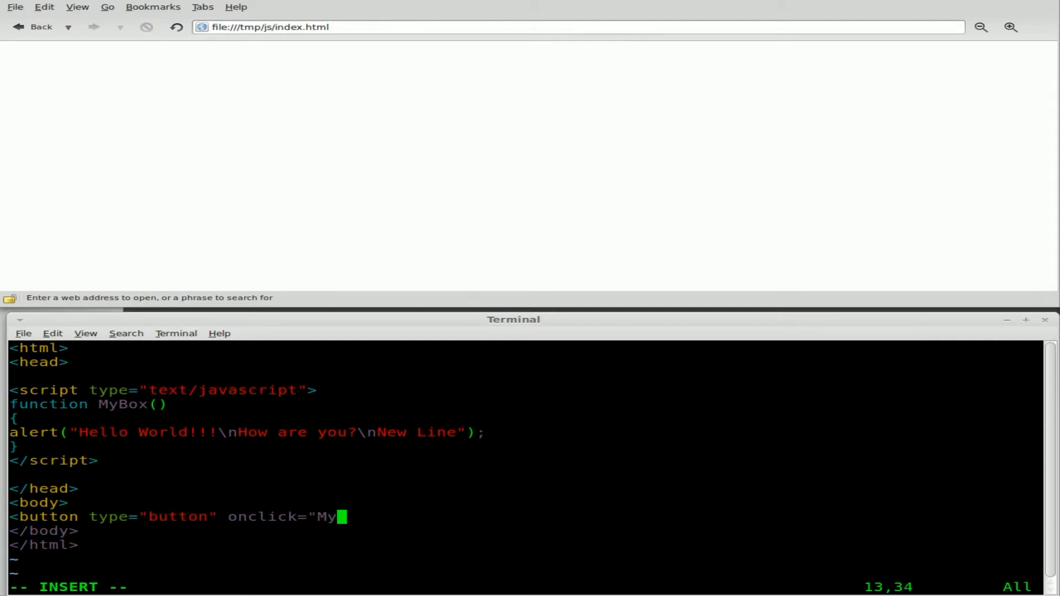
type("Box()")
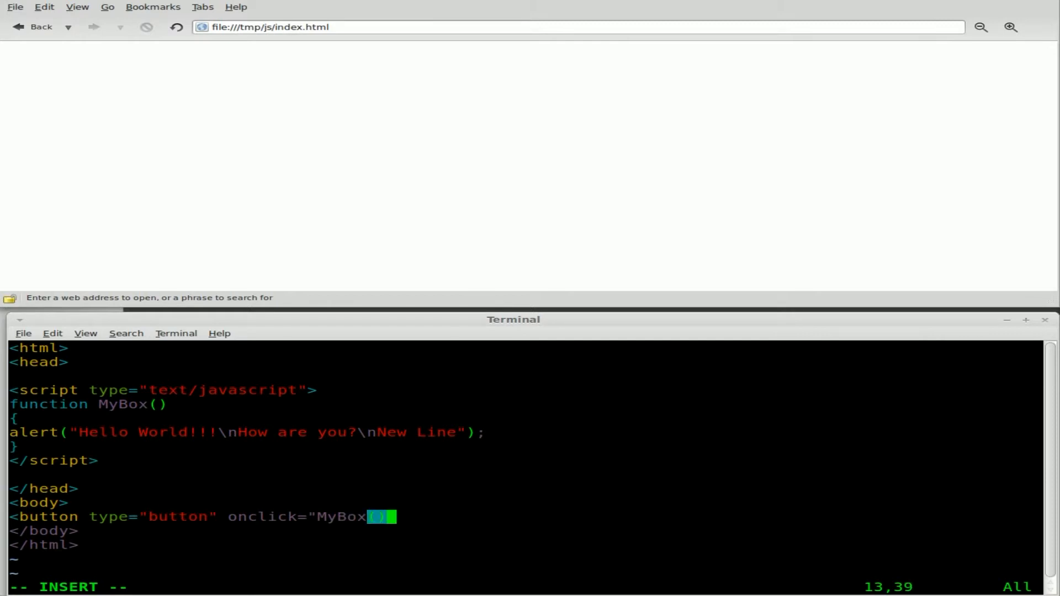
type("\"")
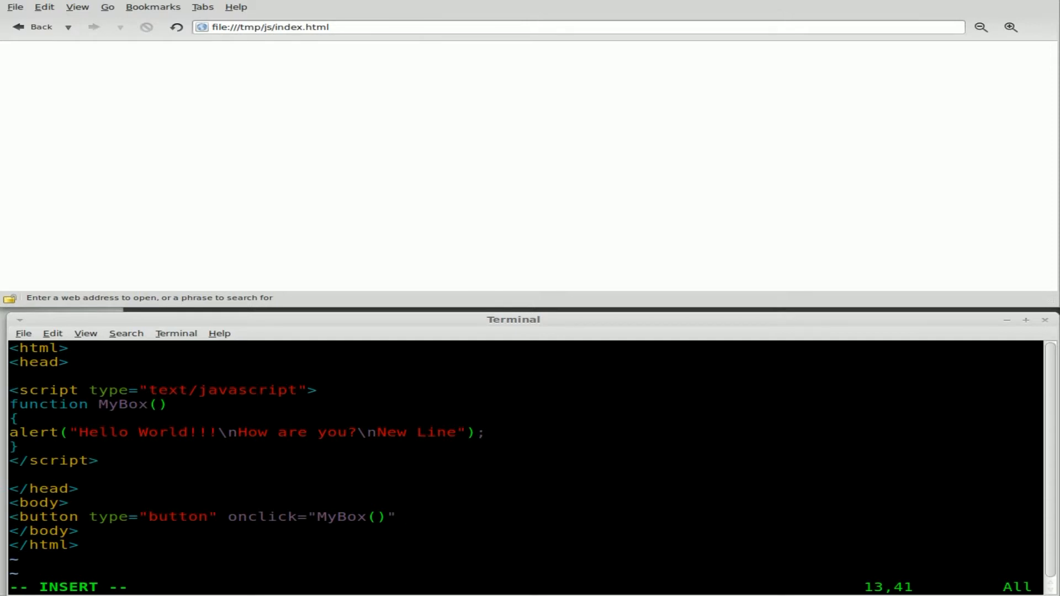
Finish the button with its Click Me label and closing </button> tag.
type(">")
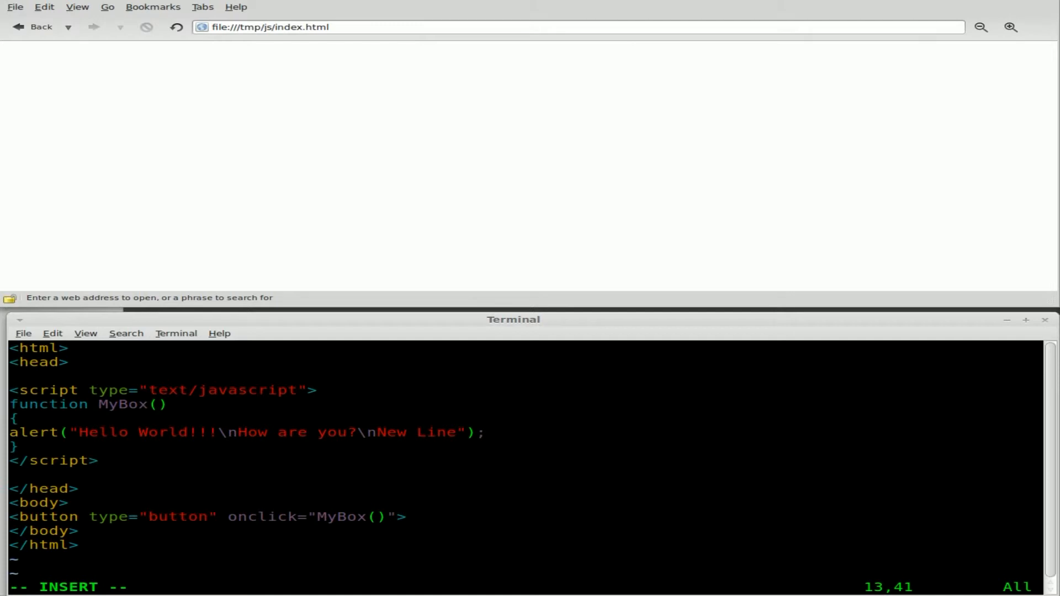
type("Click Me</")
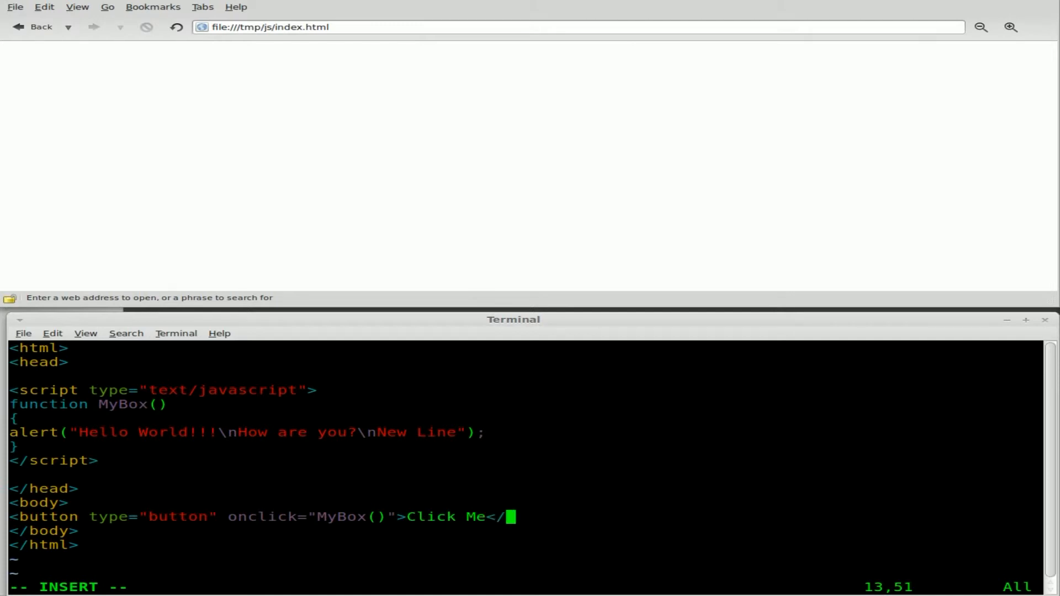
type("button>")
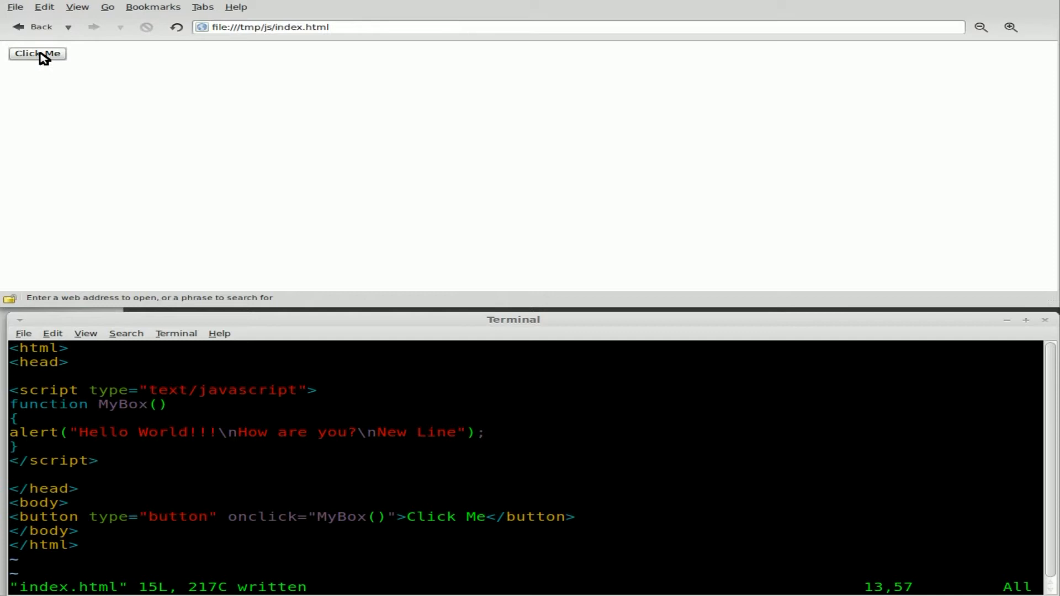
Test the Click Me button twice in Midori, dismissing the Hello World alert each time.
left_click(37, 53)
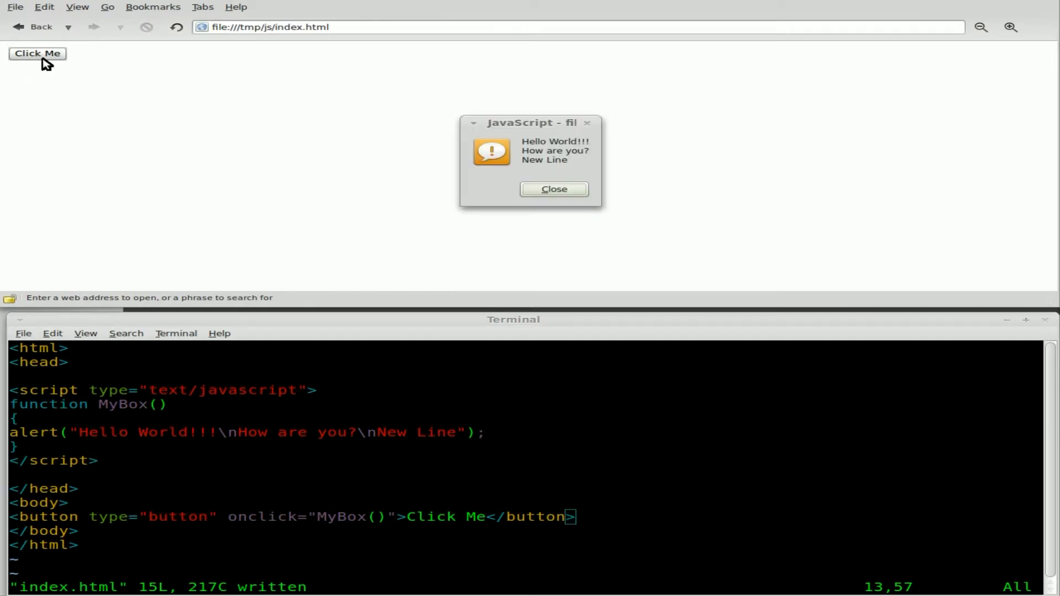
left_click(553, 189)
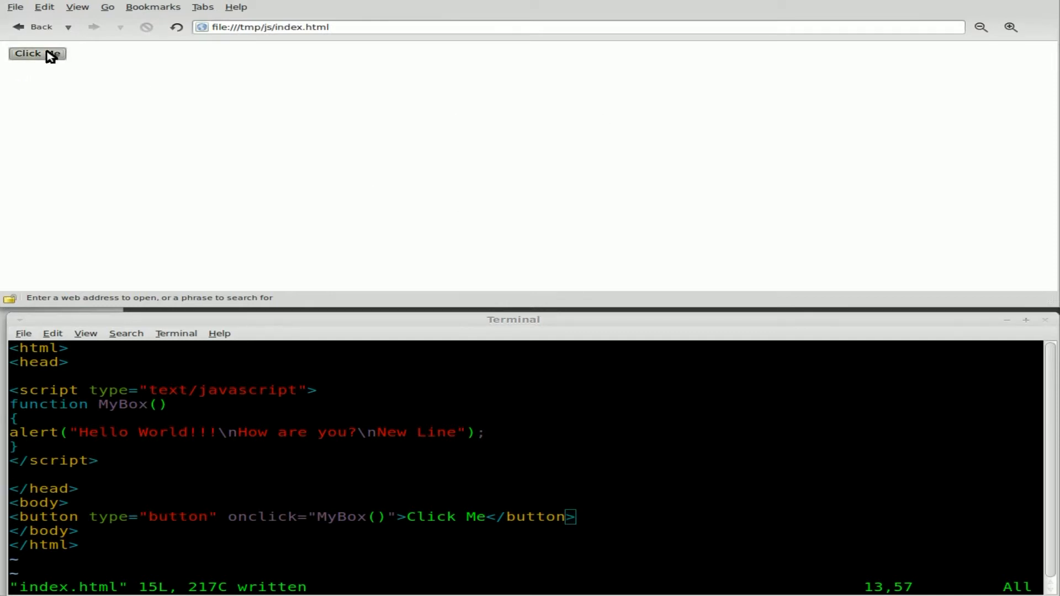
left_click(38, 53)
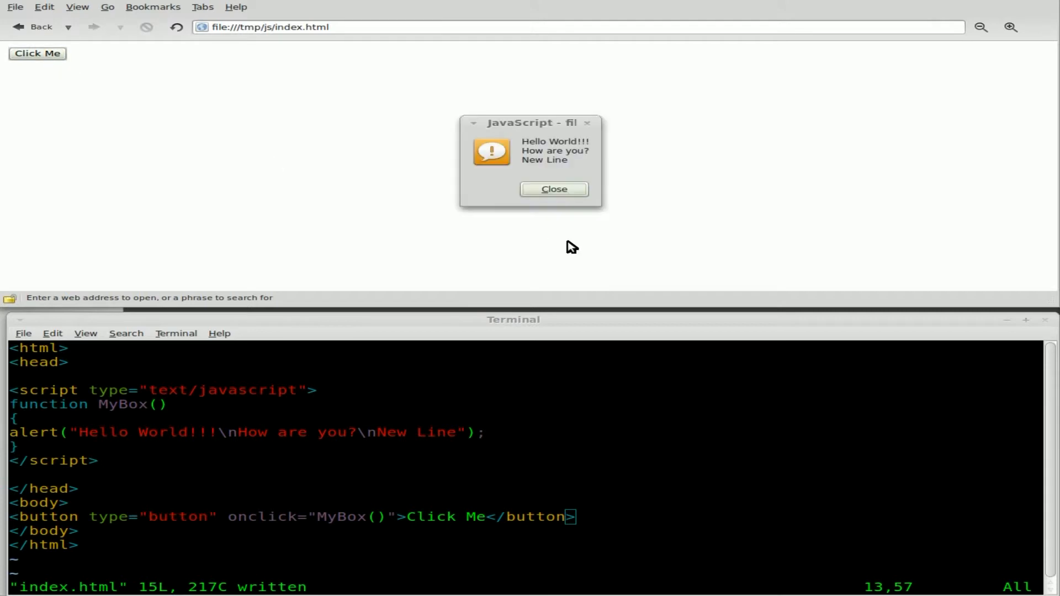
left_click(553, 189)
type("p")
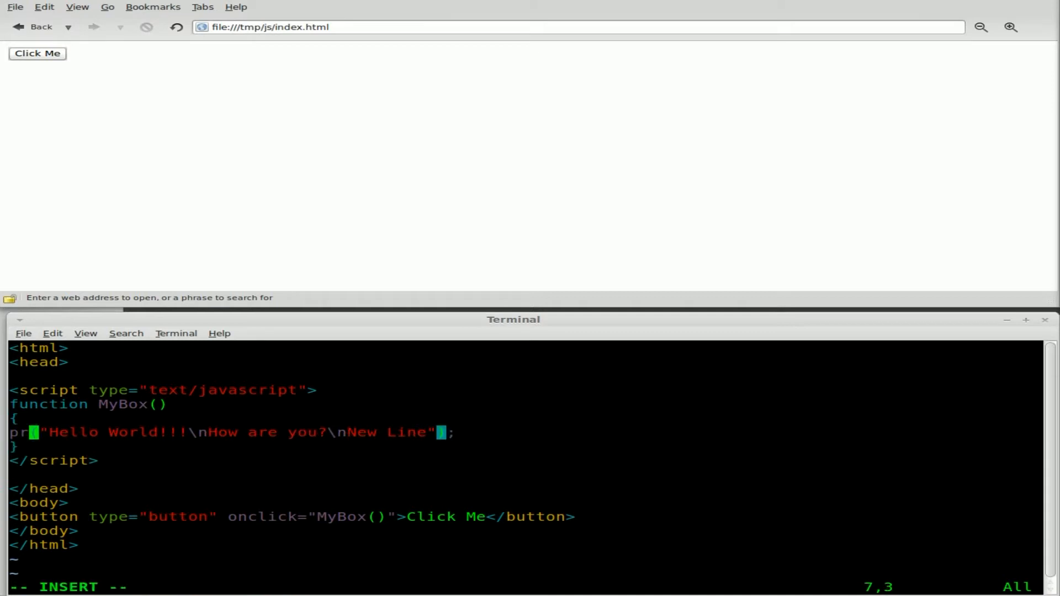
Turn the alert into prompt("What is you Name?") and save index.html.
type("ompt")
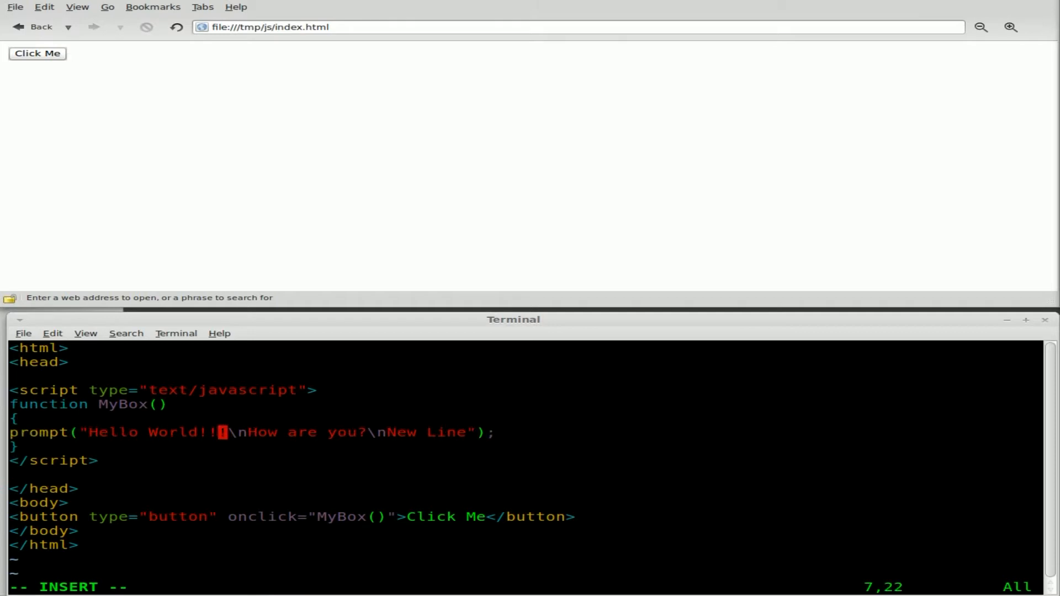
type("!")
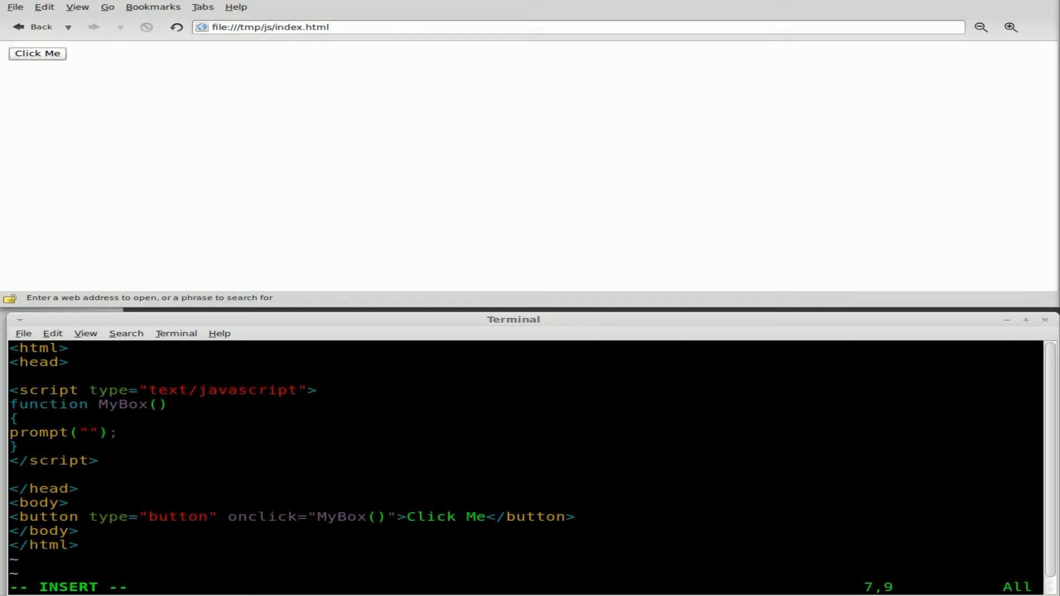
type("What is you")
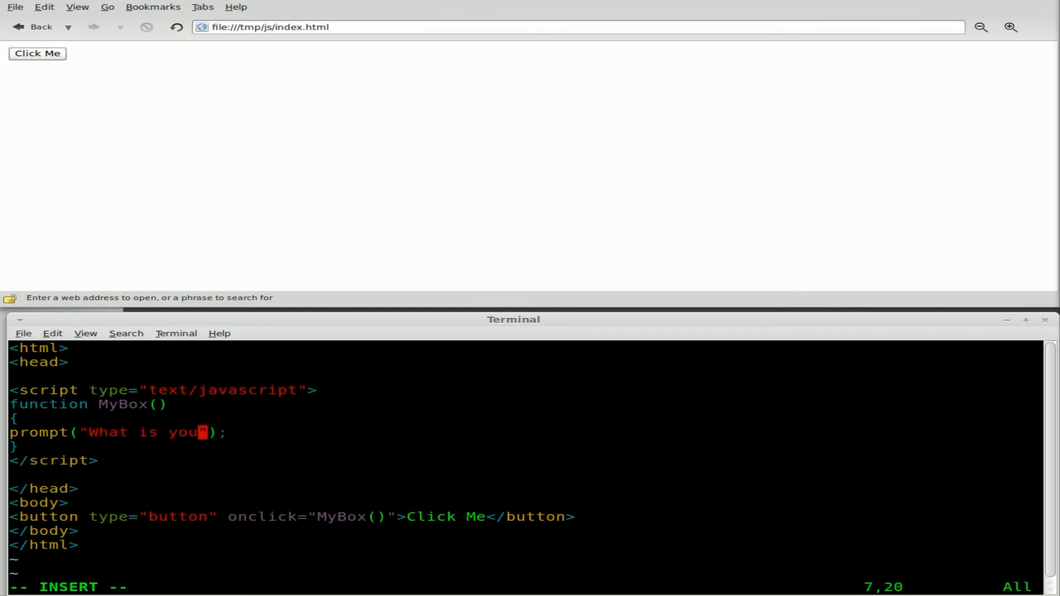
type("Name?")
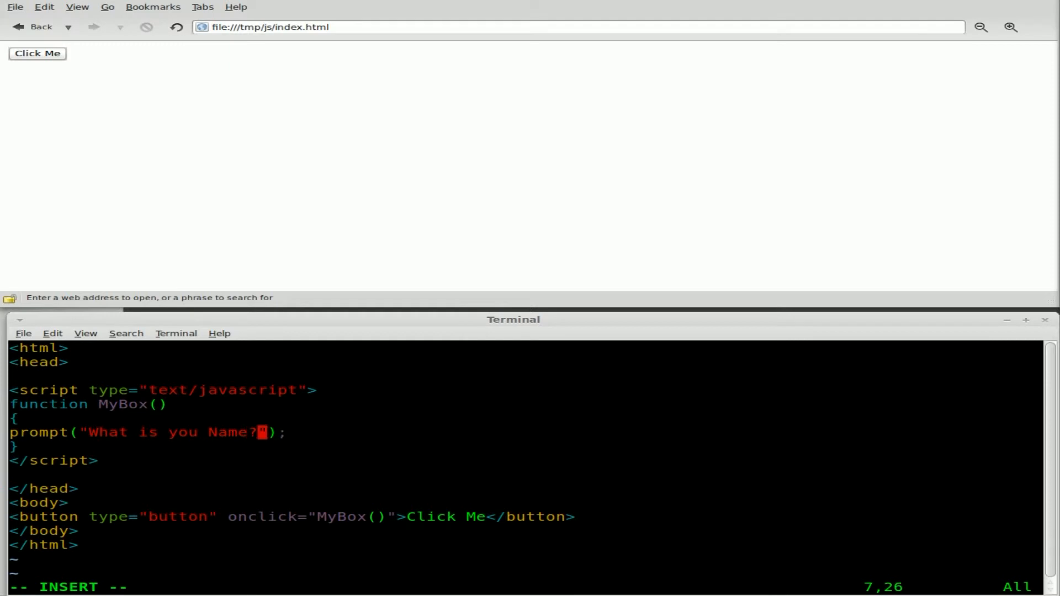
key("Escape")
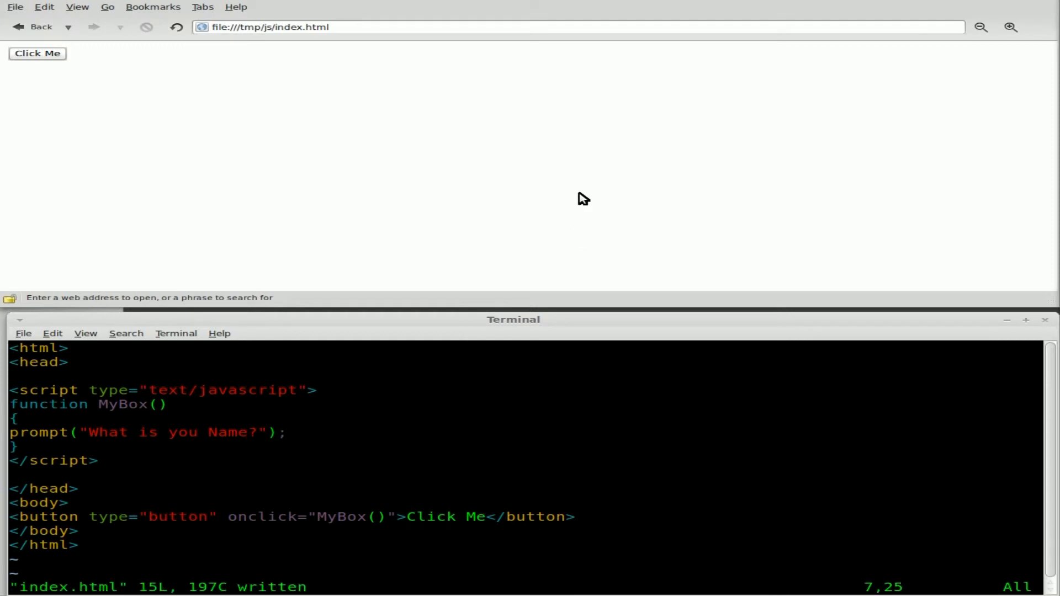
Trigger the name prompt via Click Me, answer it with 'sdgsadg' and confirm.
left_click(37, 53)
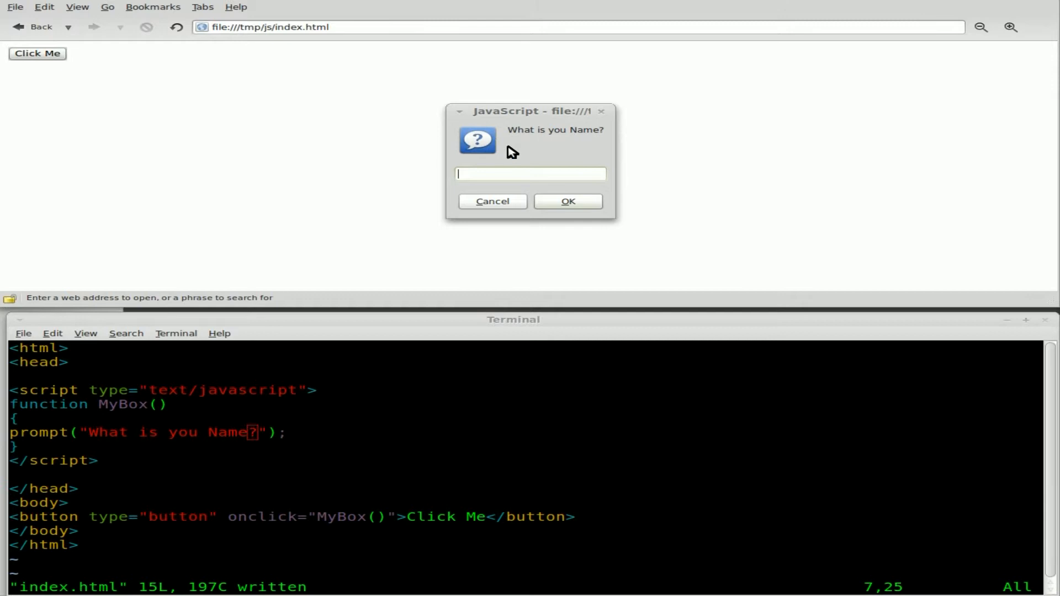
mouse_move(493, 175)
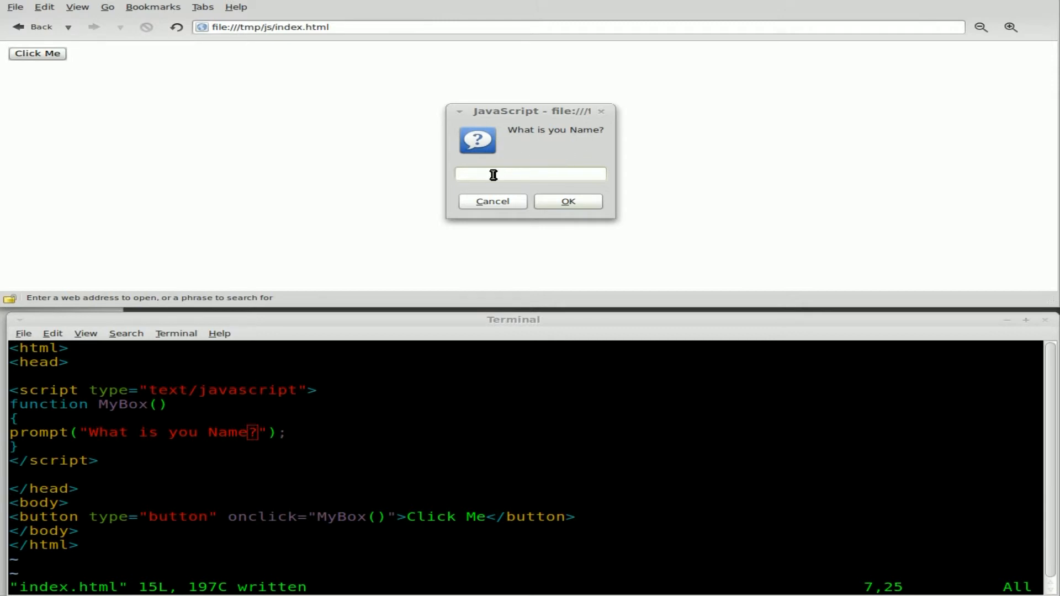
type("sdgsadg")
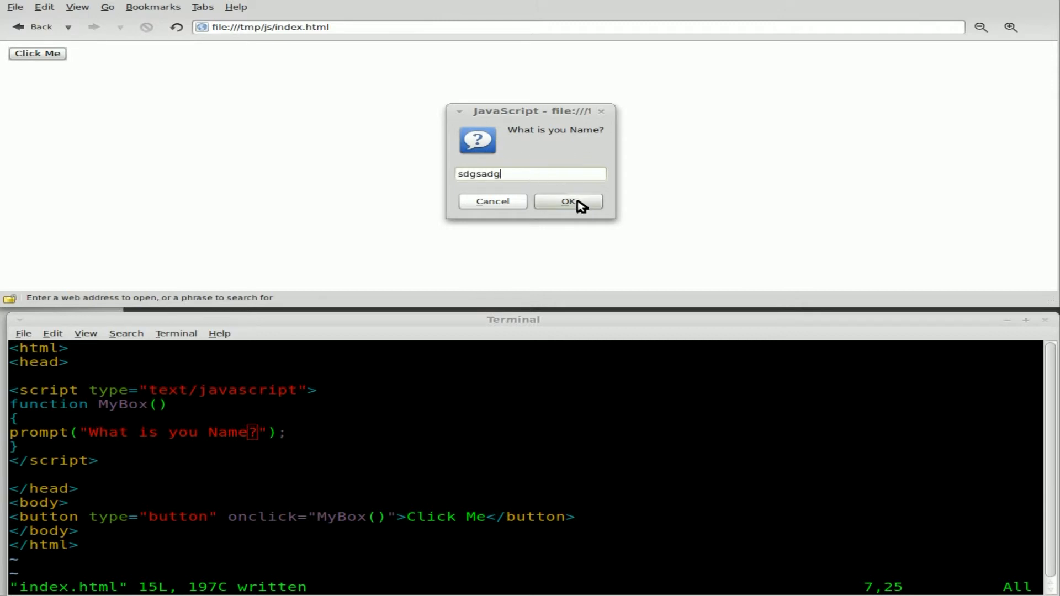
left_click(568, 201)
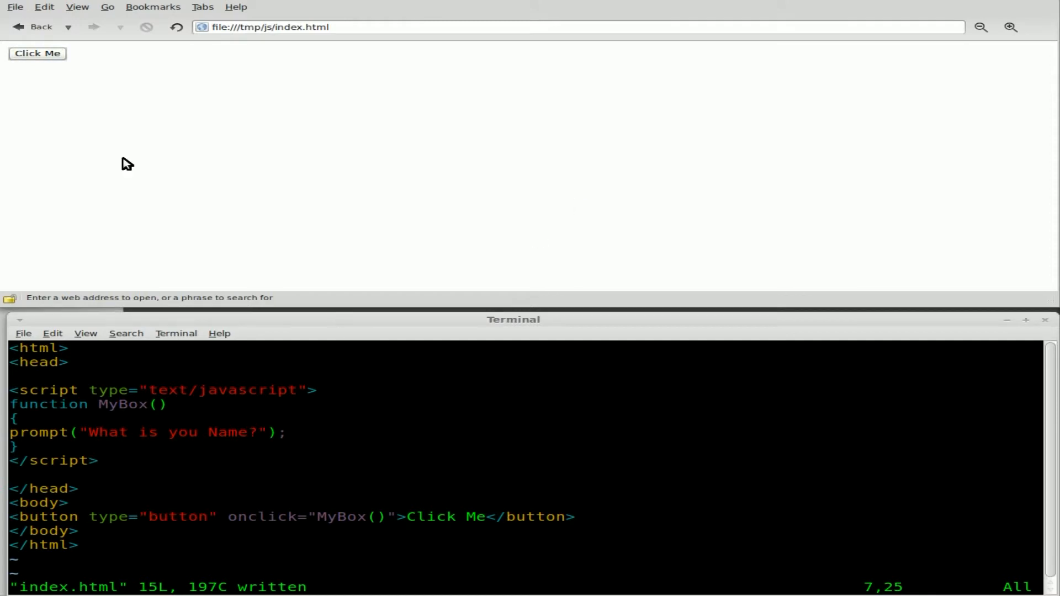
left_click(38, 53)
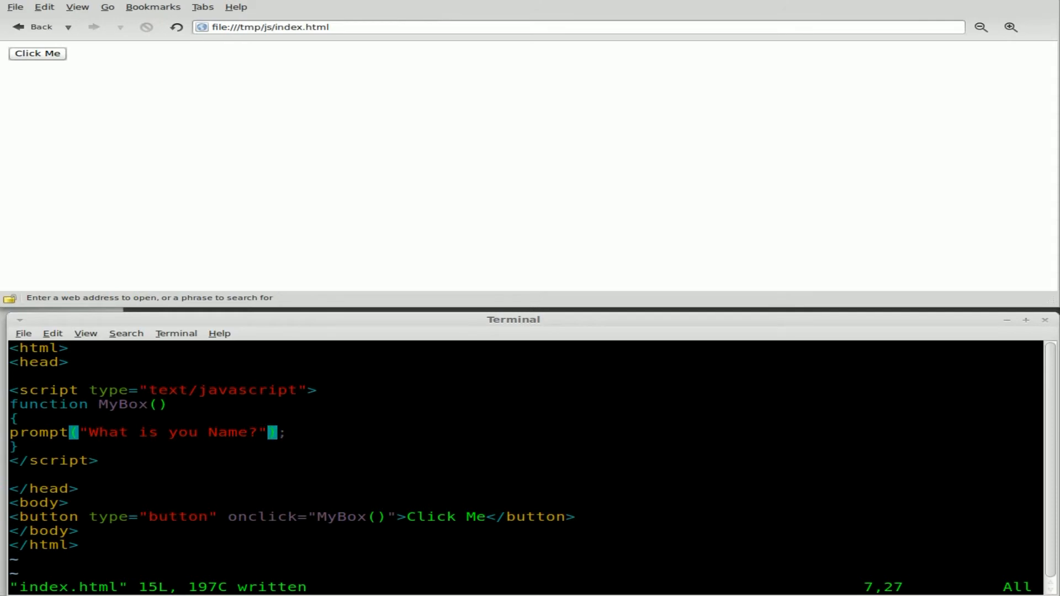
Add "Metalx1000" as the prompt's second argument, its default answer.
type(",")
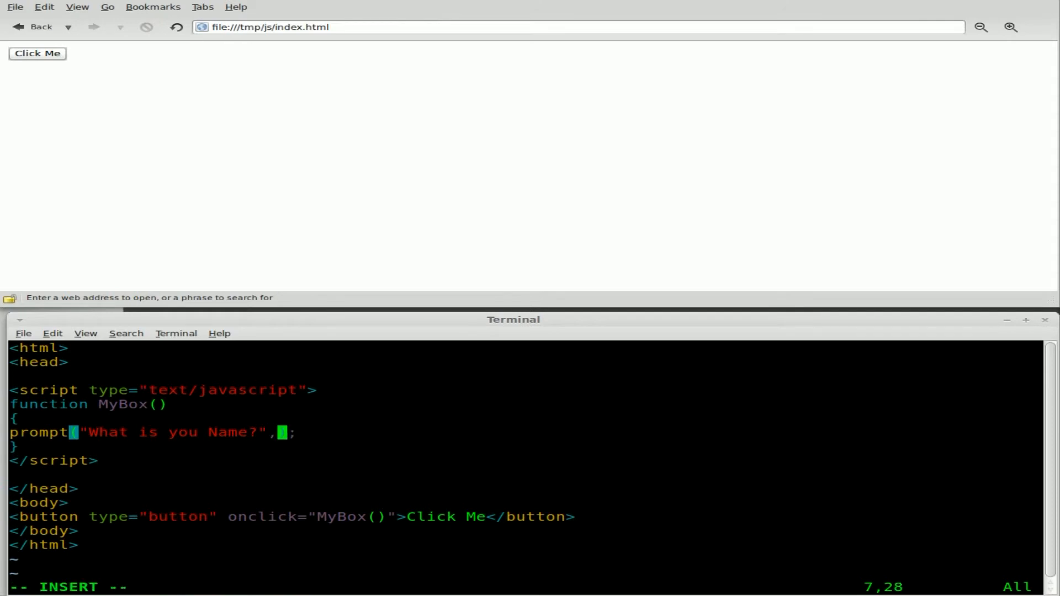
type("\"")
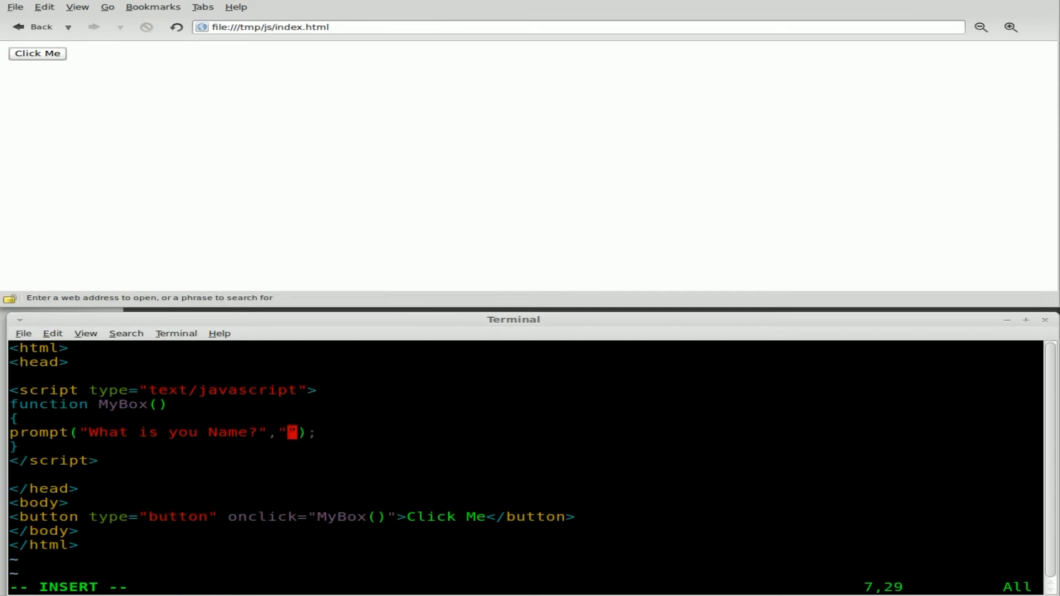
type("Meta")
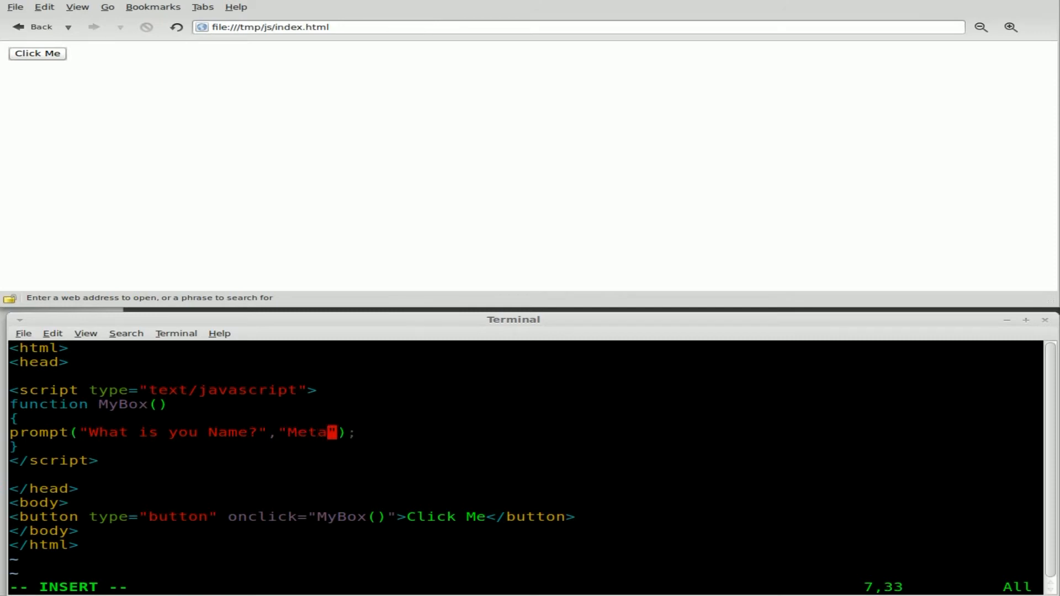
type("lx1000")
left_click(524, 586)
type(":w")
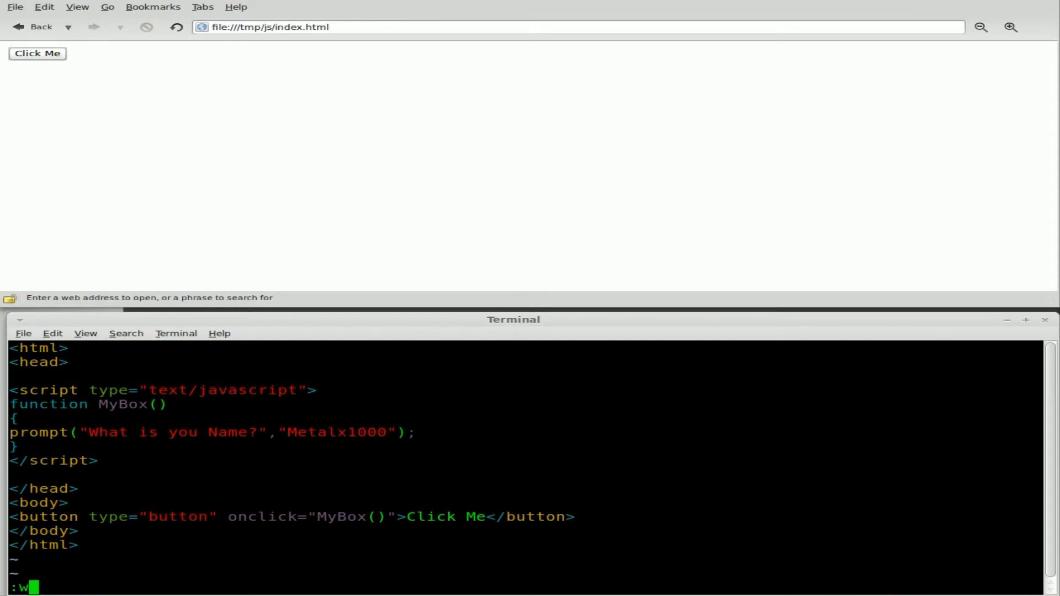
Save index.html, reload the page, see the prompt prefilled with Metalx1000, and cancel it.
key("Return")
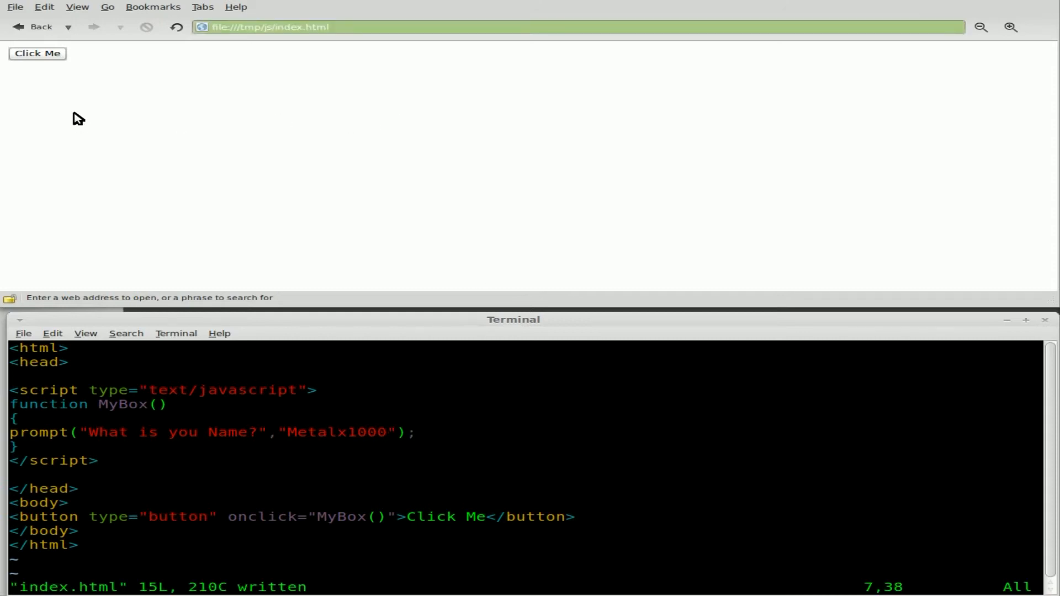
left_click(37, 53)
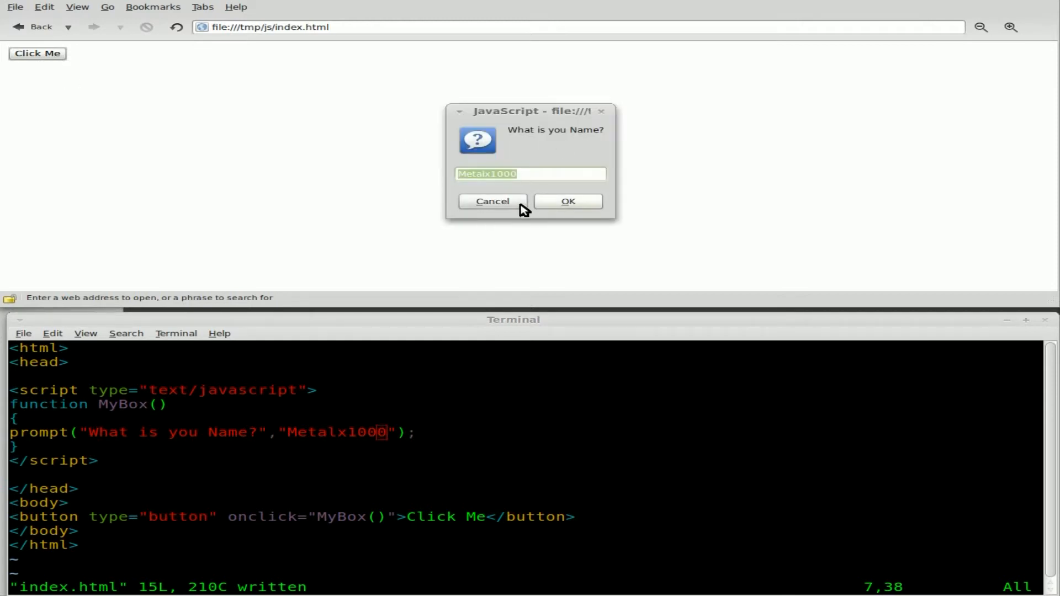
left_click(493, 201)
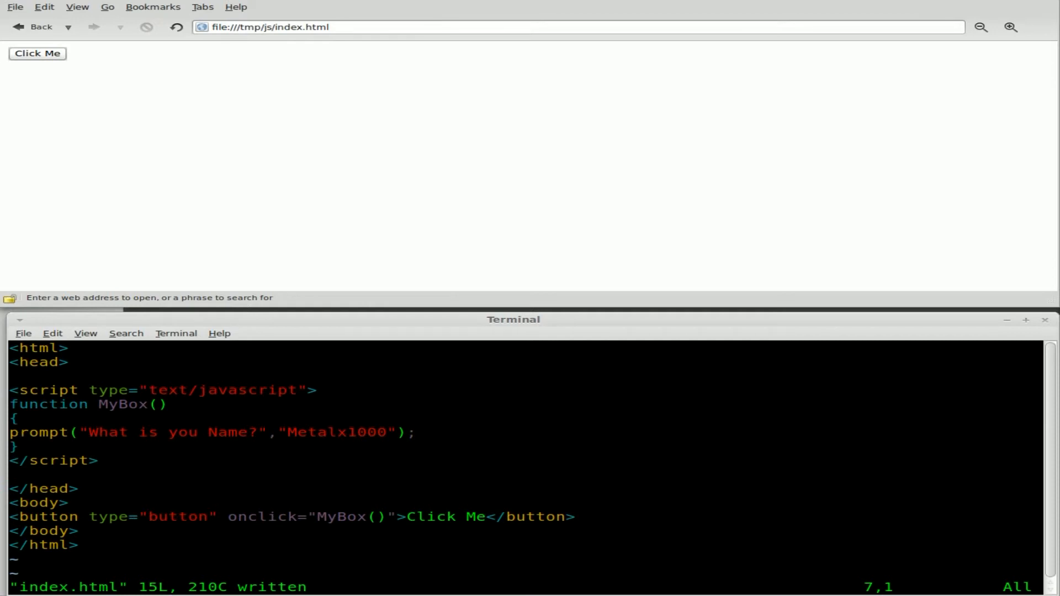
Insert 'var name=' before prompt() so the answer is stored in name.
type("var")
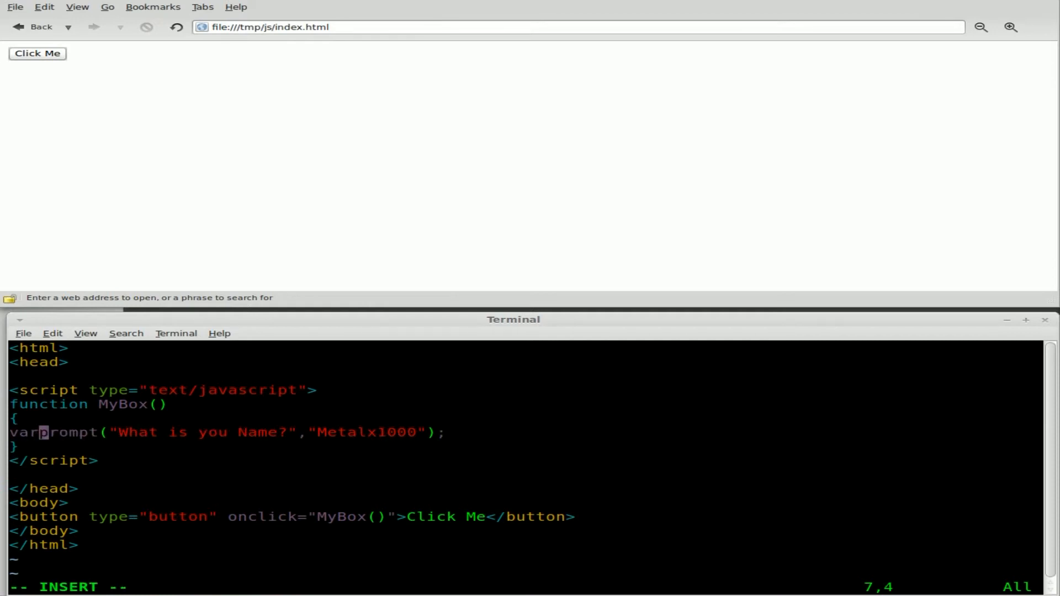
type("name=")
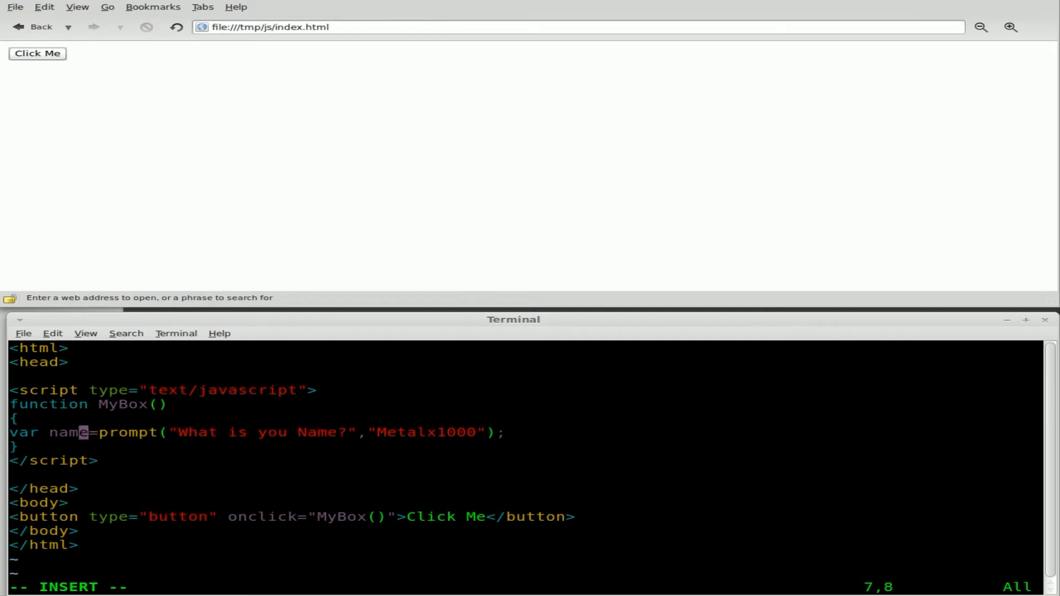
key("Left")
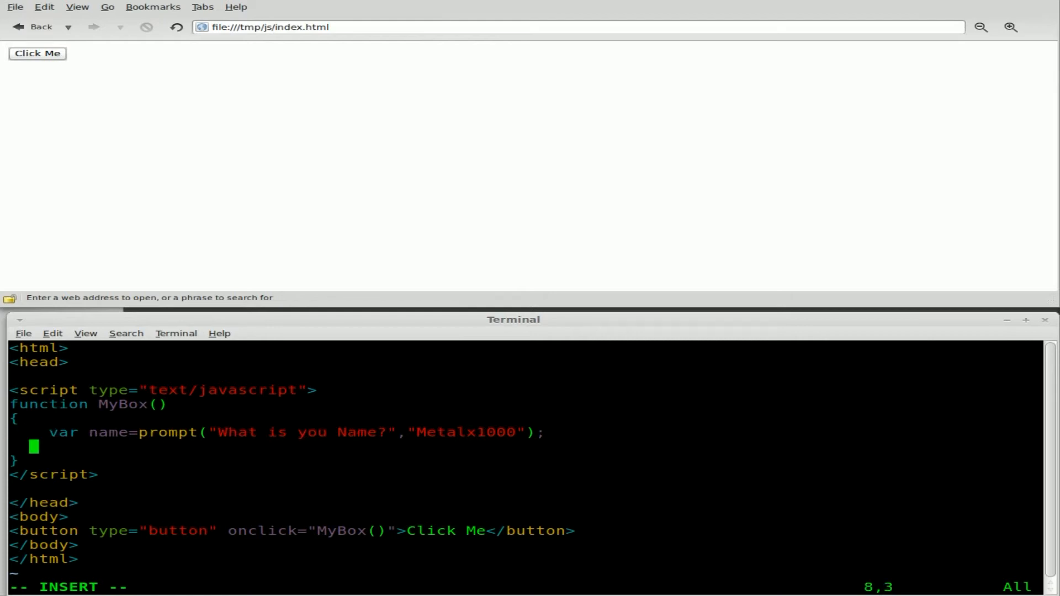
Add an empty document.write(); statement on a new indented line.
type("docume")
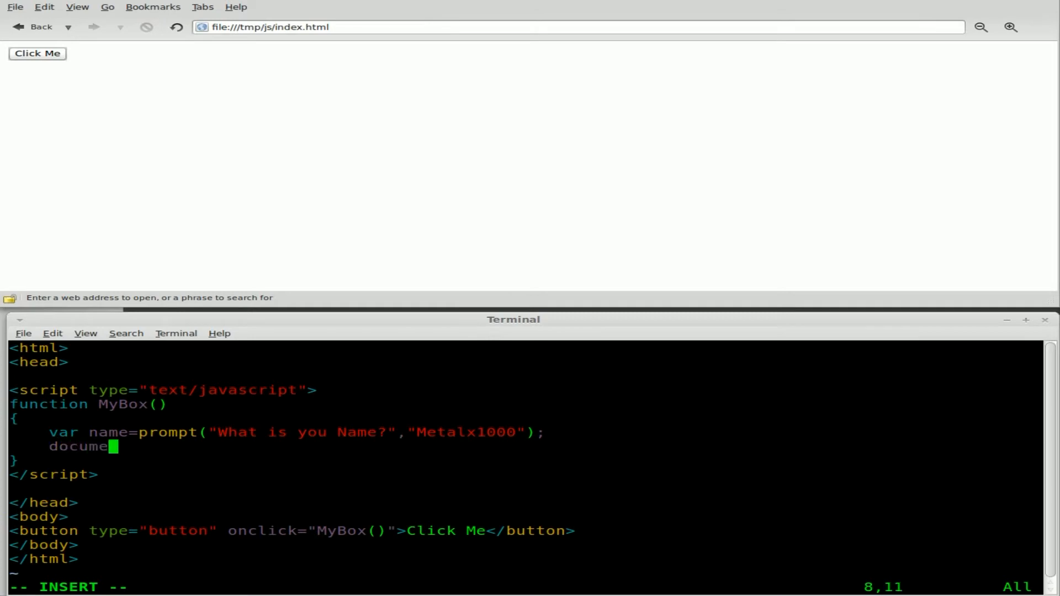
type("nt.write")
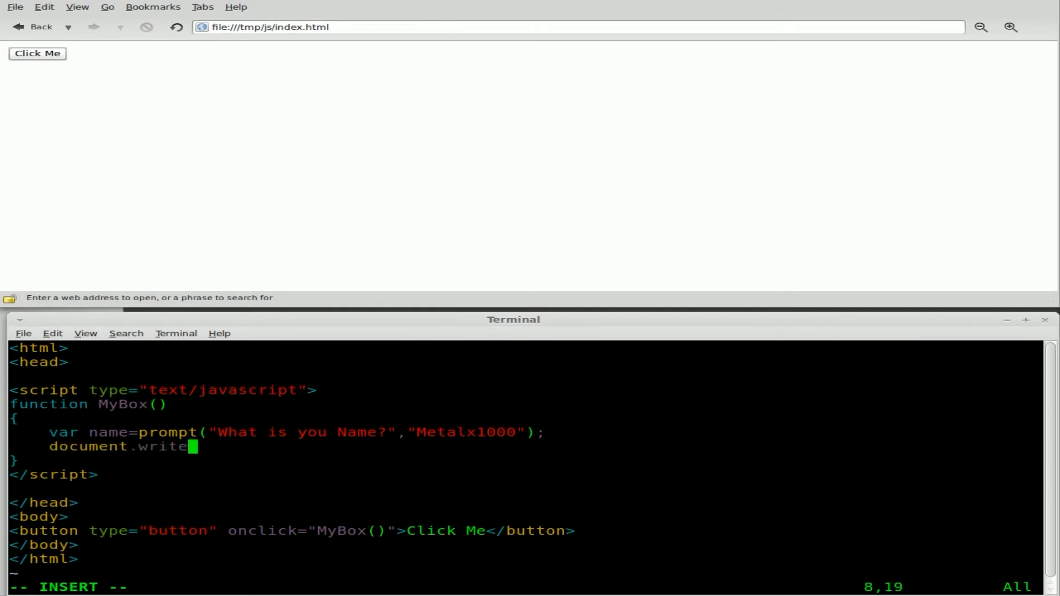
type("(")
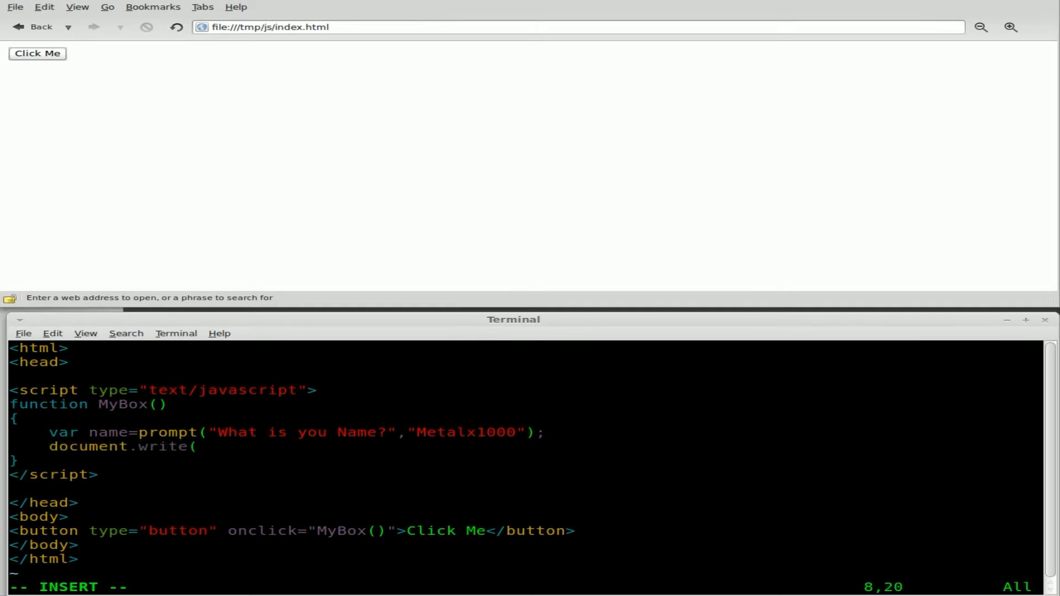
type(")")
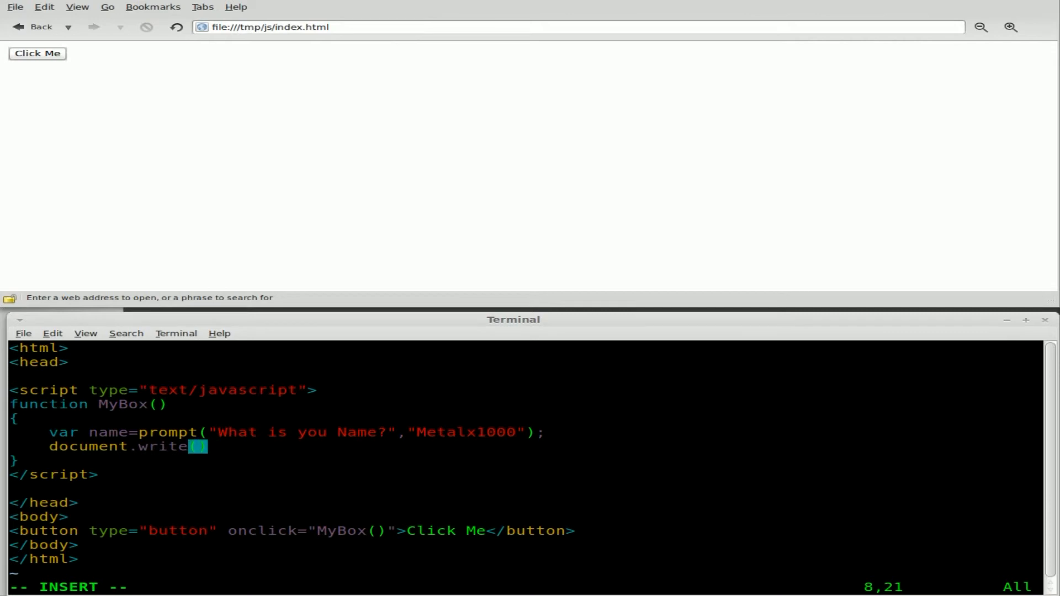
type(";")
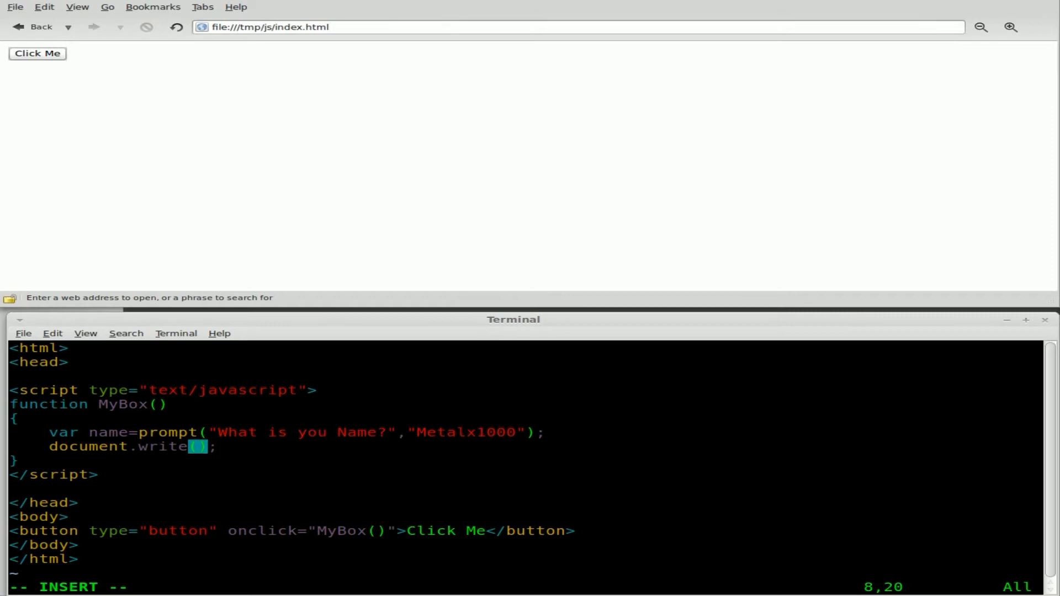
Fill it with "How are you " + name + " today?" and save index.html.
type("\"")
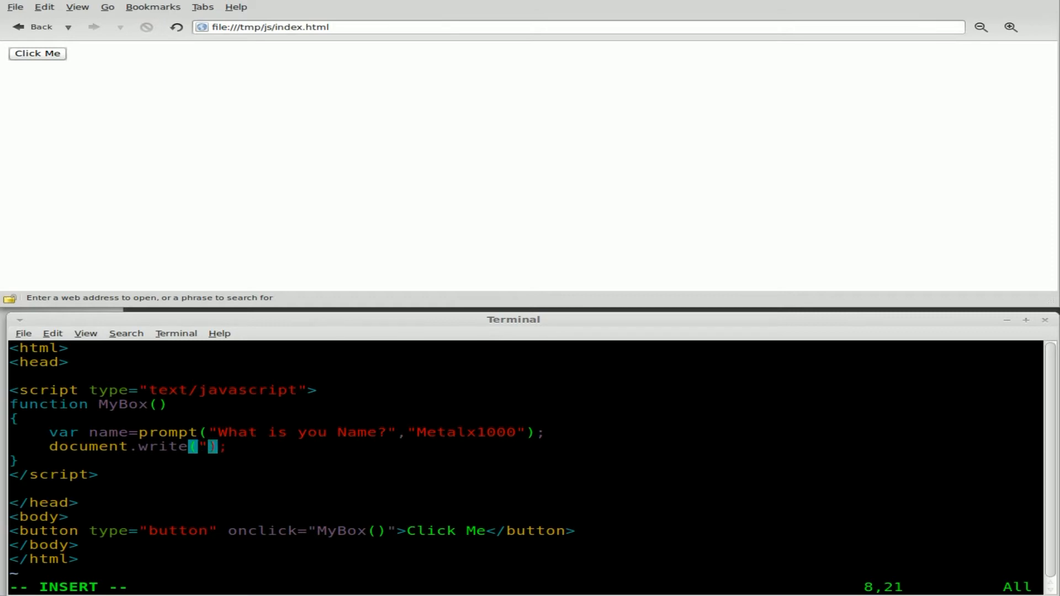
type("How are you")
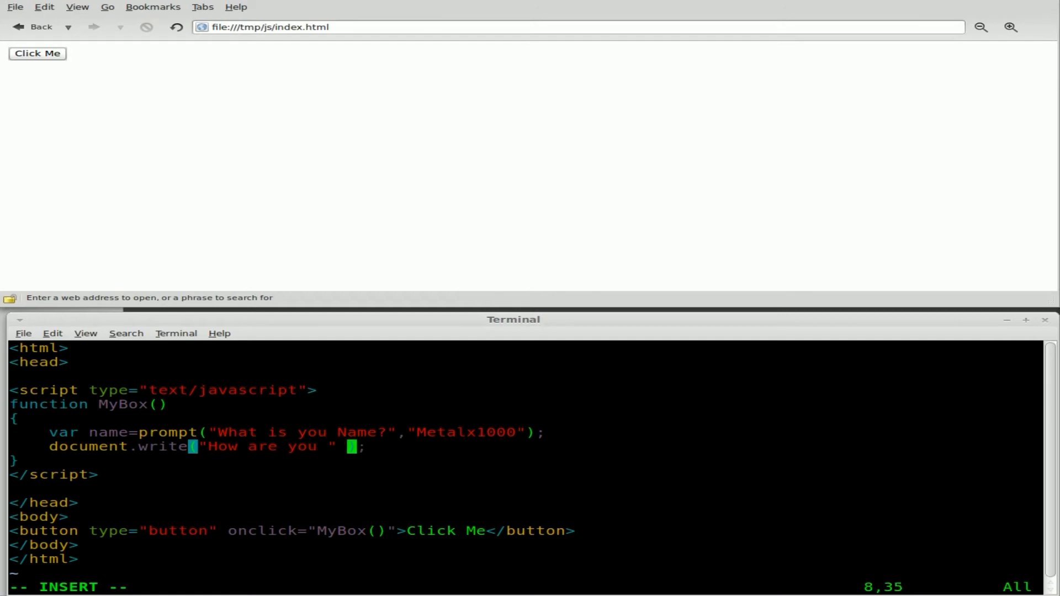
type("+ name")
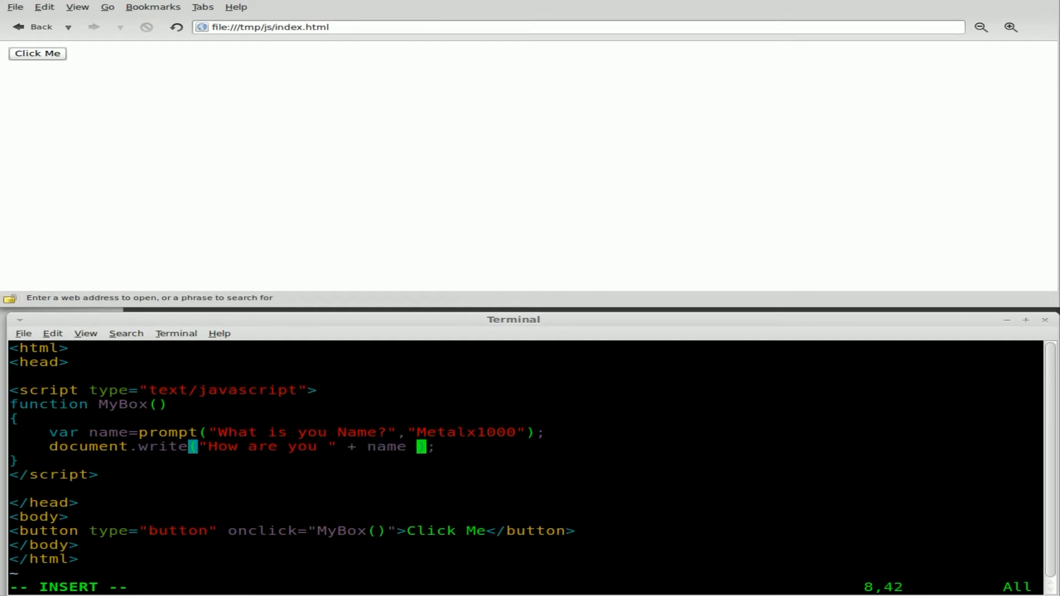
type("+ \"")
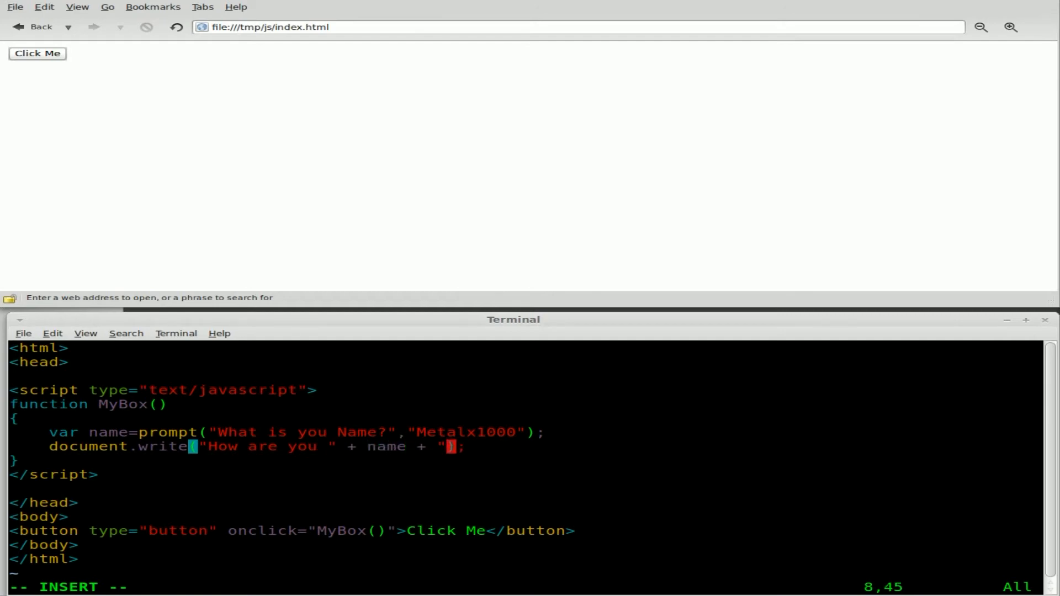
type("todya")
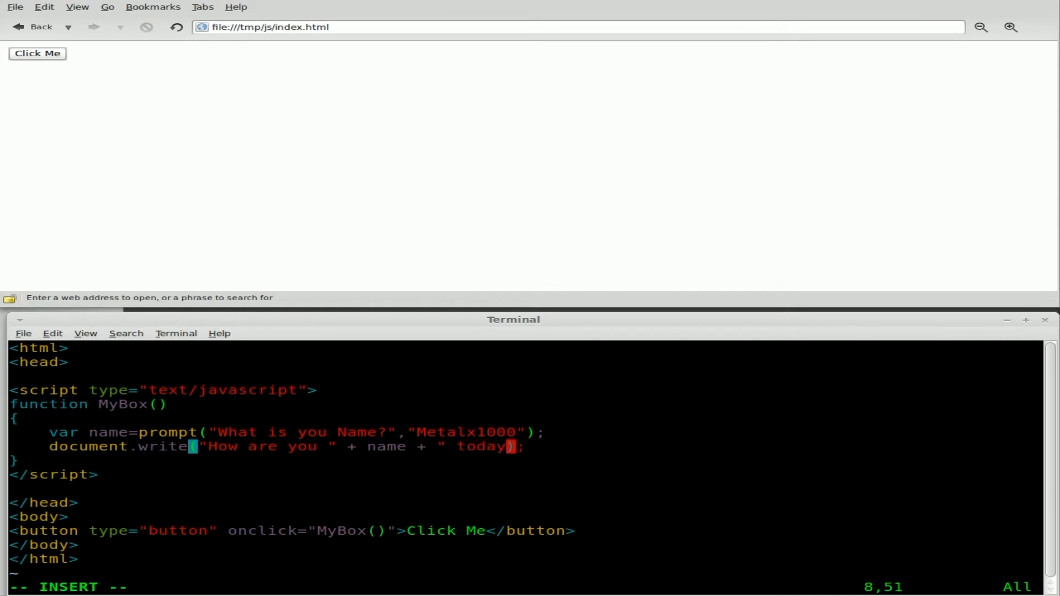
type("?\"")
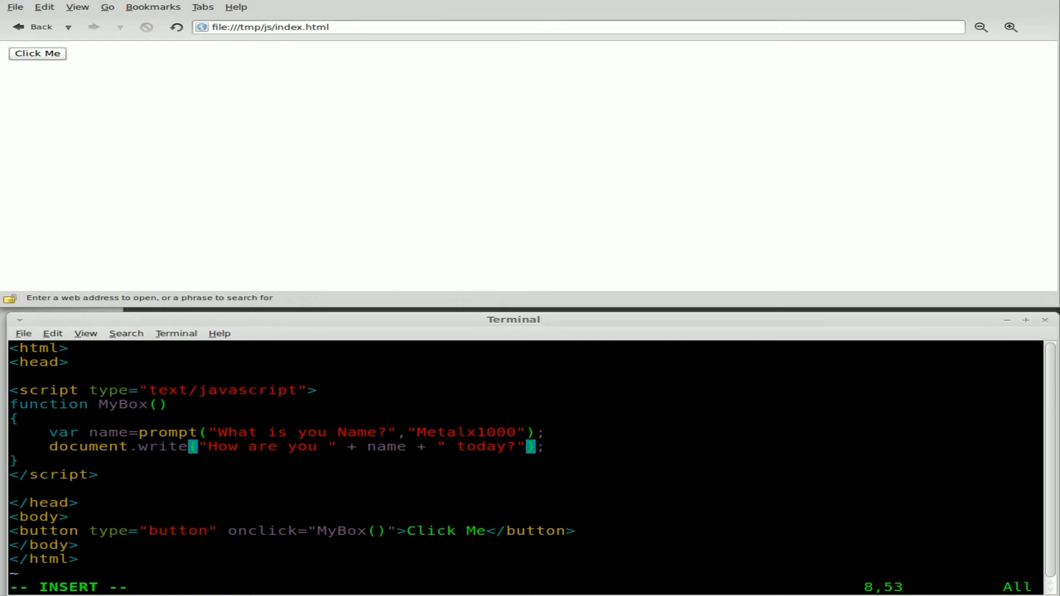
key("Escape")
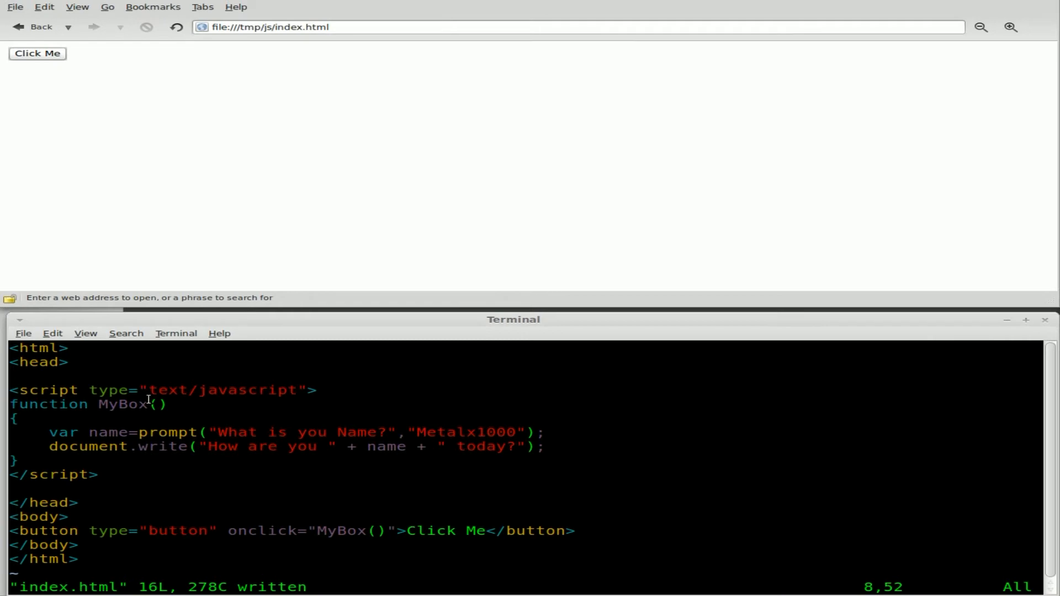
mouse_move(351, 431)
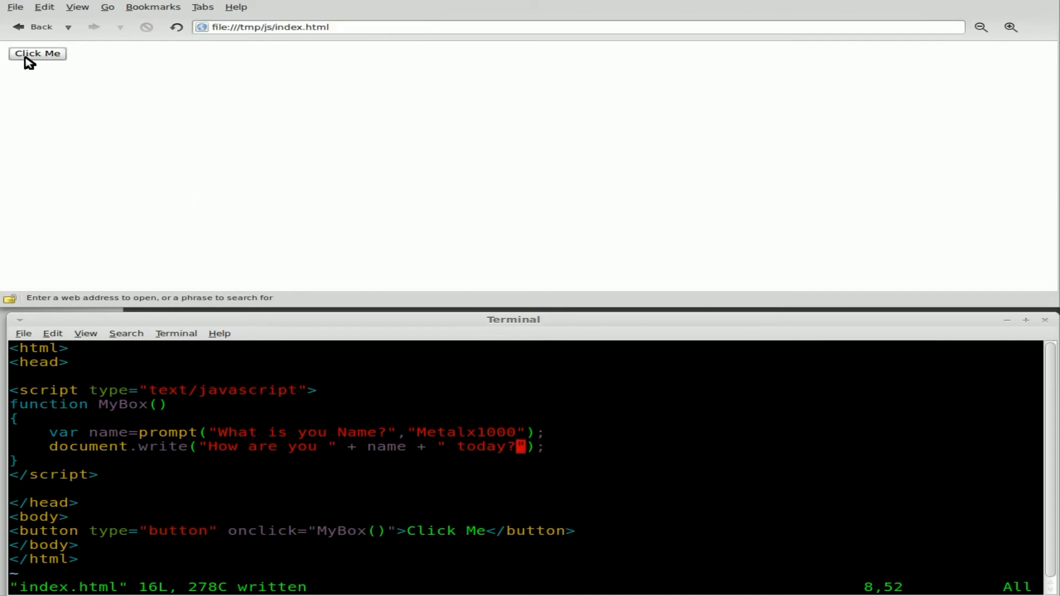
Run MyBox once accepting Metalx1000, then return to editing the greeting string.
left_click(37, 53)
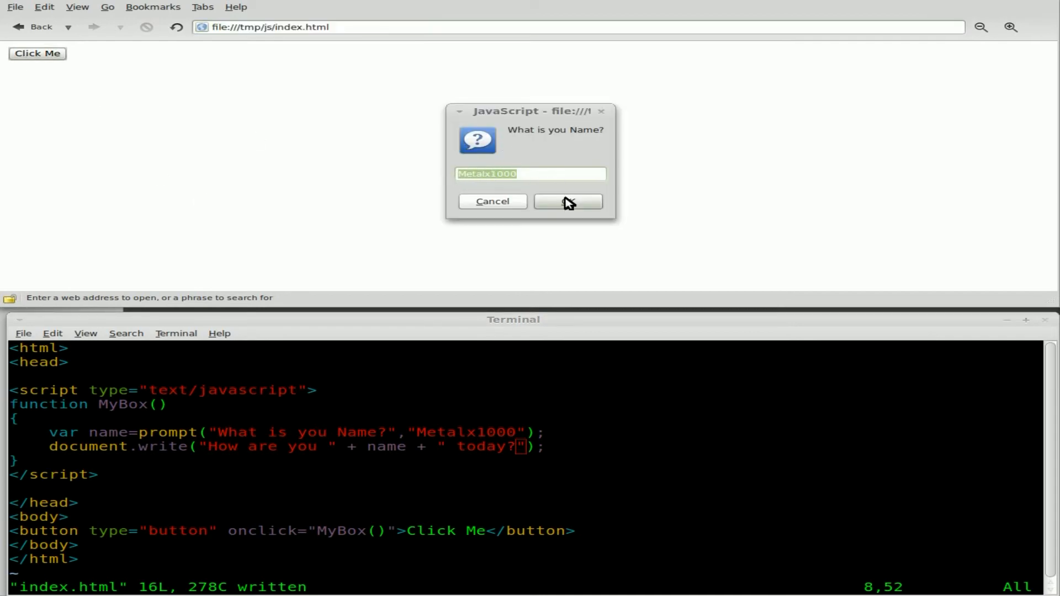
left_click(568, 201)
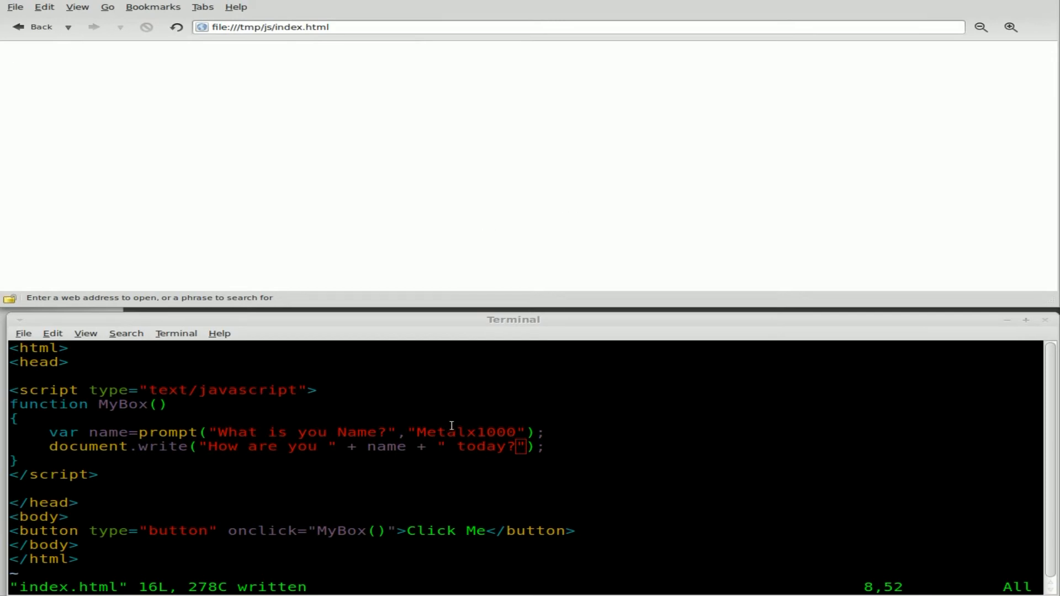
key("i")
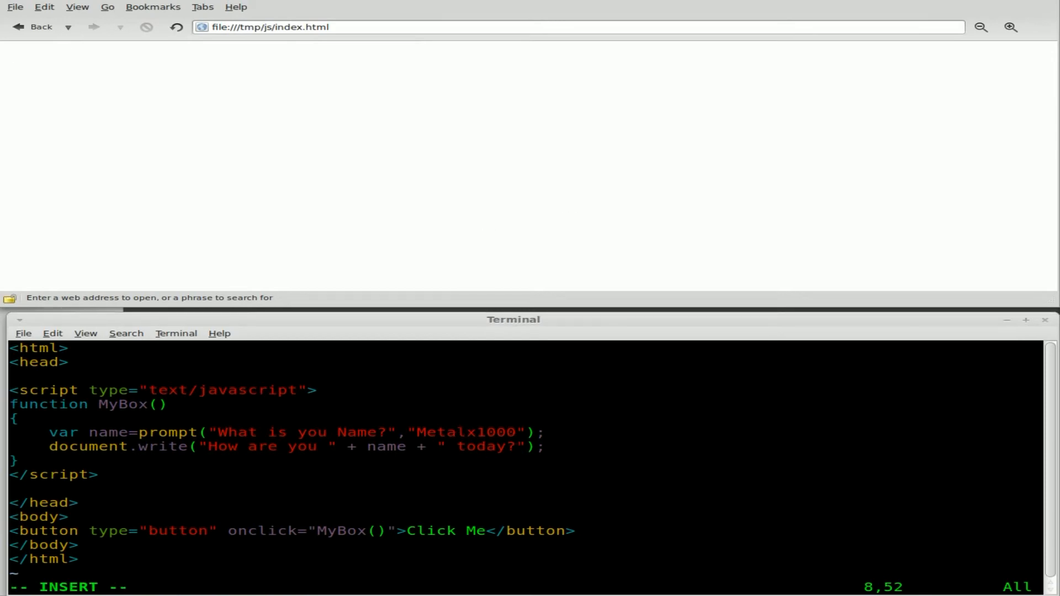
Wrap the greeting in <p>...</p> tags inside document.write and save index.html.
type("<")
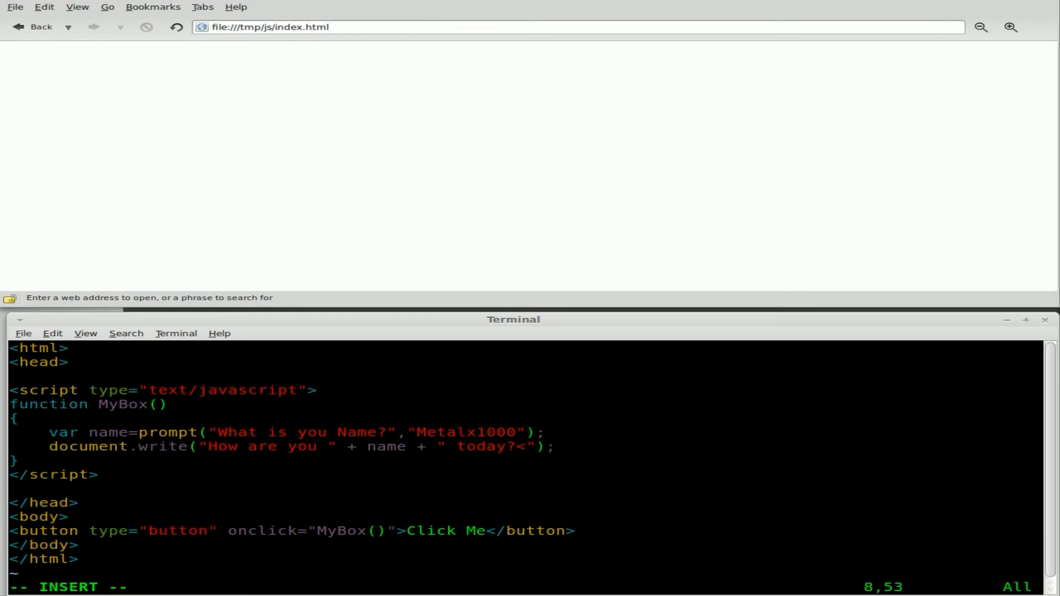
type("/p>")
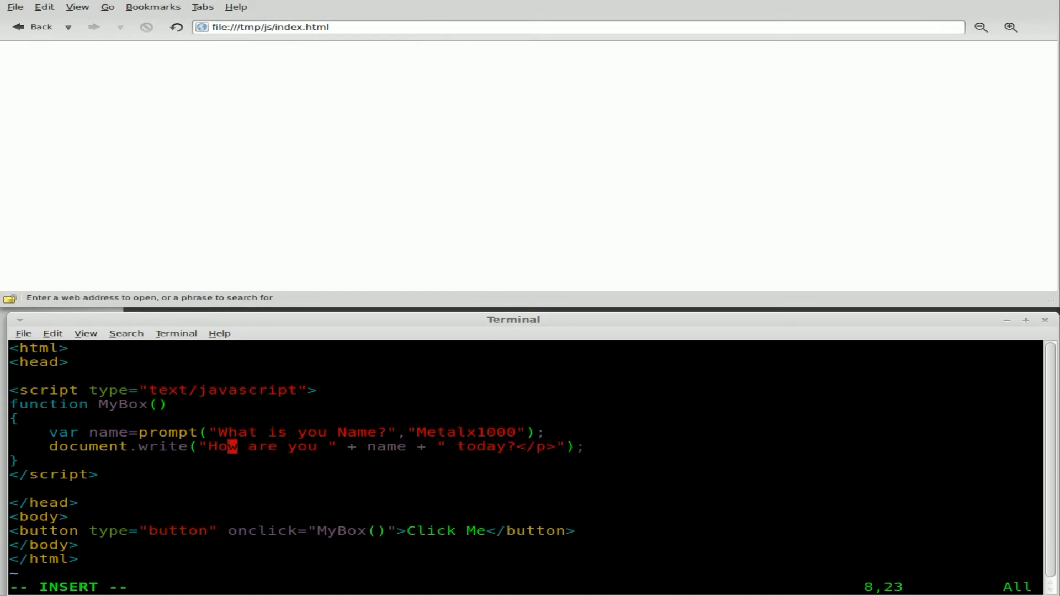
type("<p>")
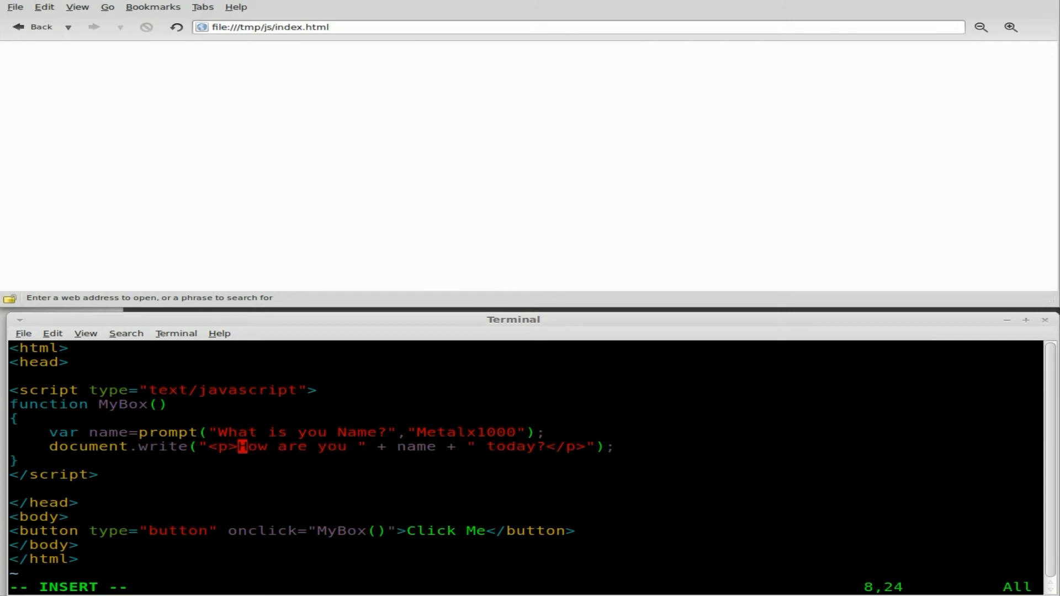
key("Escape")
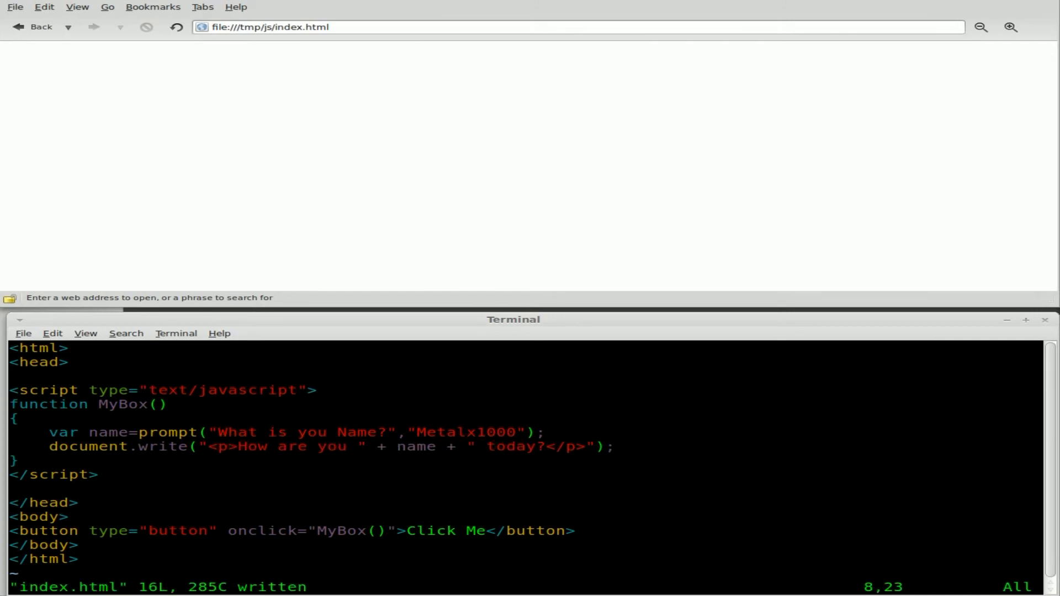
Run MyBox and accept Metalx1000 so the page reads 'How are you Metalx1000 today?'.
left_click(37, 53)
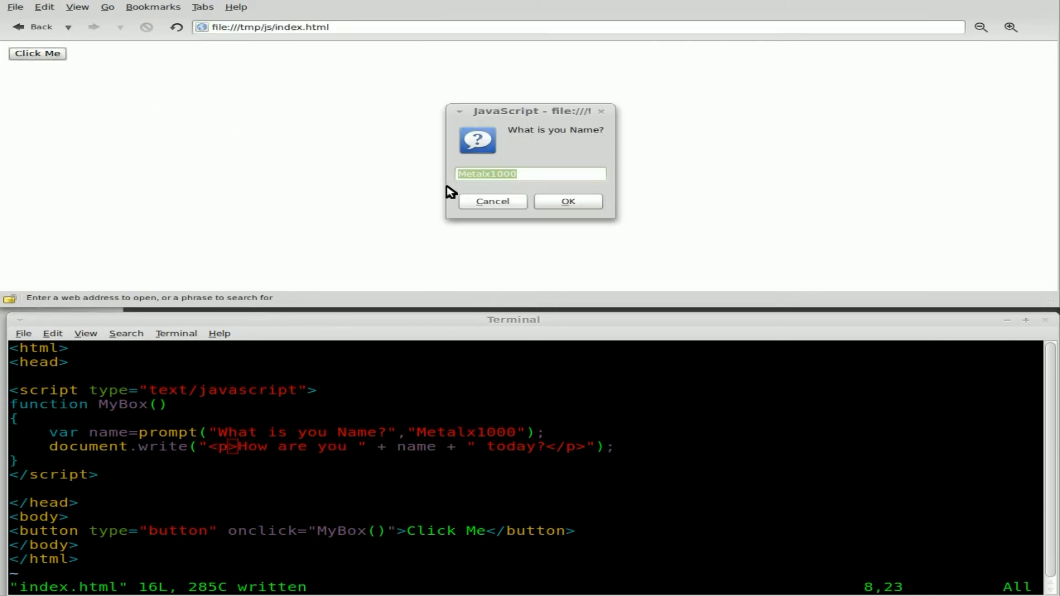
left_click(568, 201)
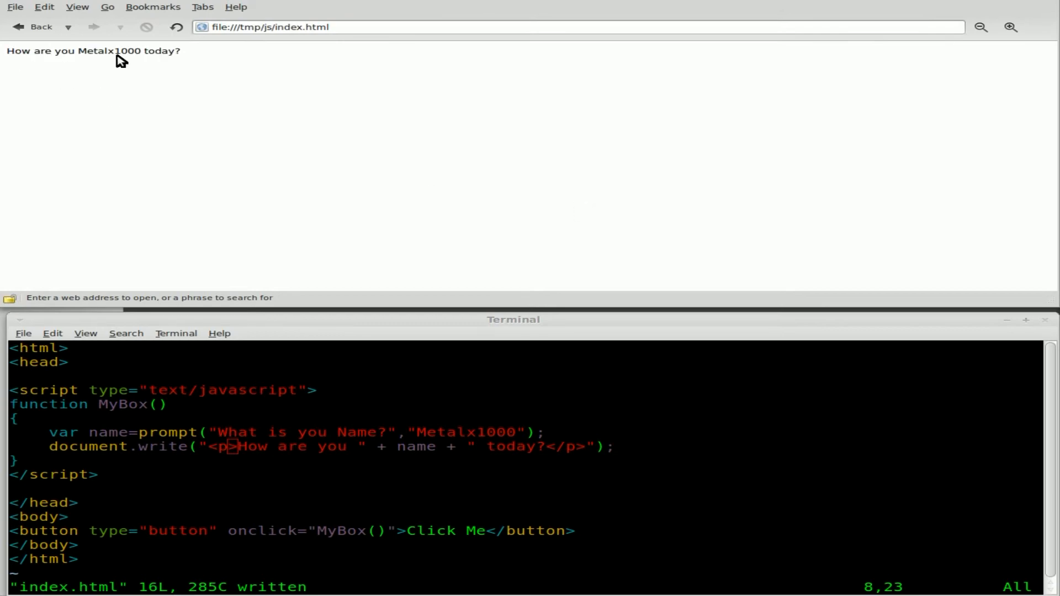
mouse_move(194, 257)
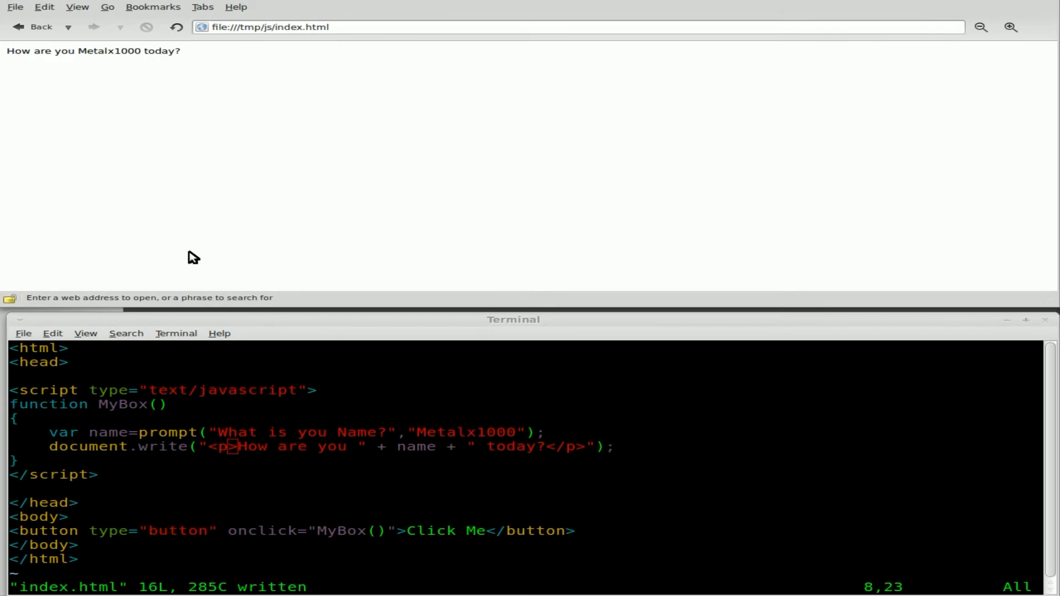
mouse_move(134, 93)
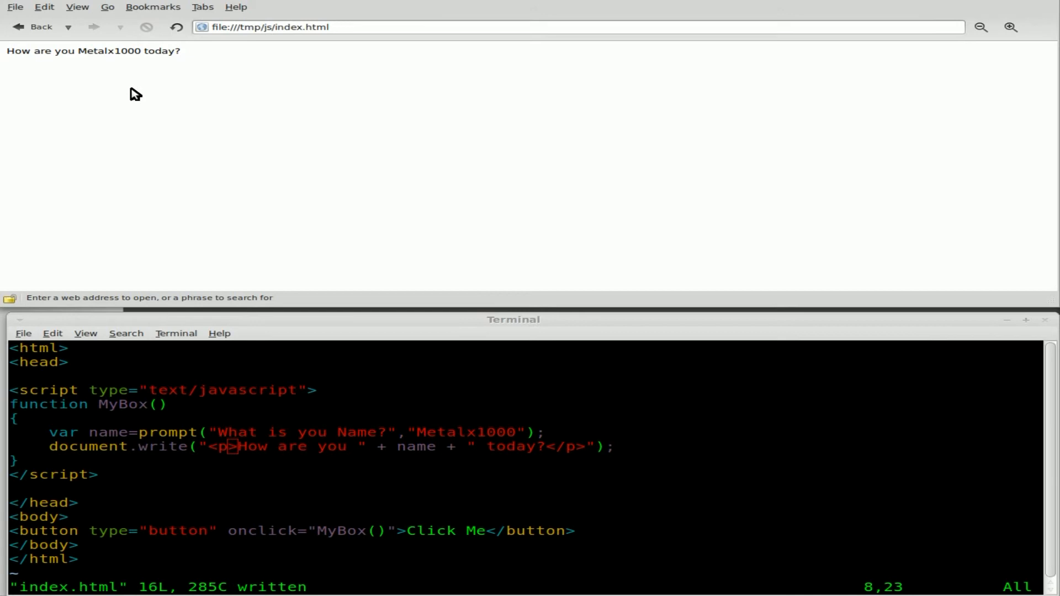
mouse_move(144, 76)
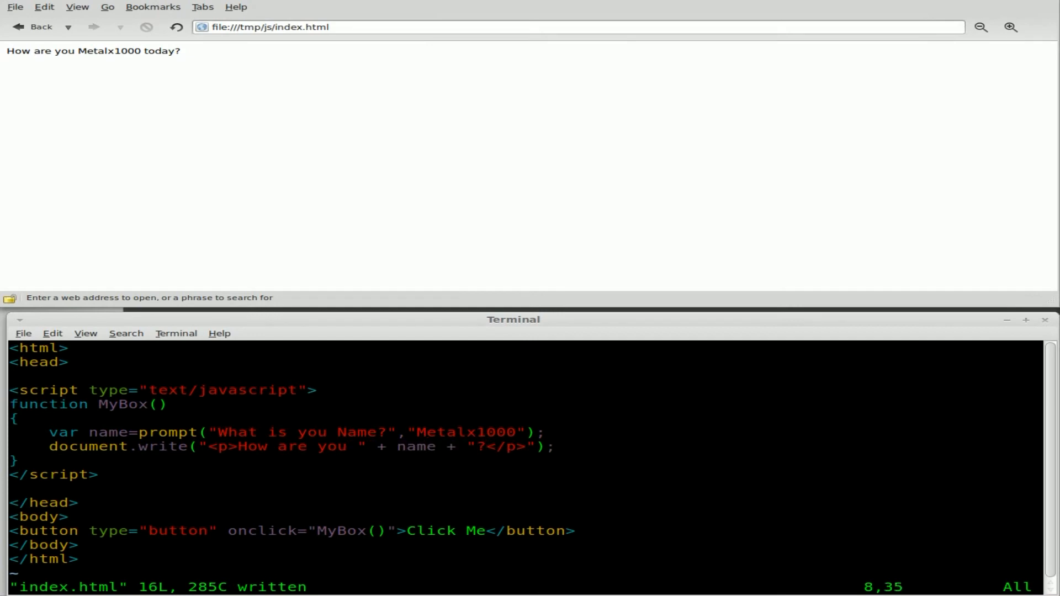
Make the greeting 'How are you, [name]?', save, and test it with the default name.
key("i")
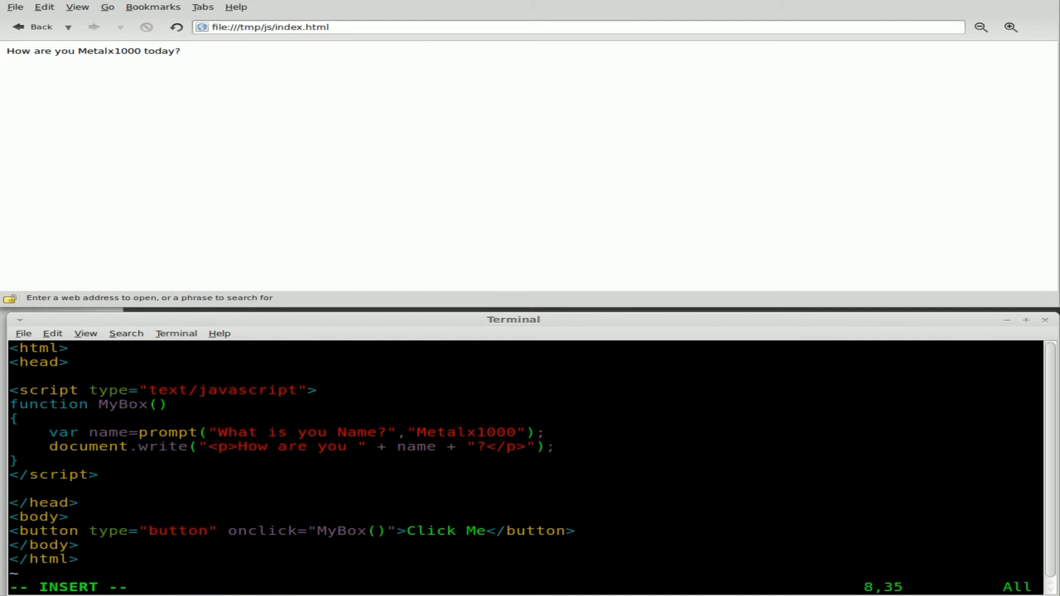
type(",")
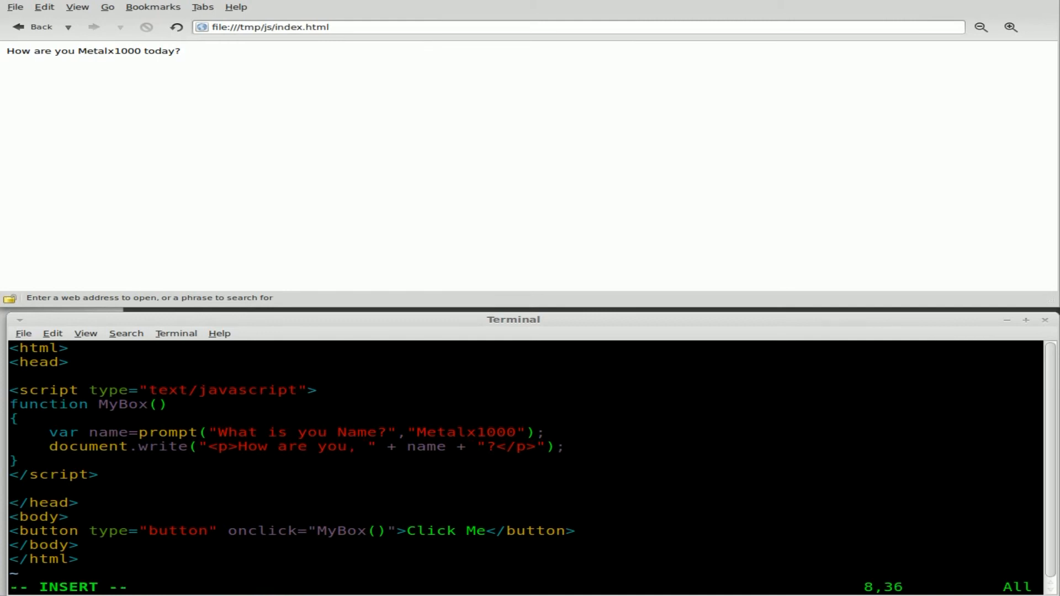
key("Escape")
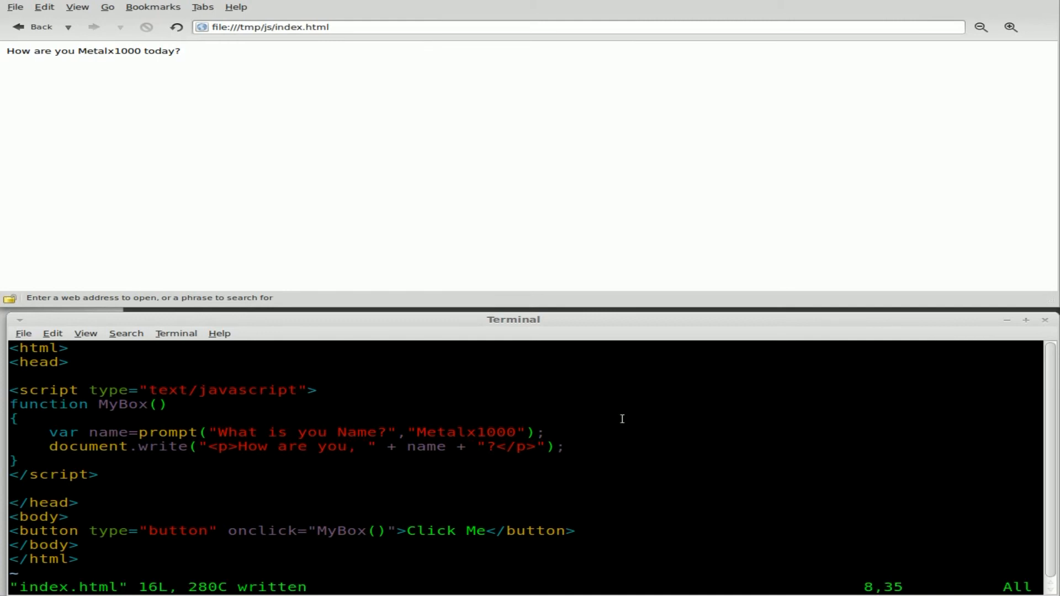
left_click(38, 53)
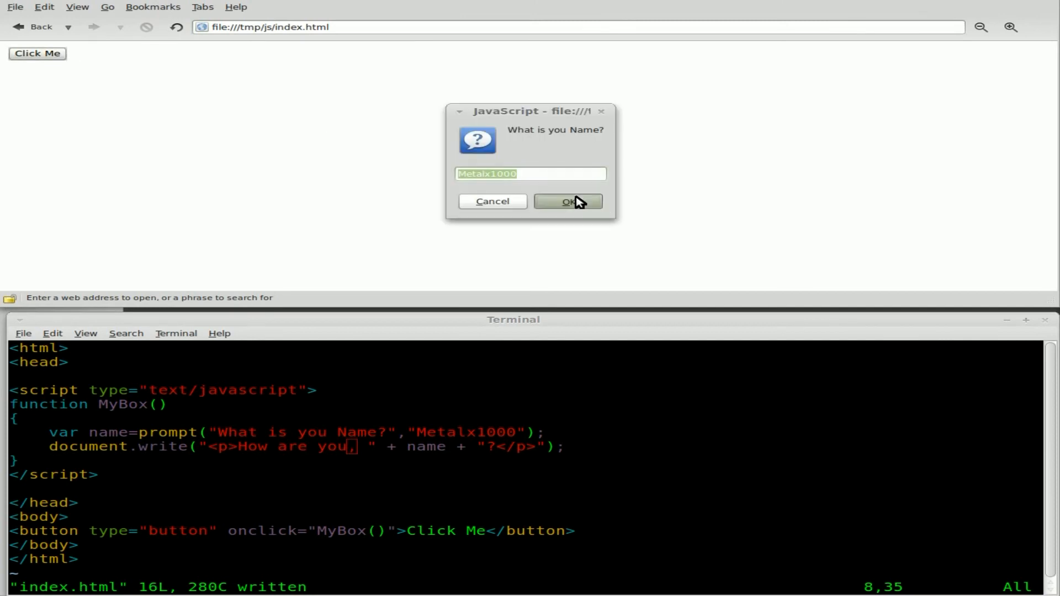
left_click(566, 201)
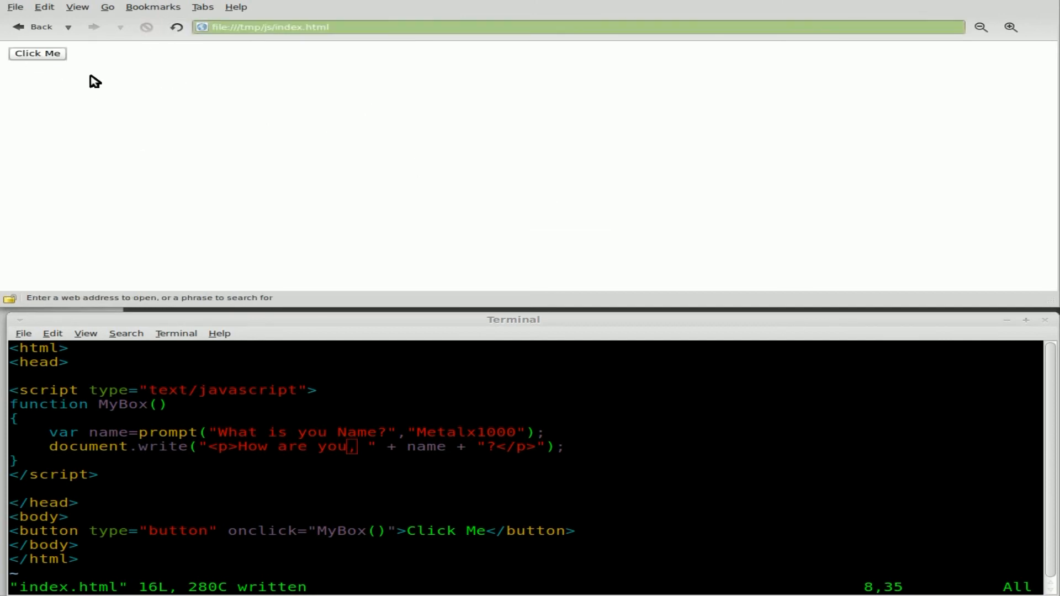
Test the prompt with the names Kris and tom smith and view each greeting.
left_click(38, 53)
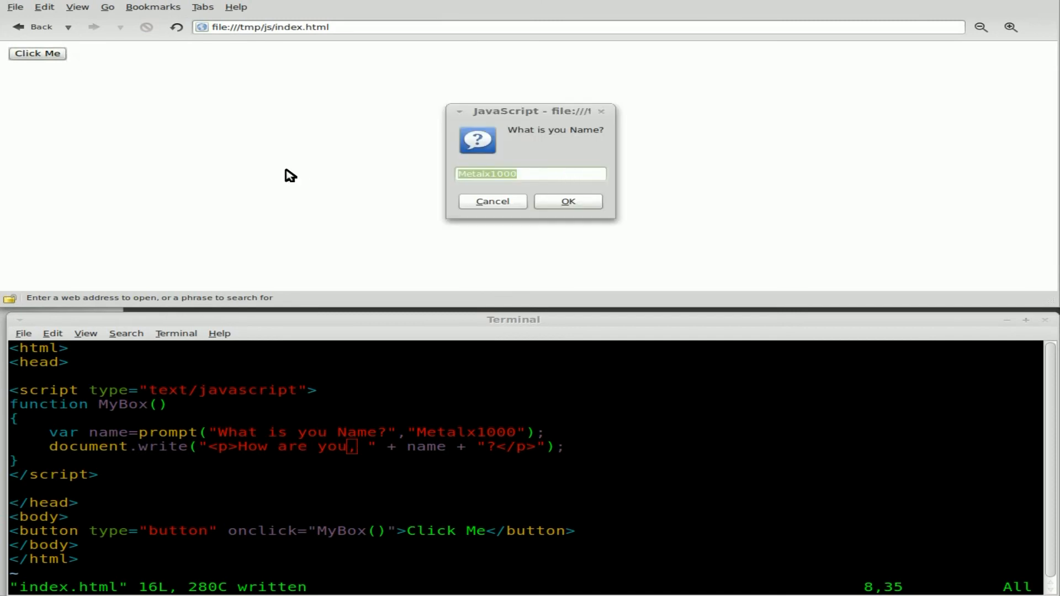
type("Kris")
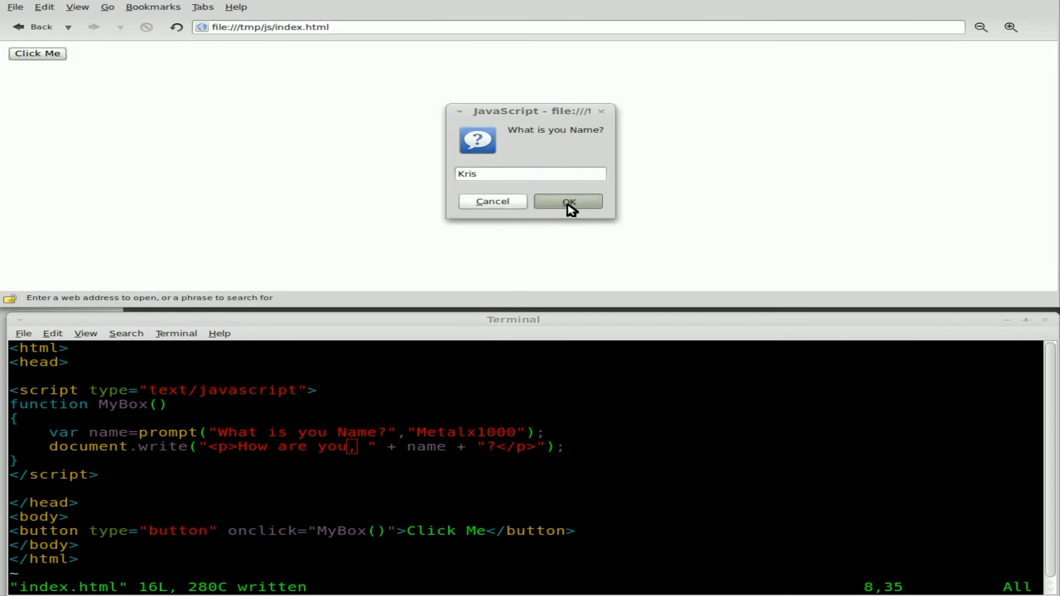
left_click(568, 201)
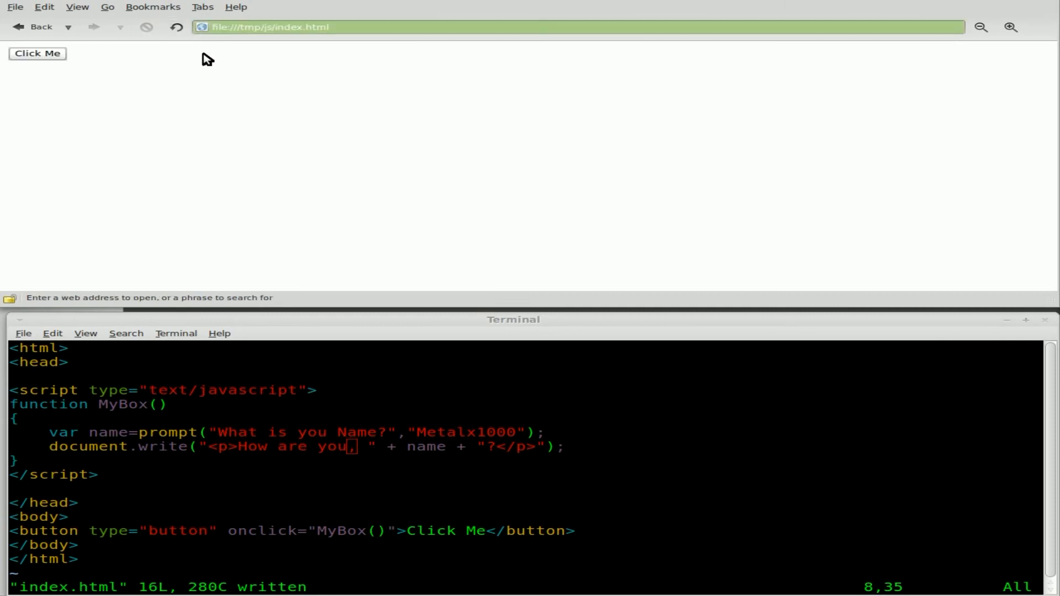
left_click(37, 53)
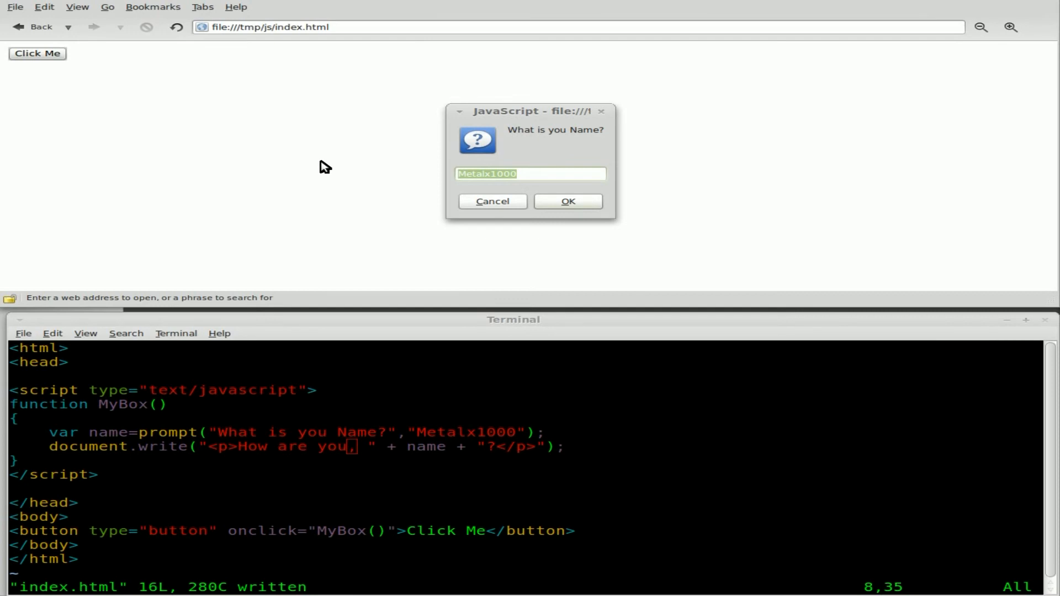
type("tommy")
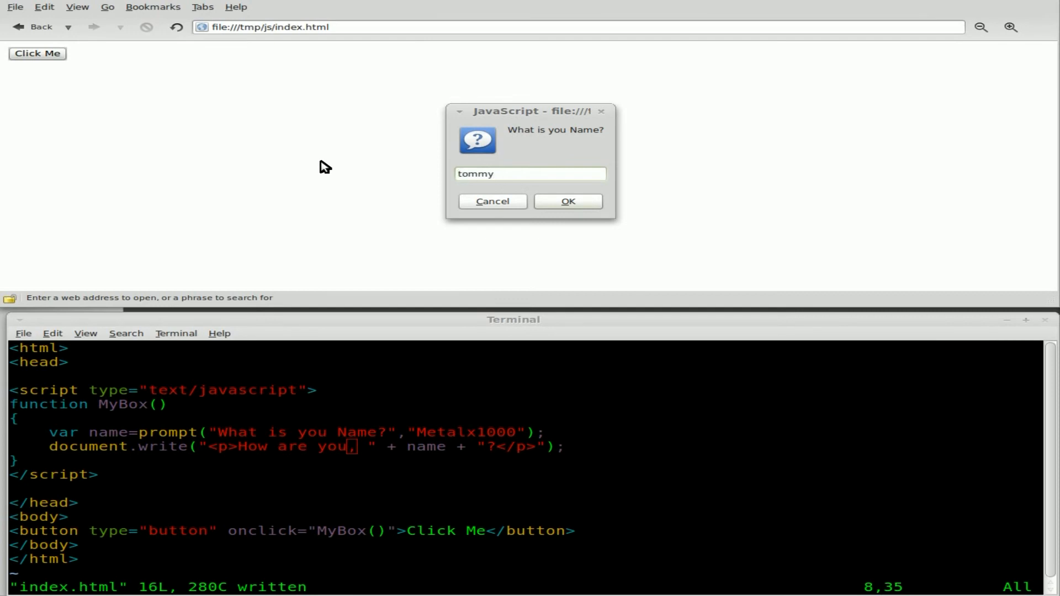
type("smith")
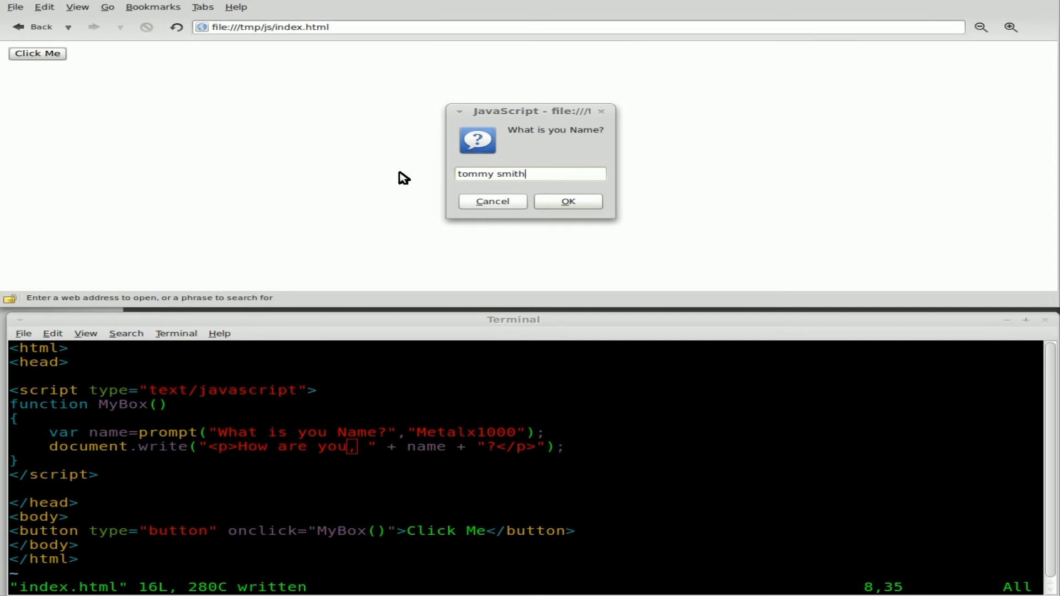
left_click(566, 201)
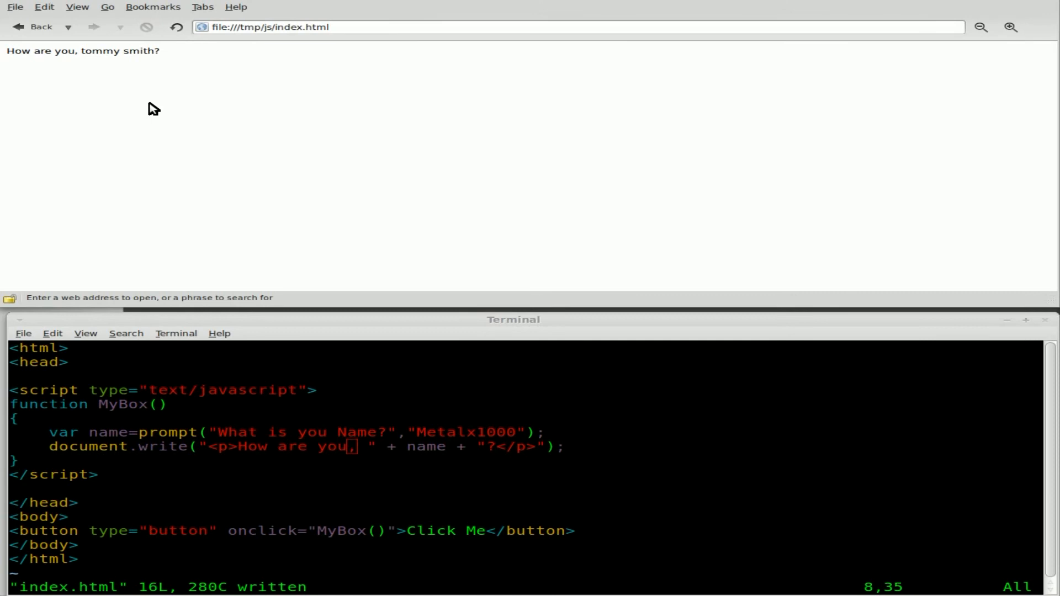
mouse_move(310, 140)
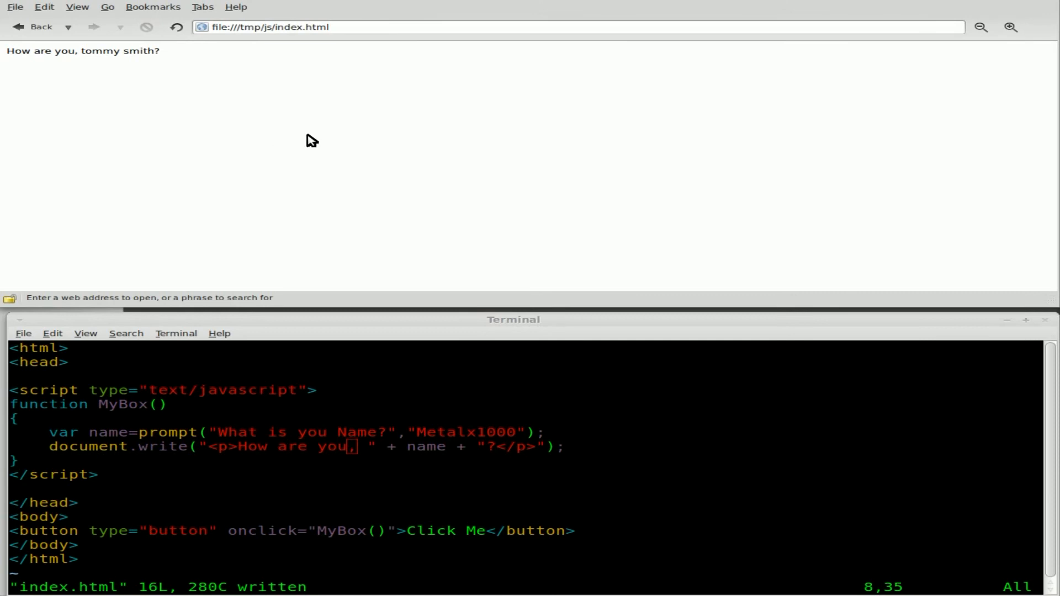
Reload the test page to clear the written greeting.
left_click(175, 27)
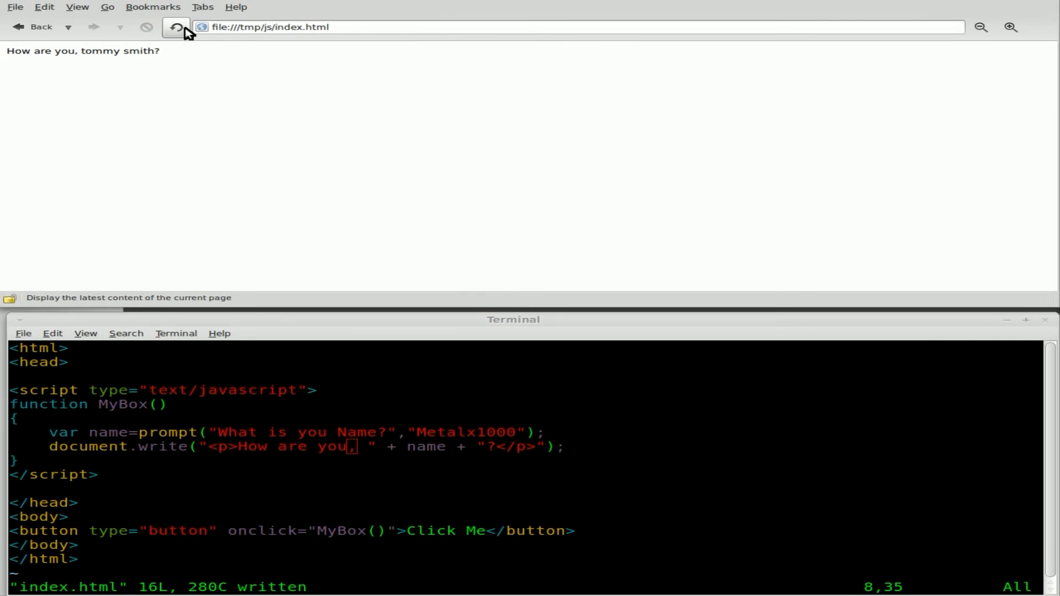
left_click(176, 26)
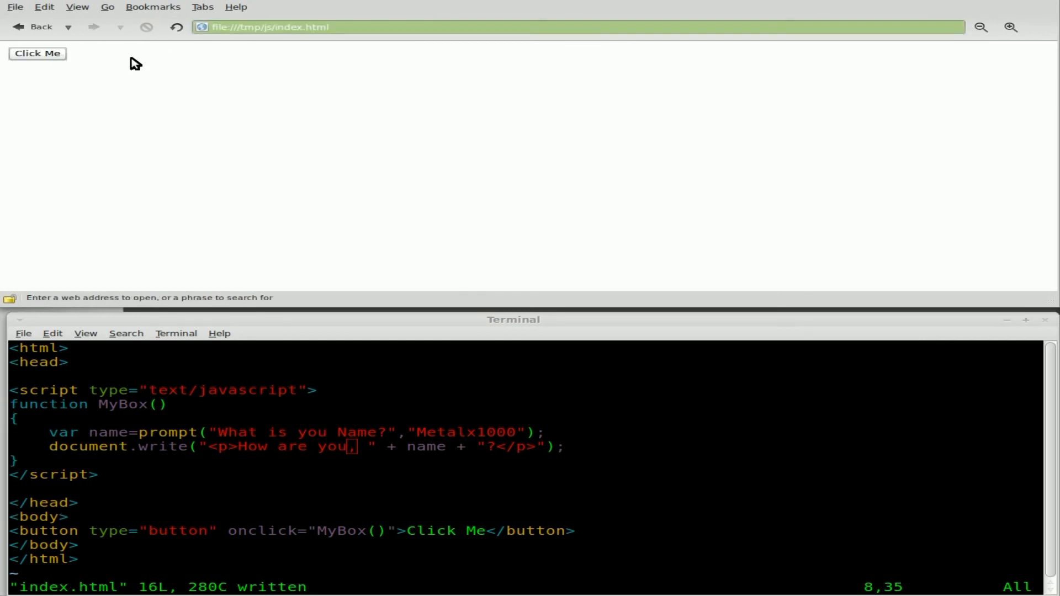
Cancel the name prompt so the page shows 'How are you, null?'.
left_click(37, 53)
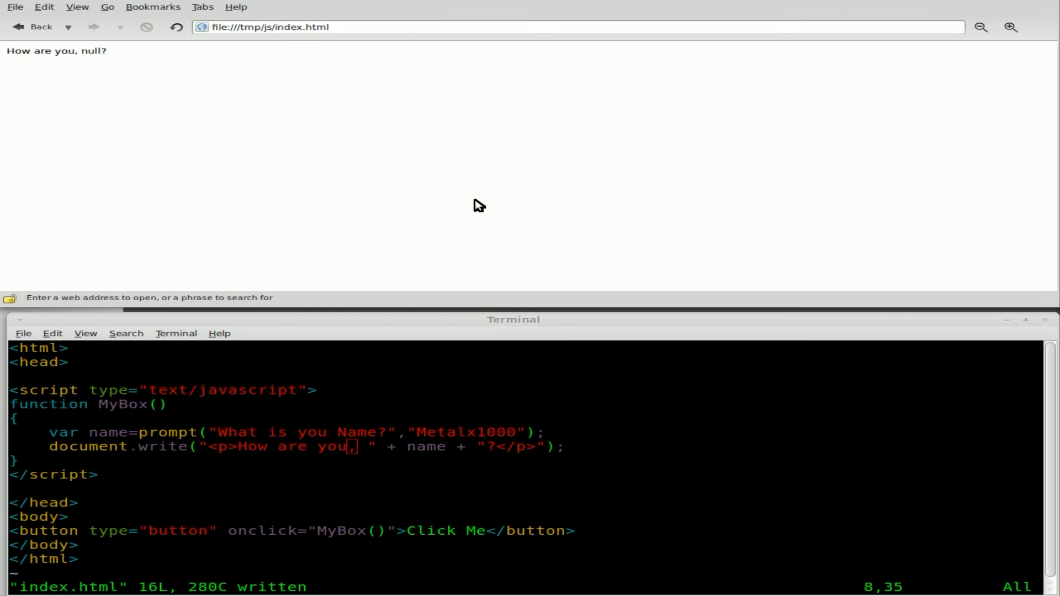
double_click(90, 51)
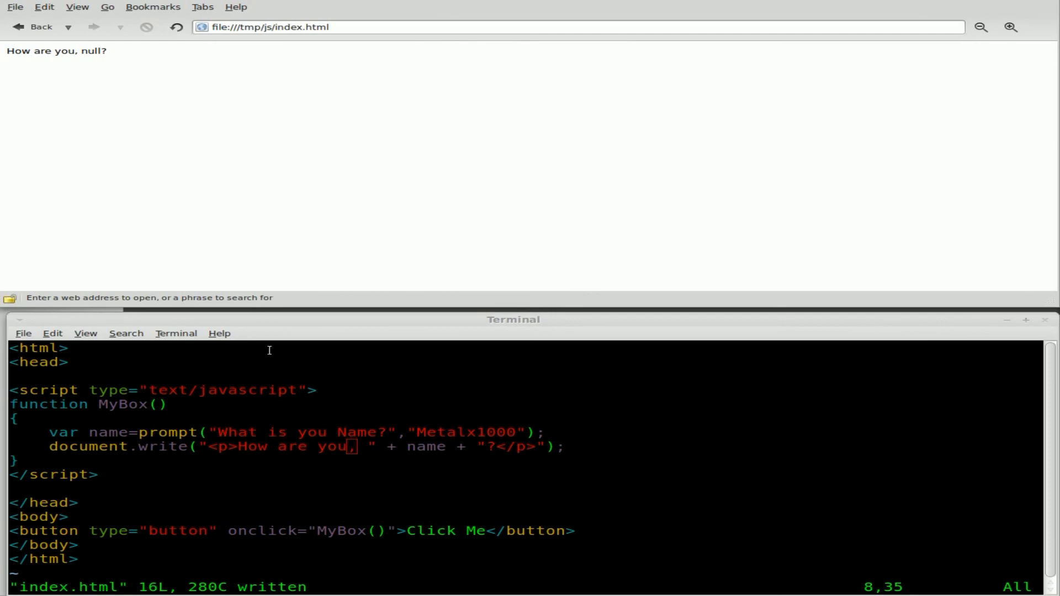
mouse_move(118, 353)
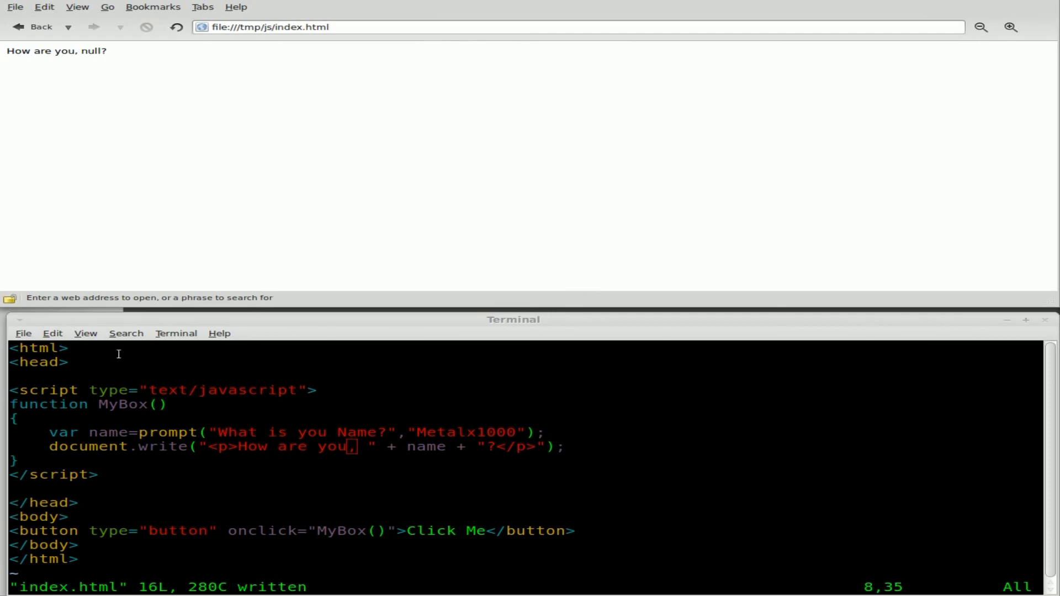